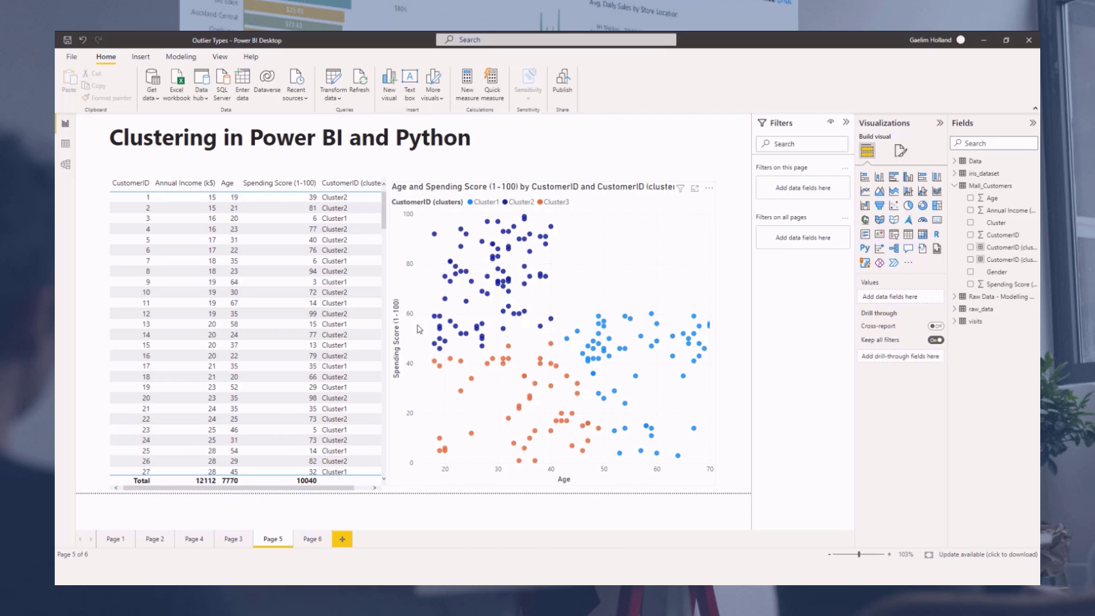
{"action": "mouse_move", "coordinate": [447, 312]}
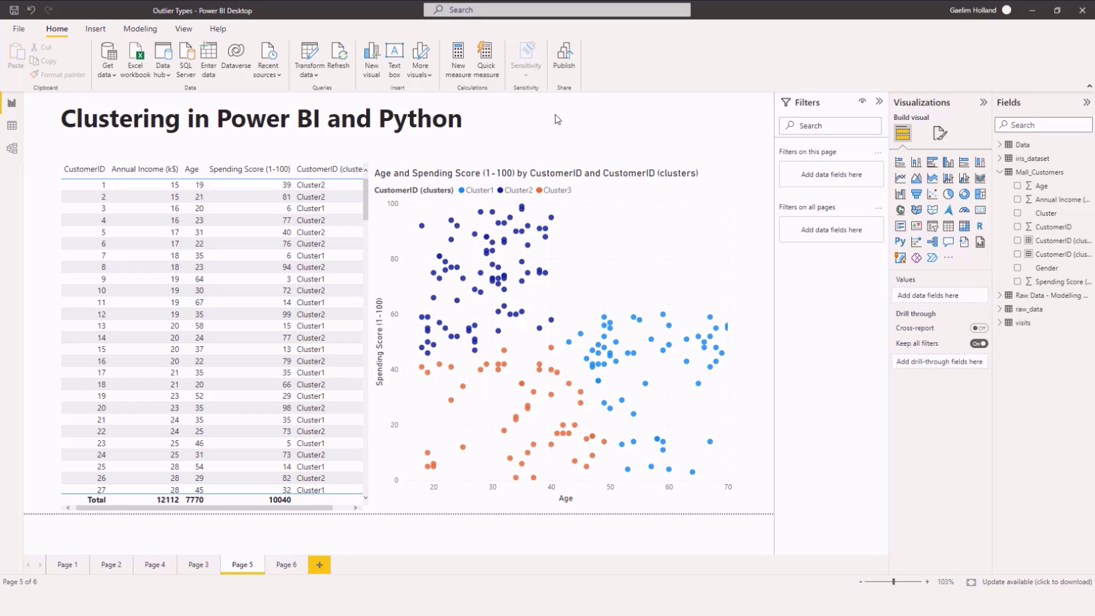
{"action": "mouse_move", "coordinate": [154, 534]}
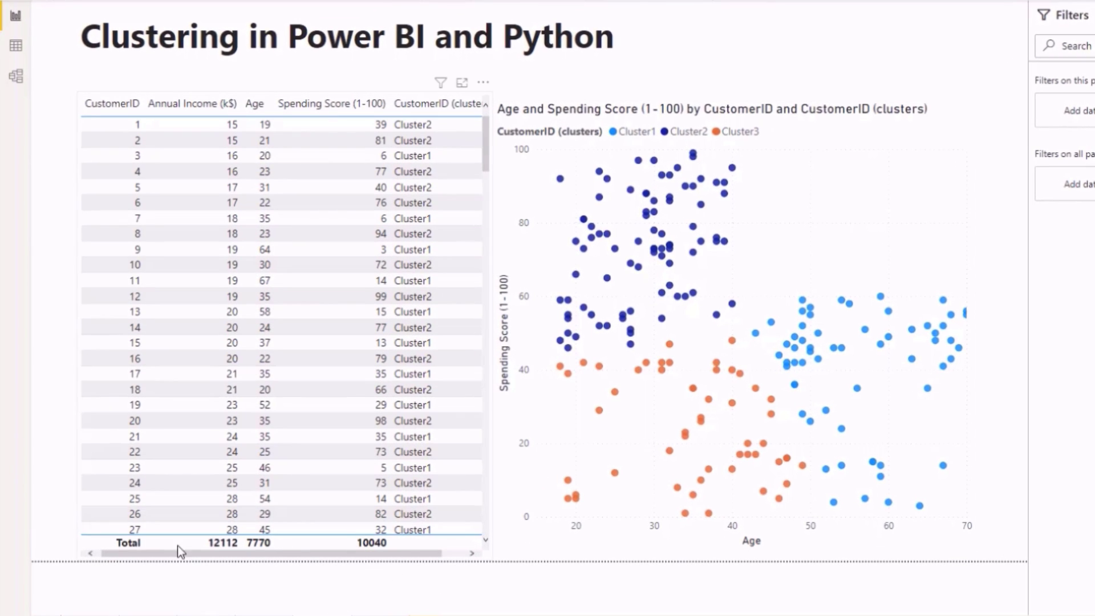
{"action": "mouse_move", "coordinate": [66, 288]}
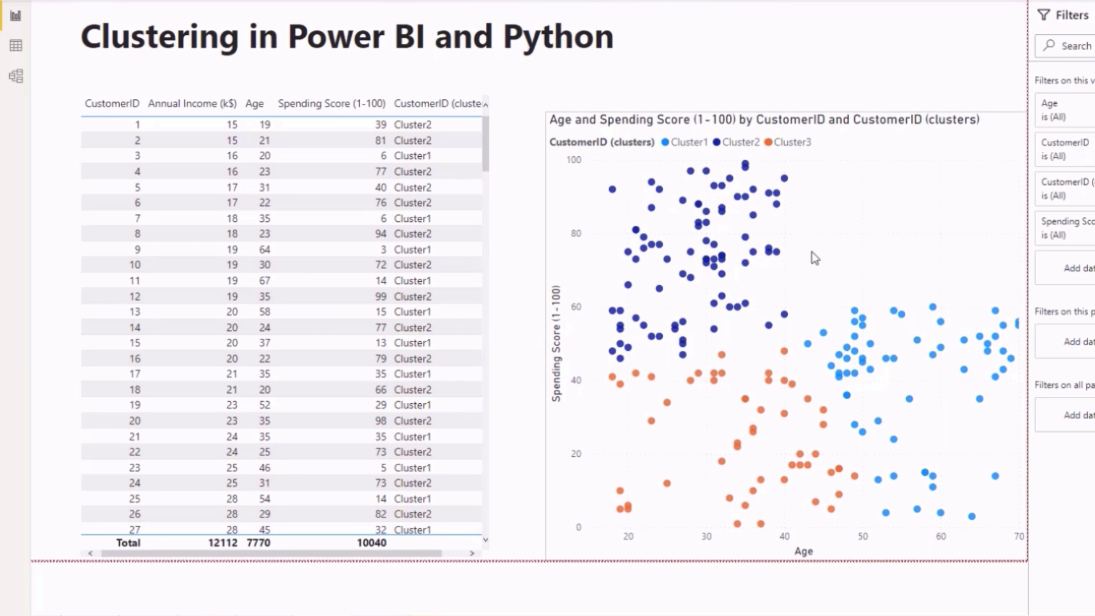
Delete the CustomerID (clusters) column from the Mall_Customers model and confirm
{"action": "scroll", "scroll_direction": "down", "scroll_amount": 3}
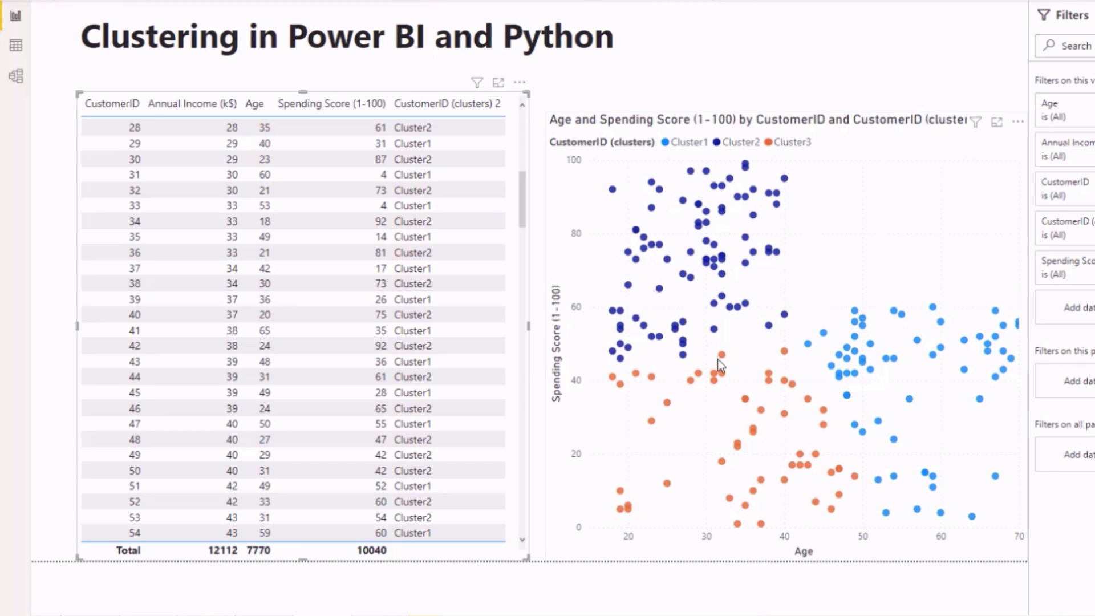
{"action": "mouse_move", "coordinate": [641, 413]}
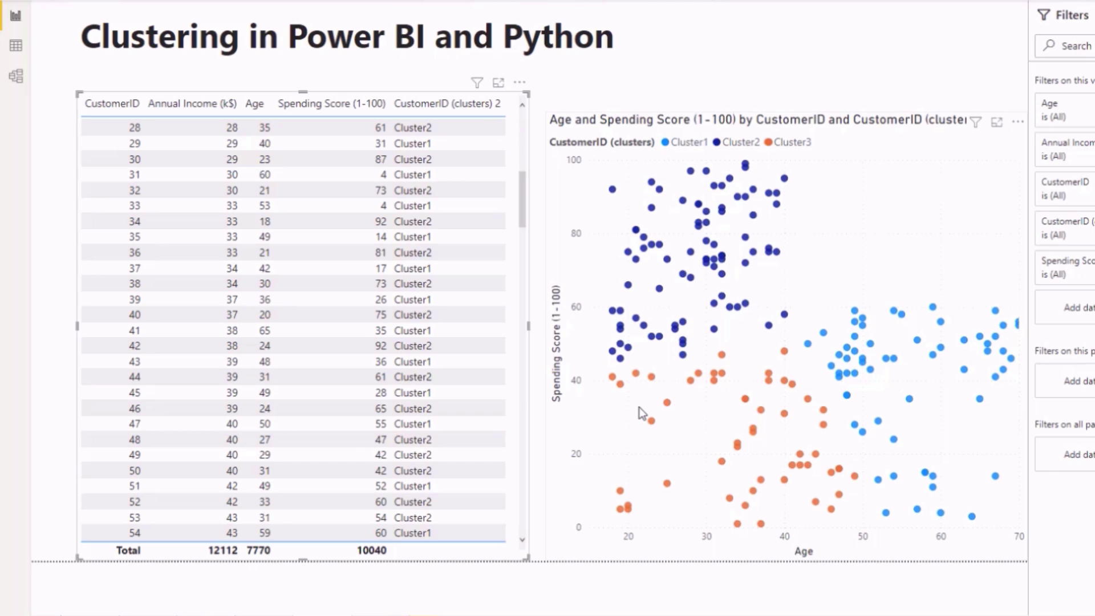
{"action": "mouse_move", "coordinate": [596, 383]}
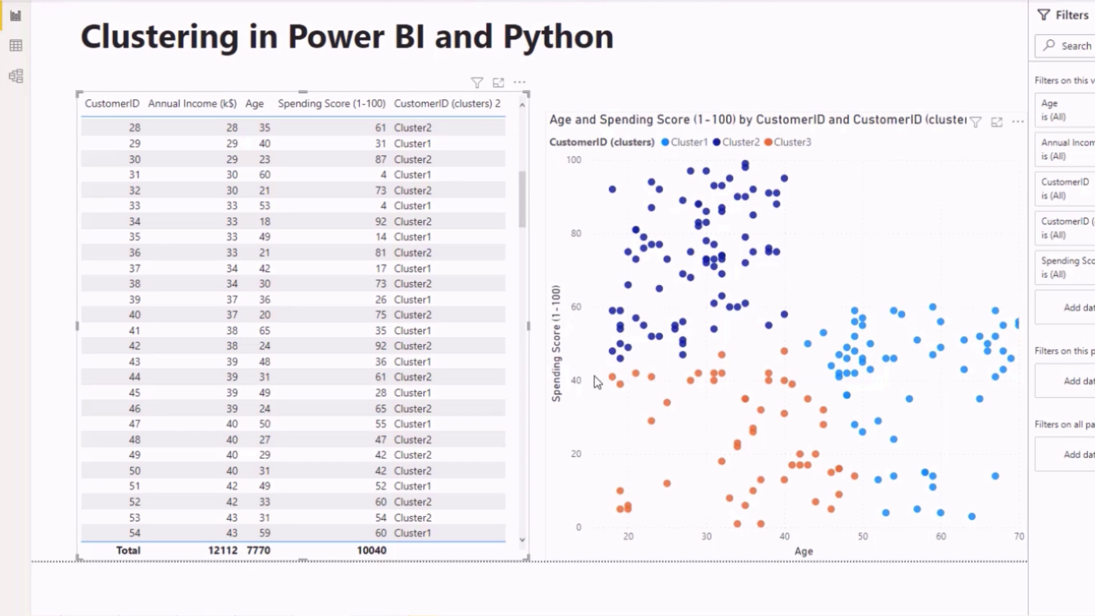
{"action": "mouse_move", "coordinate": [822, 534]}
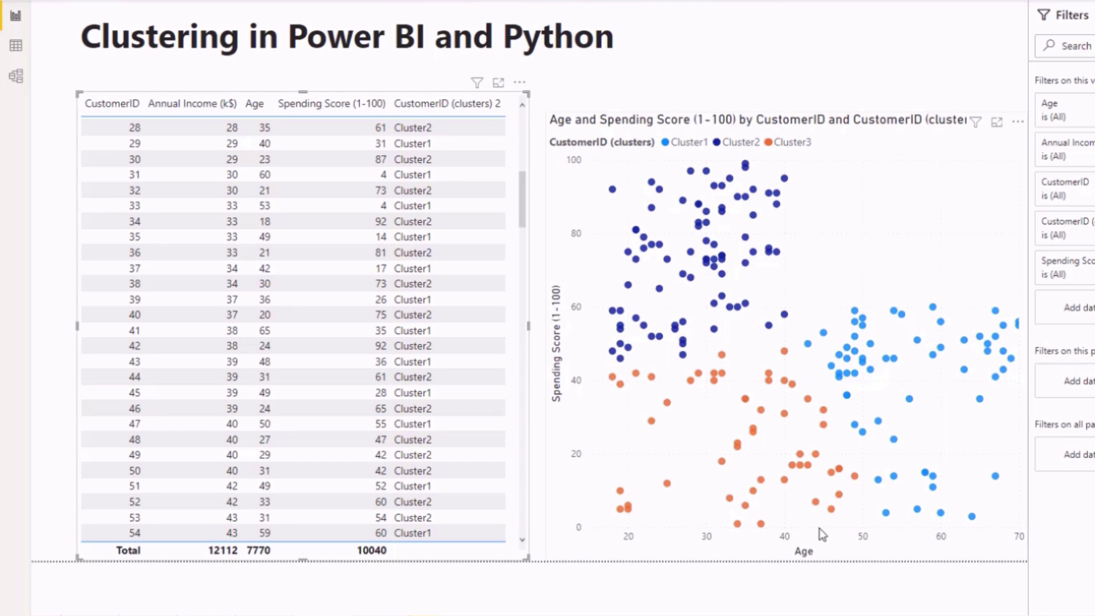
{"action": "mouse_move", "coordinate": [659, 194]}
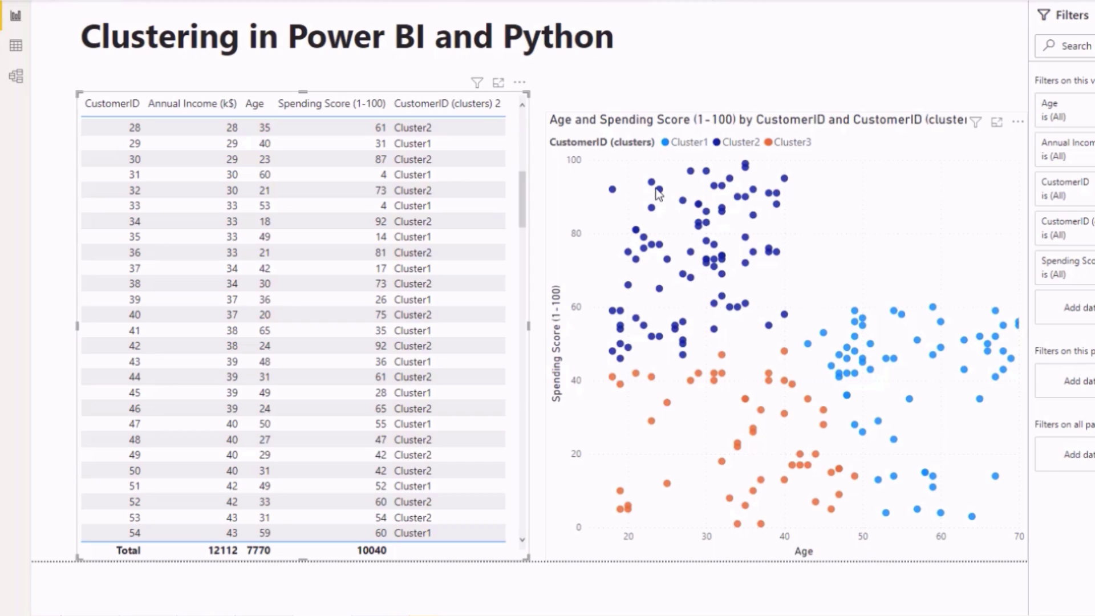
{"action": "mouse_move", "coordinate": [647, 274]}
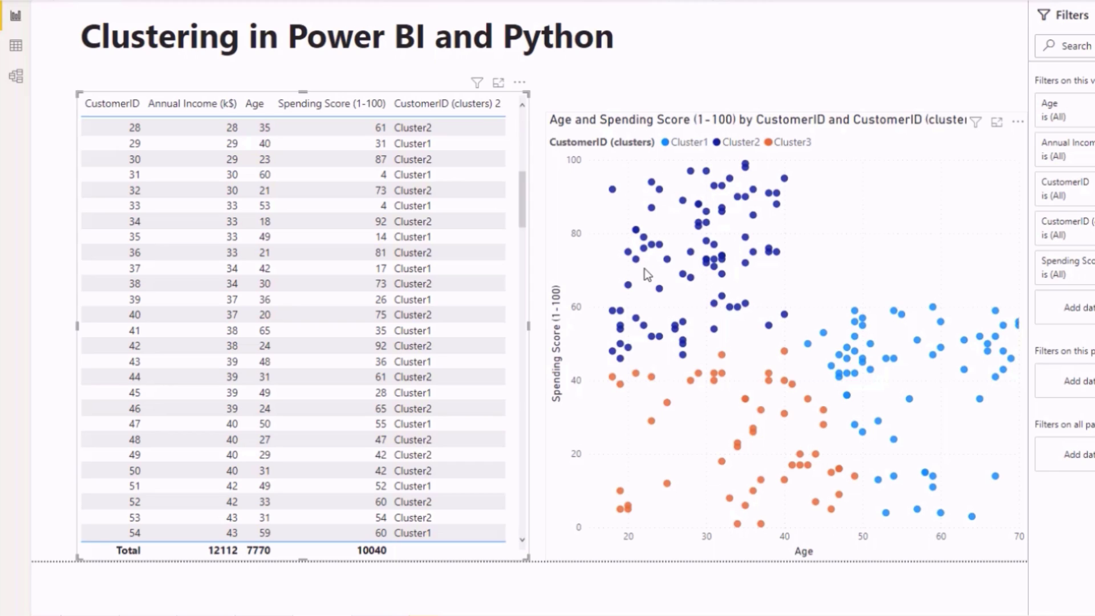
{"action": "mouse_move", "coordinate": [651, 551]}
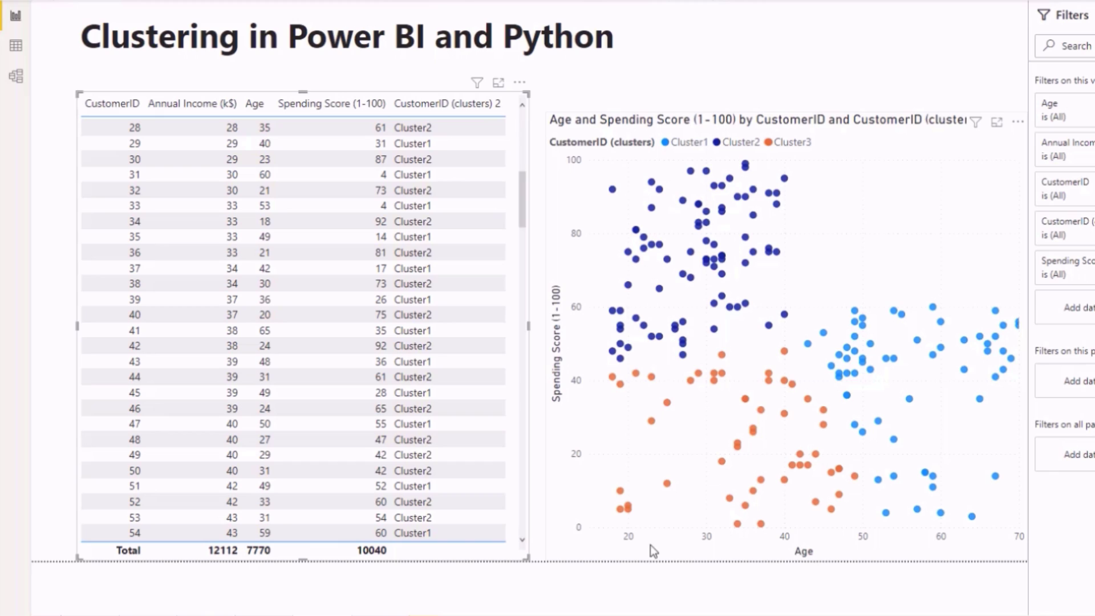
{"action": "mouse_move", "coordinate": [841, 557]}
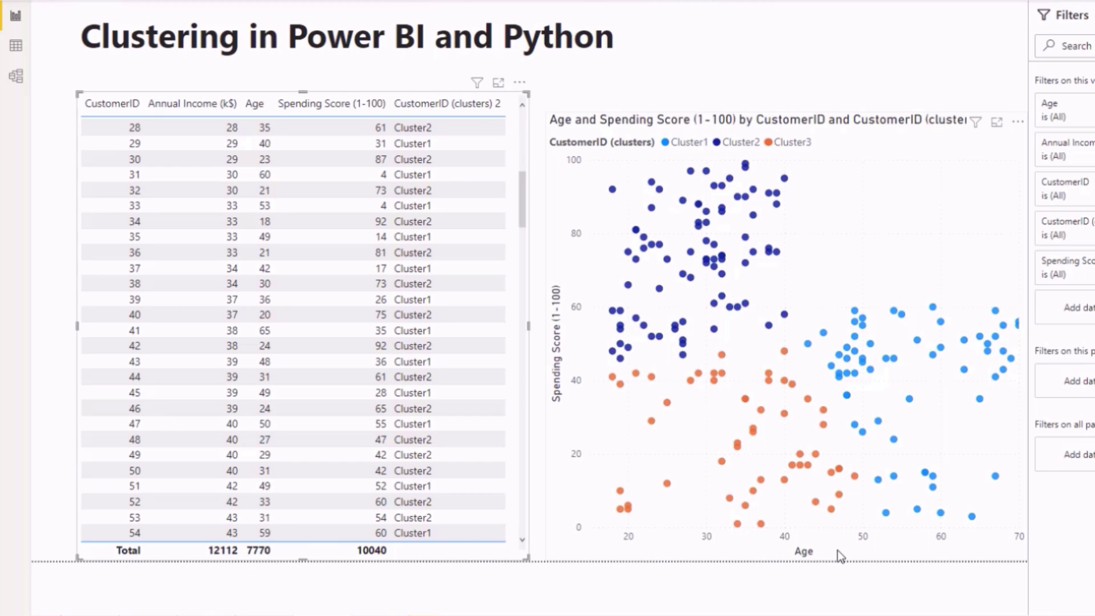
{"action": "mouse_move", "coordinate": [849, 552]}
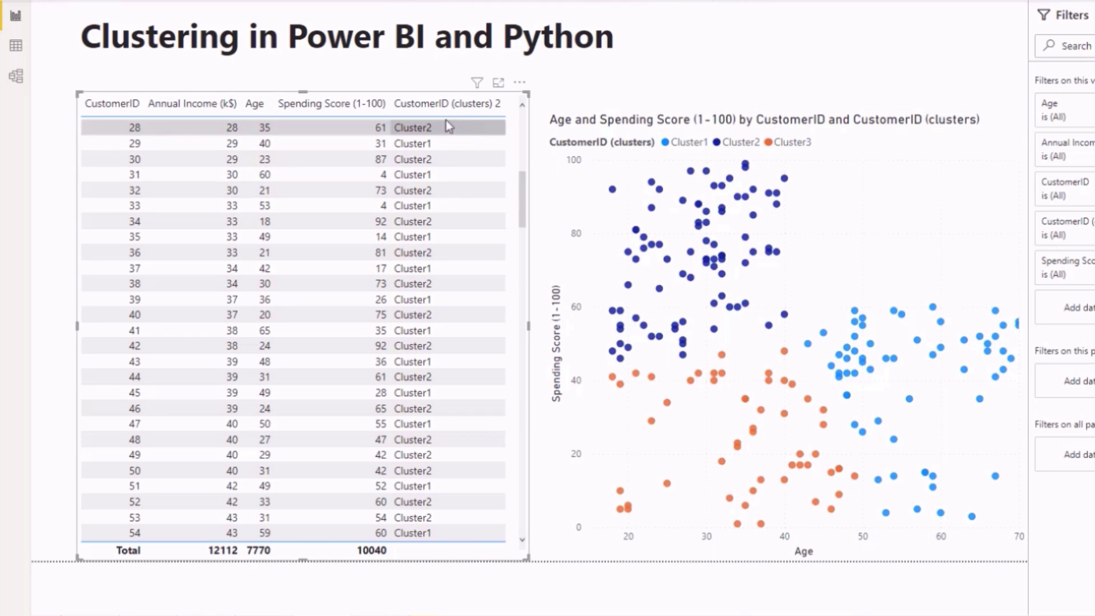
{"action": "mouse_move", "coordinate": [514, 525]}
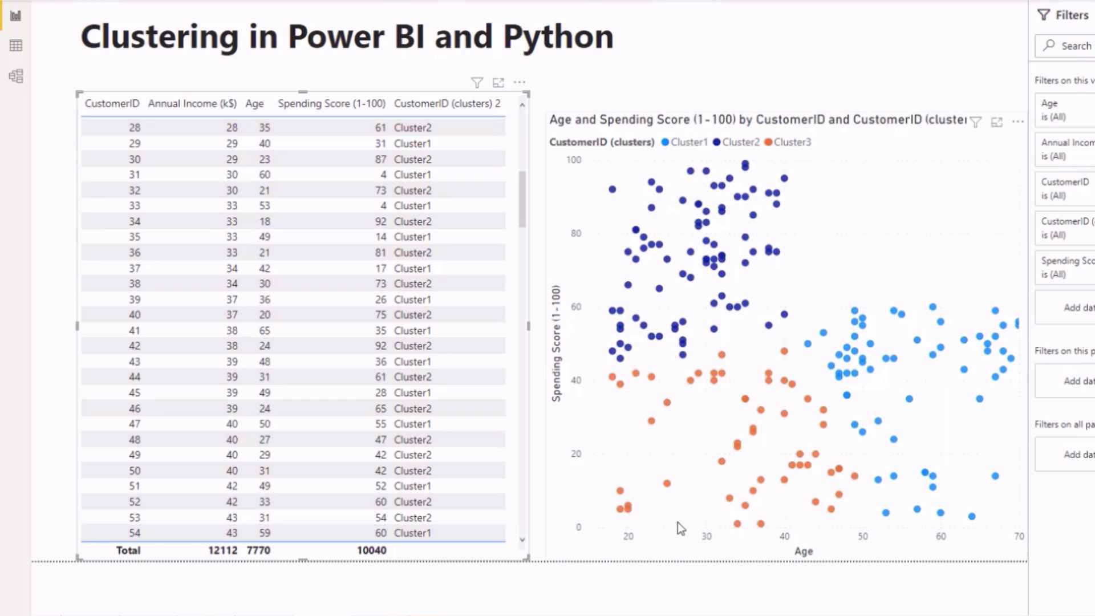
{"action": "mouse_move", "coordinate": [579, 359]}
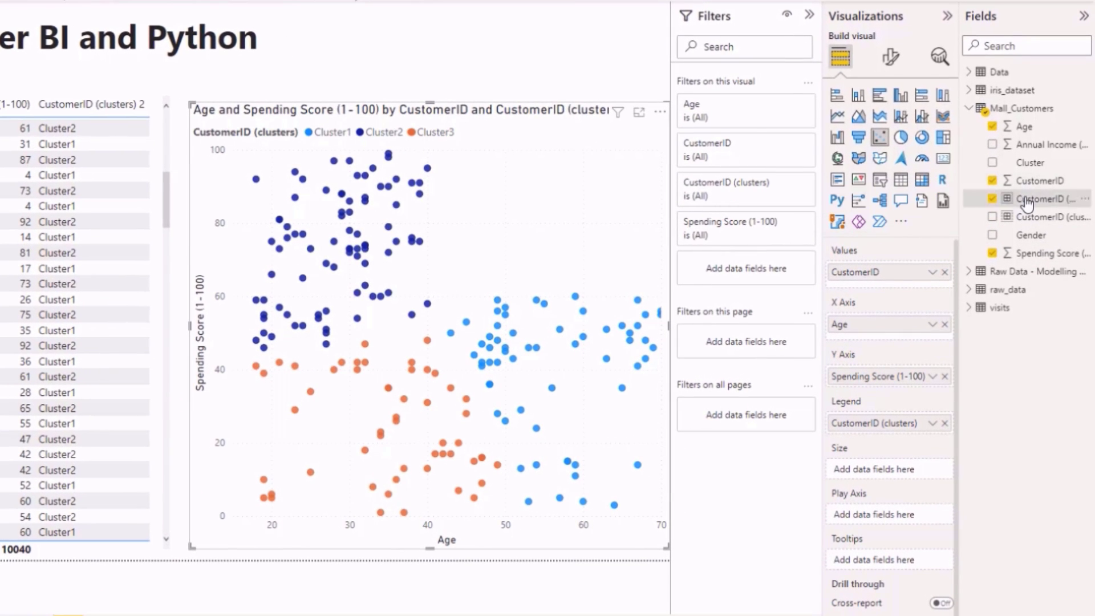
{"action": "right_click", "coordinate": [1054, 199]}
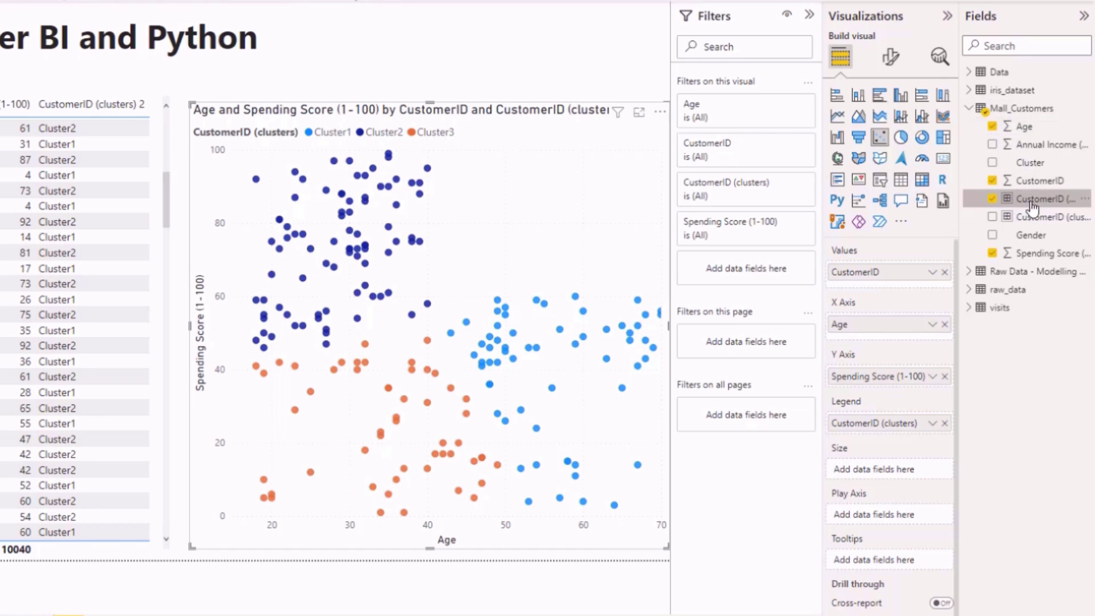
{"action": "right_click", "coordinate": [1041, 199]}
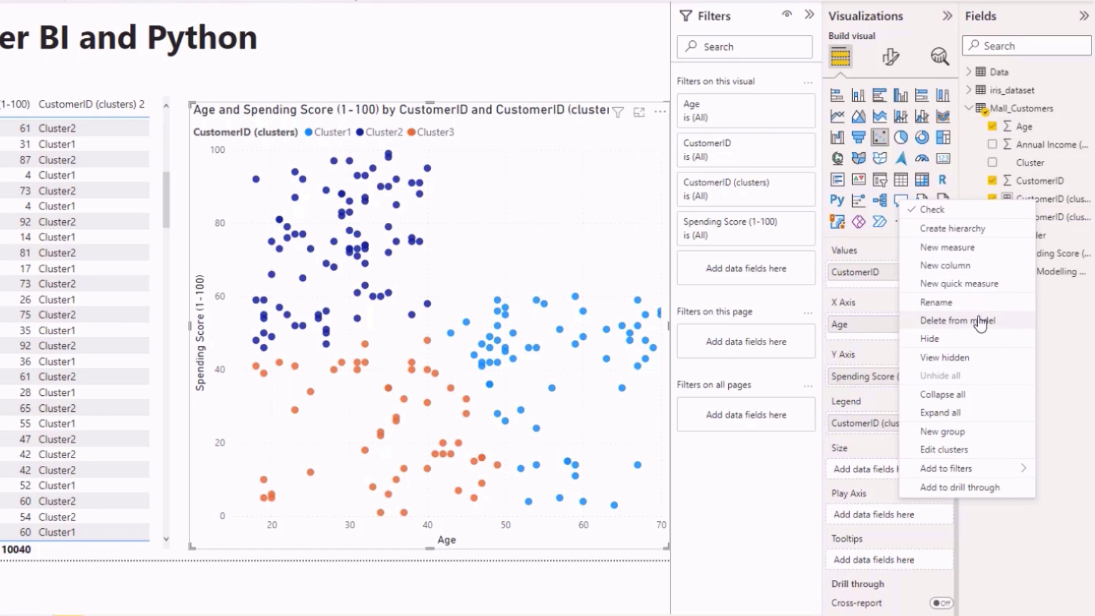
{"action": "left_click", "coordinate": [958, 319]}
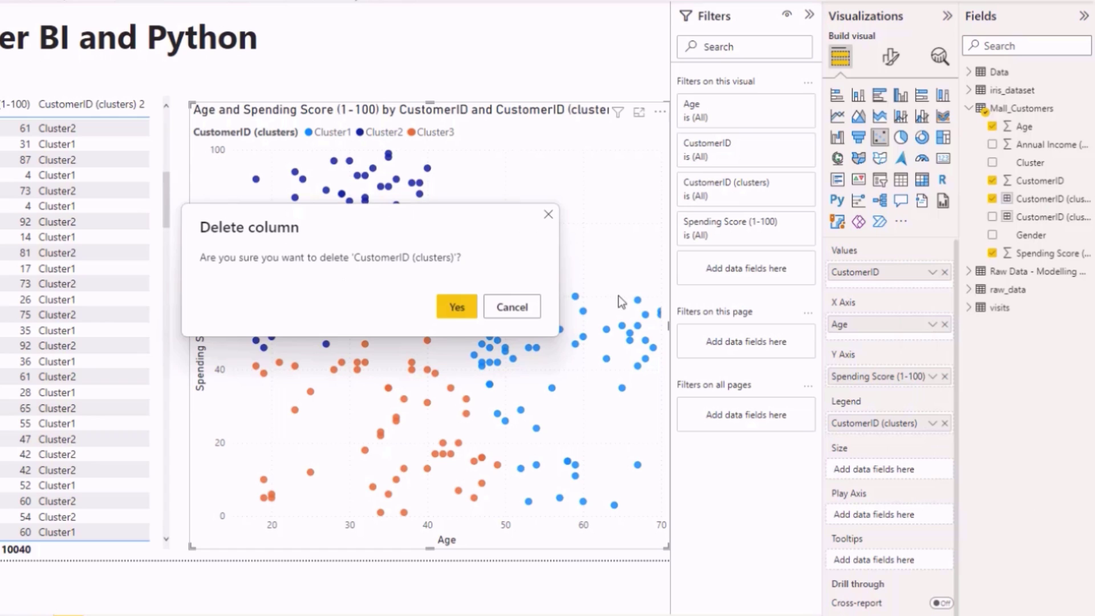
{"action": "left_click", "coordinate": [455, 307]}
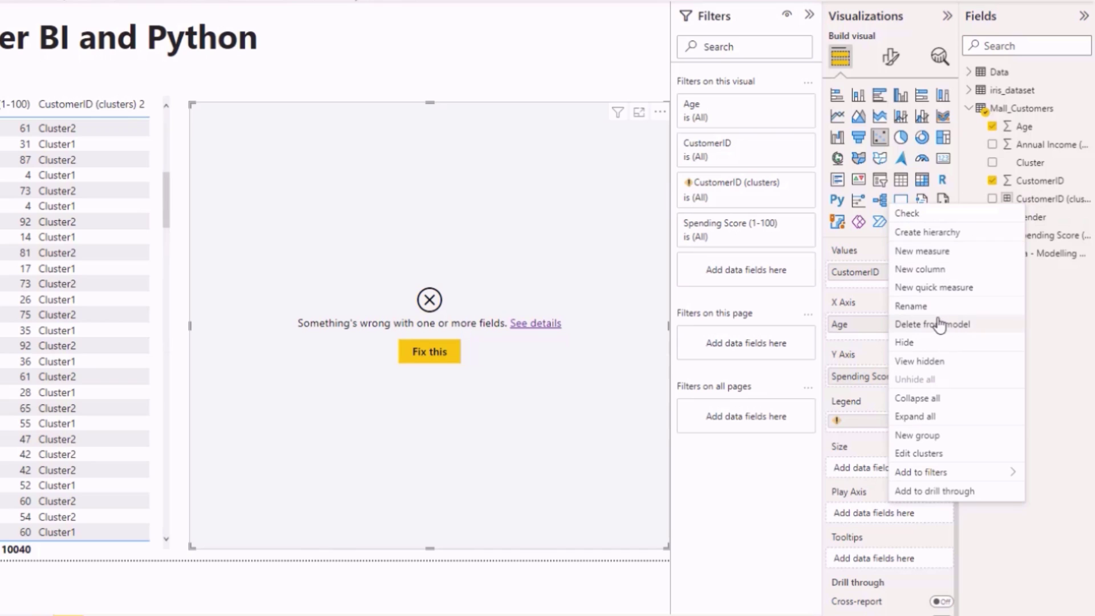
Delete the CustomerID (clusters) 2 column from the model and confirm
{"action": "left_click", "coordinate": [932, 323]}
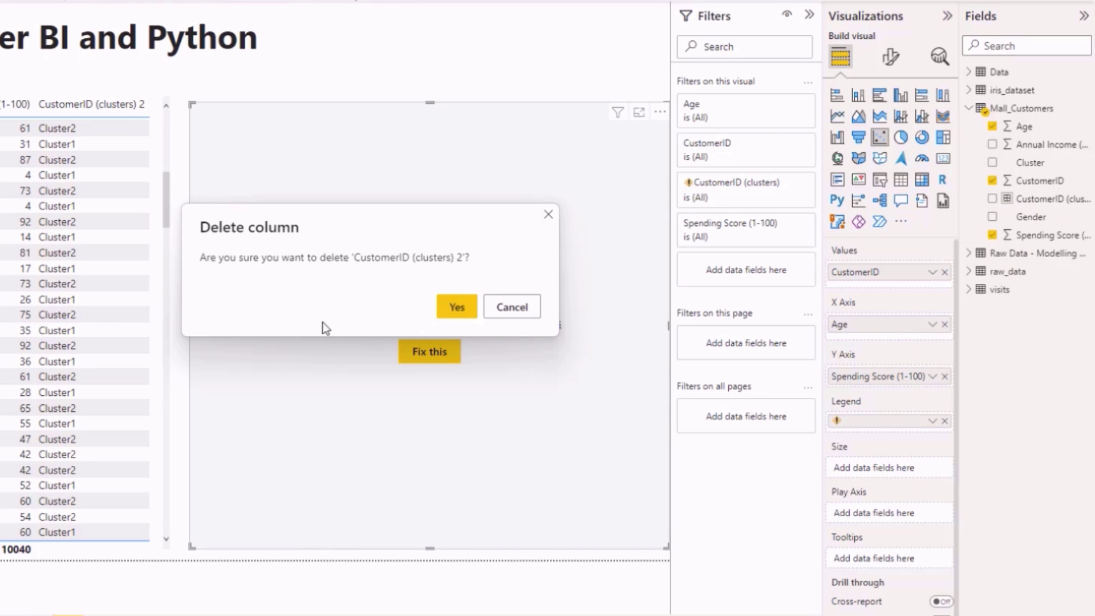
{"action": "left_click", "coordinate": [455, 306]}
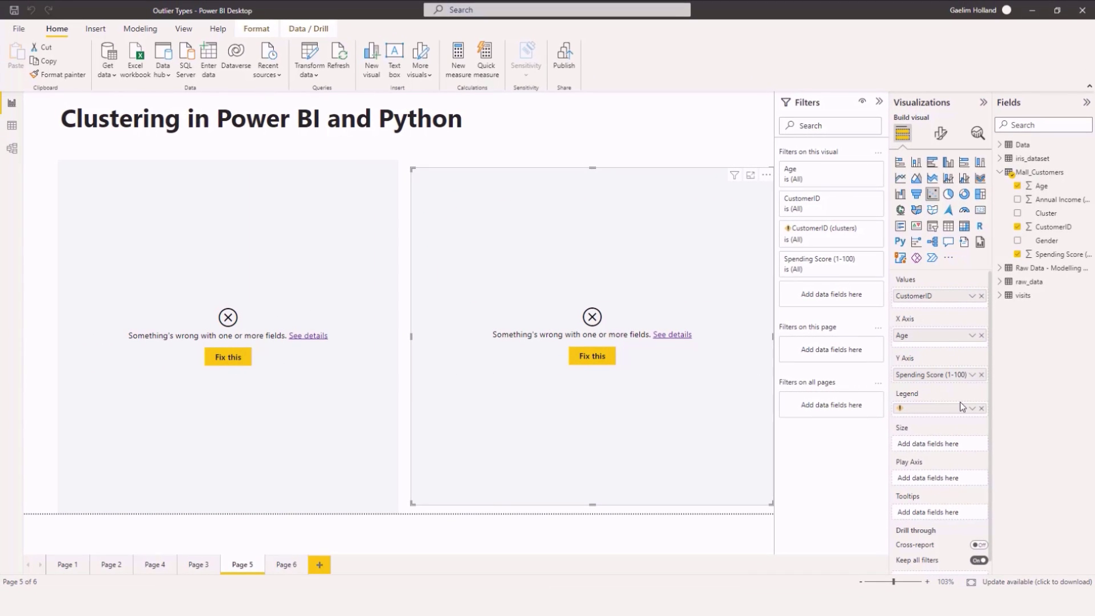
Repair the broken visuals so they drop the missing cluster fields
{"action": "left_click", "coordinate": [983, 408]}
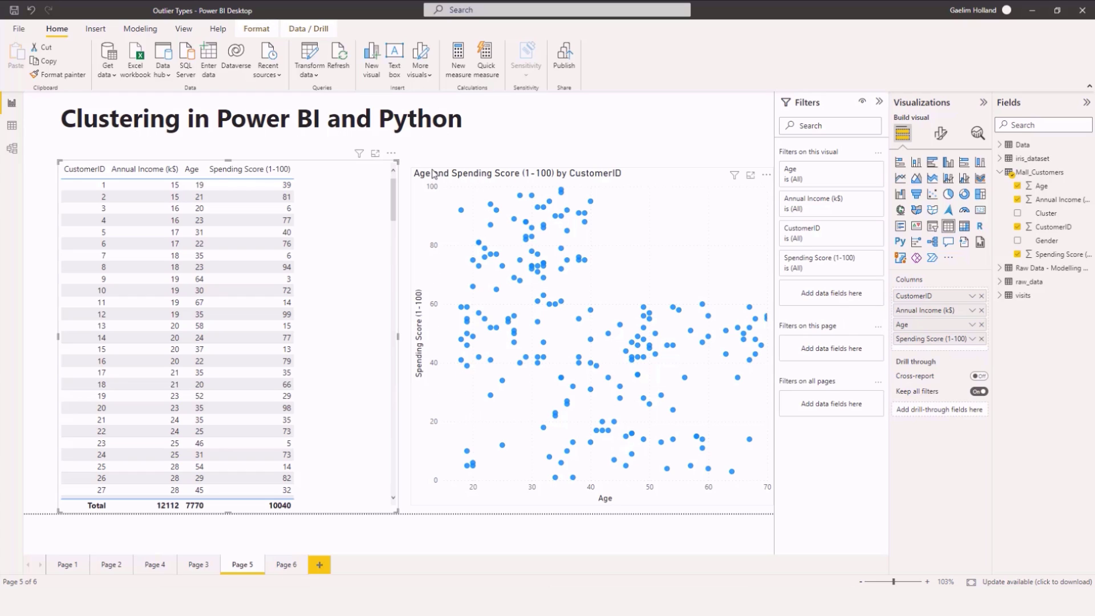
{"action": "mouse_move", "coordinate": [464, 190]}
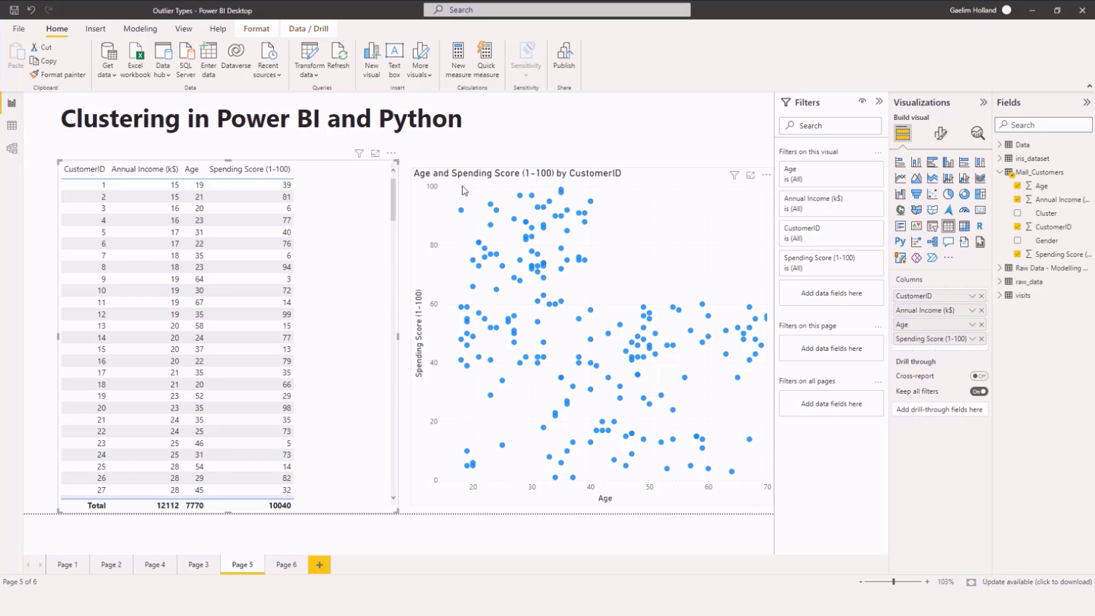
{"action": "mouse_move", "coordinate": [426, 220]}
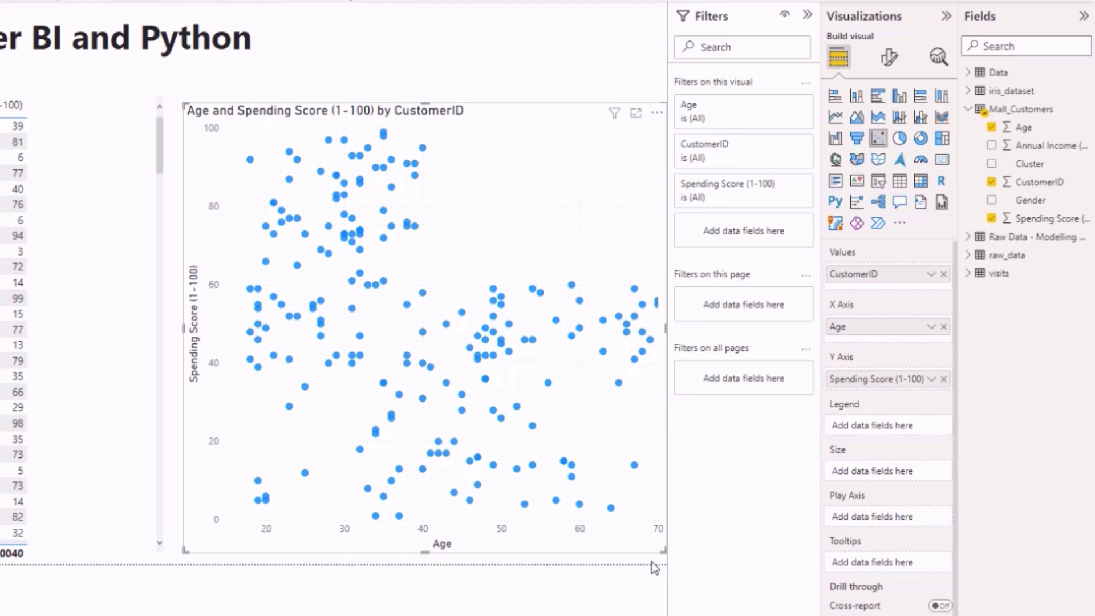
{"action": "mouse_move", "coordinate": [387, 490]}
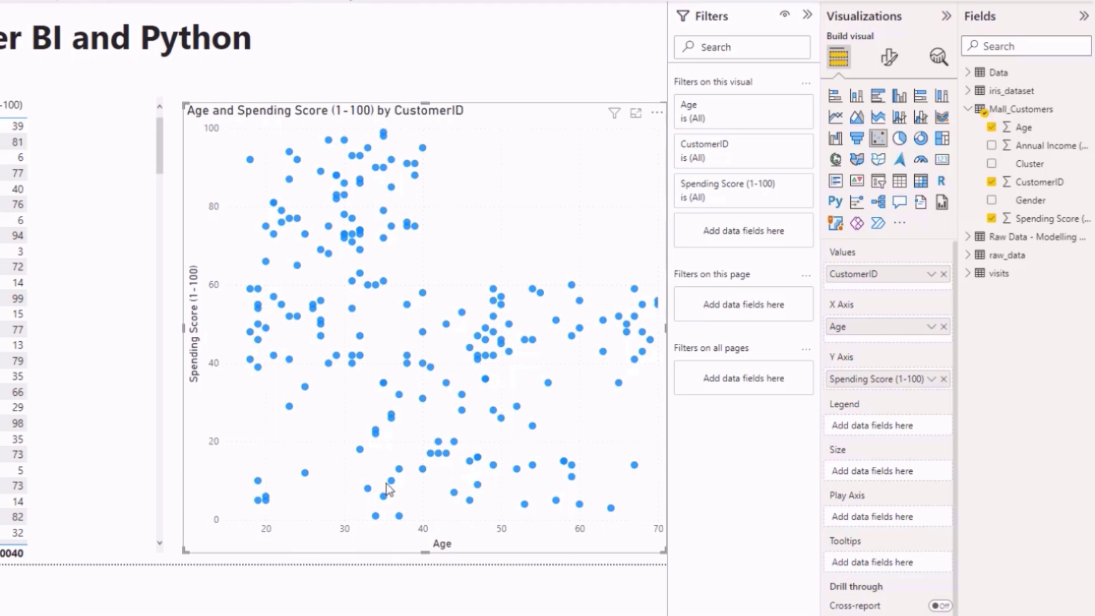
{"action": "mouse_move", "coordinate": [863, 362]}
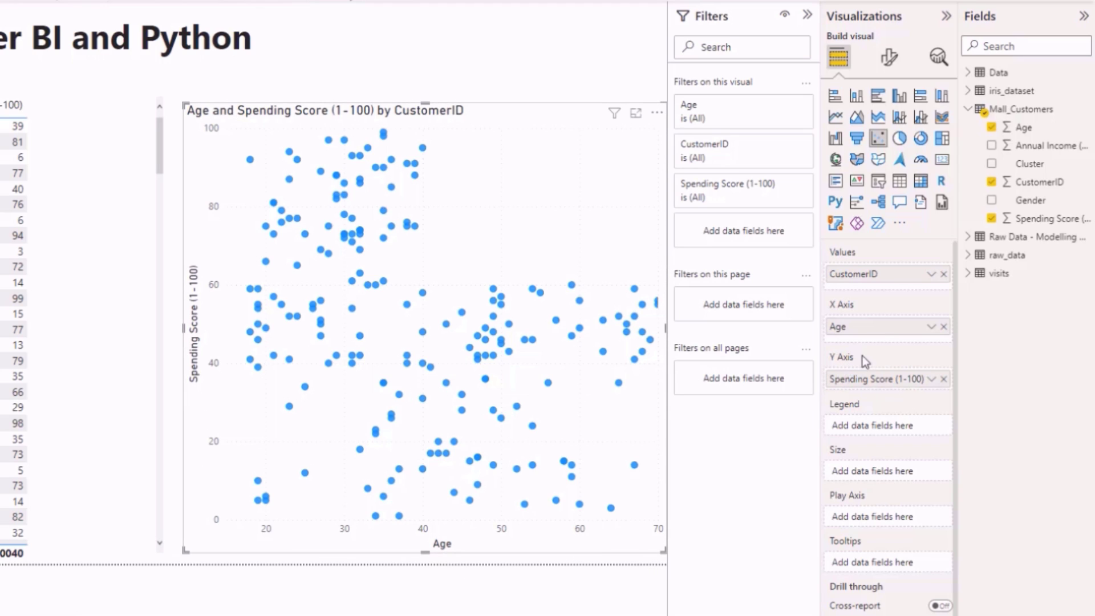
Rebuild the scatter chart with Age and Spending Score, plotting one point per CustomerID
{"action": "left_click", "coordinate": [943, 379]}
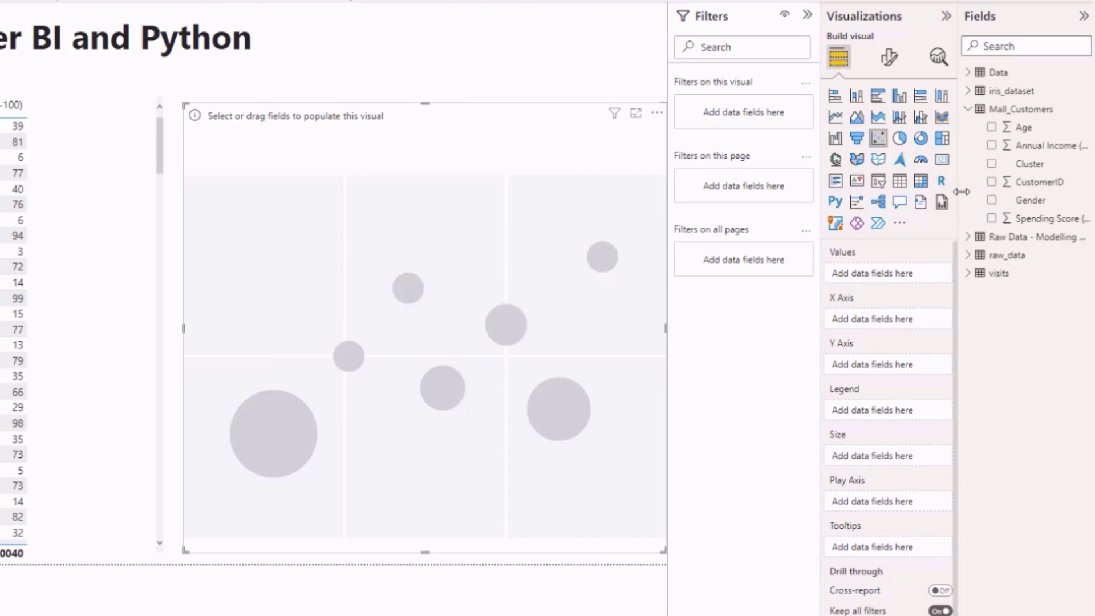
{"action": "left_click", "coordinate": [991, 127]}
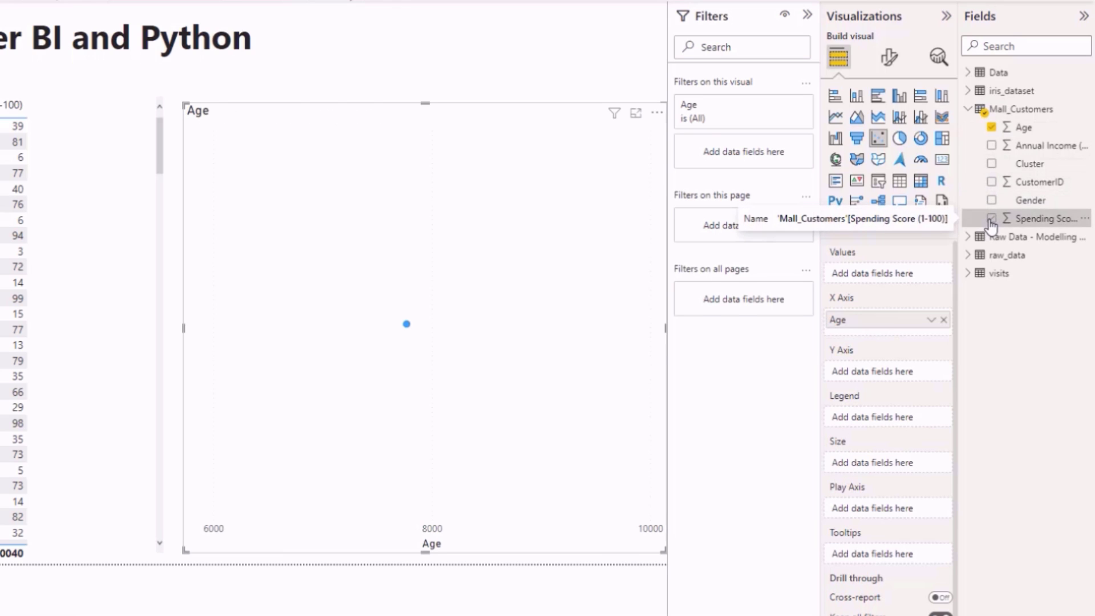
{"action": "left_click", "coordinate": [991, 218]}
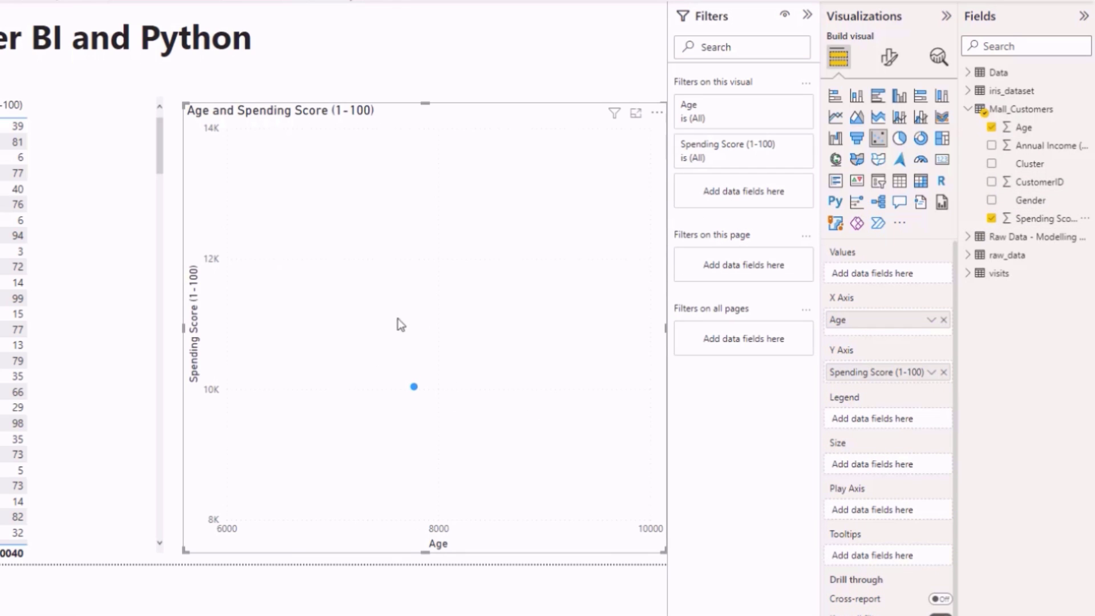
{"action": "mouse_move", "coordinate": [357, 411]}
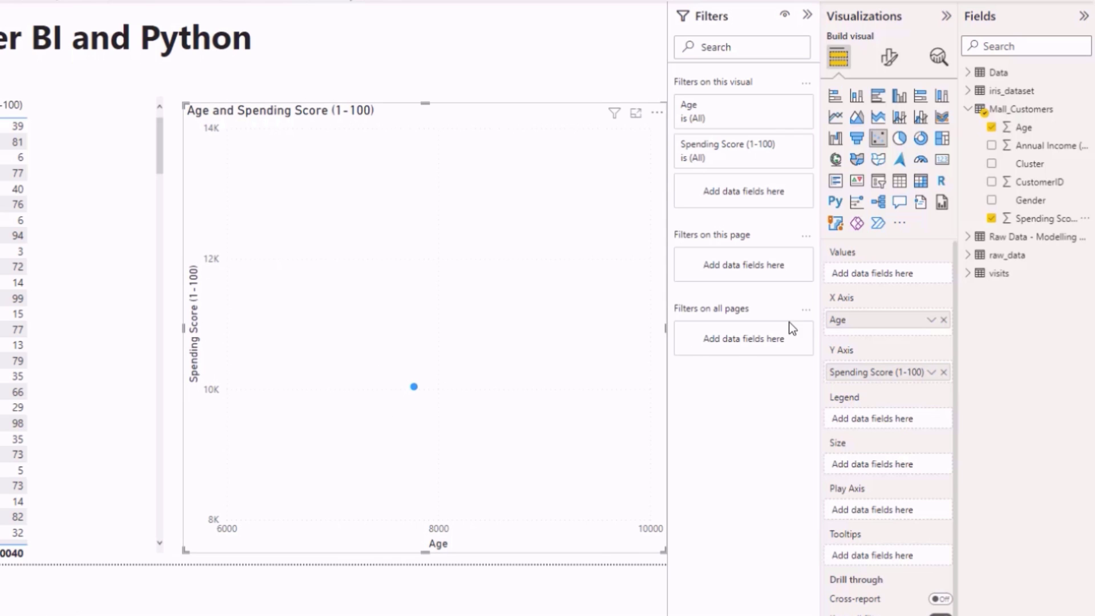
{"action": "mouse_move", "coordinate": [1051, 200]}
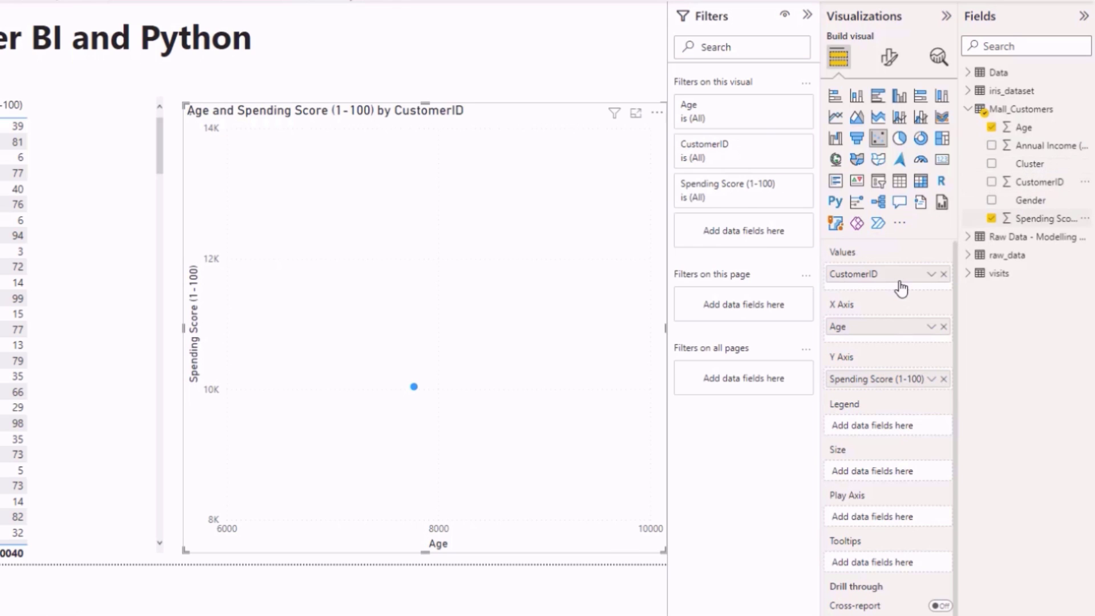
{"action": "left_click", "coordinate": [991, 181]}
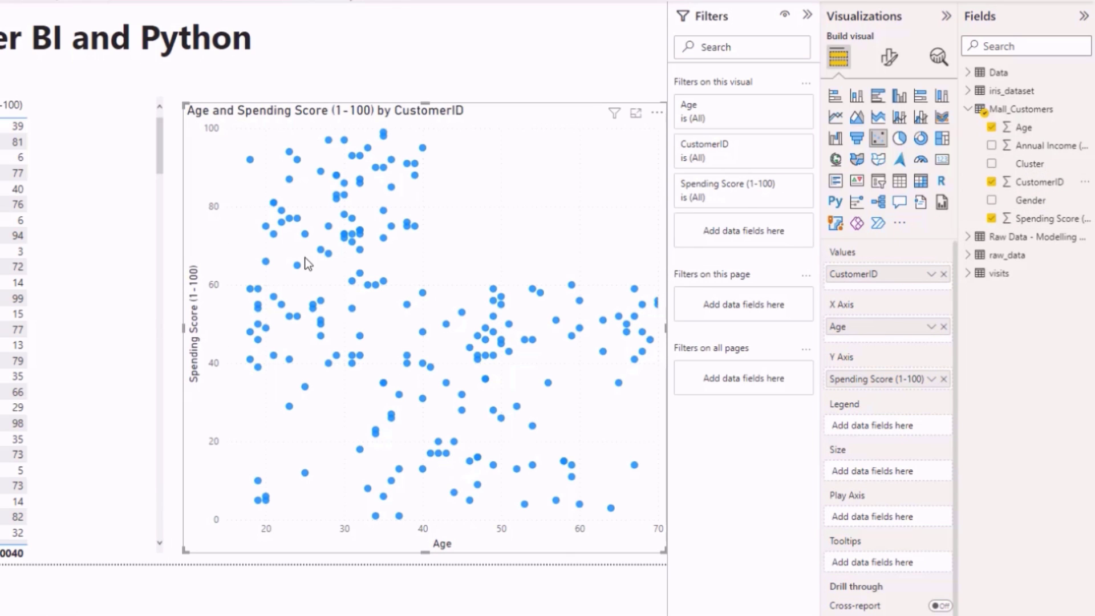
{"action": "mouse_move", "coordinate": [622, 140]}
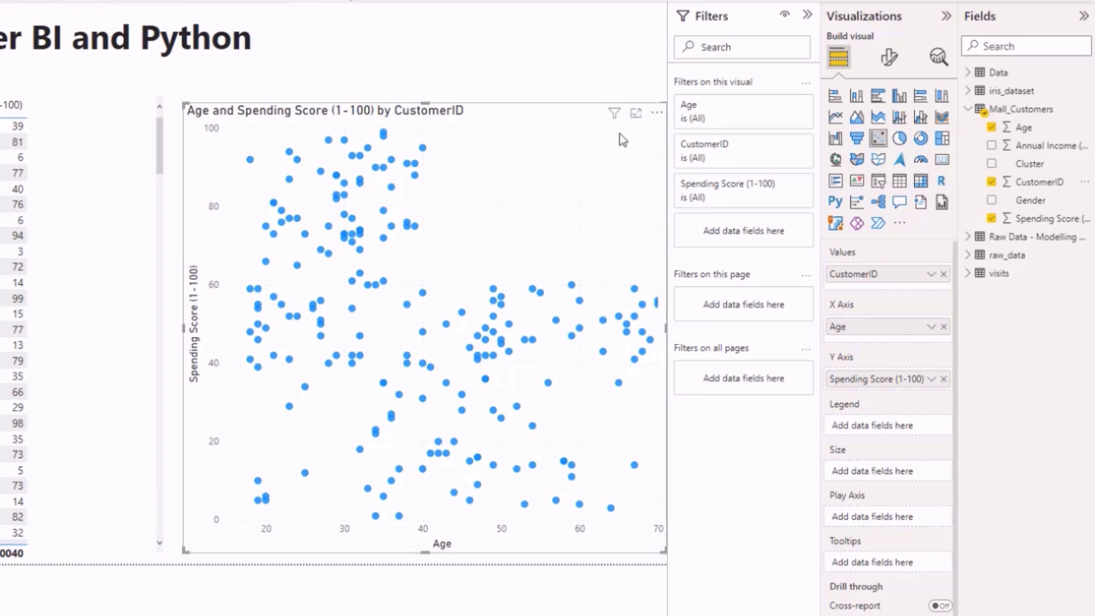
Start Automatically find clusters from the scatter chart's More options menu
{"action": "left_click", "coordinate": [657, 113]}
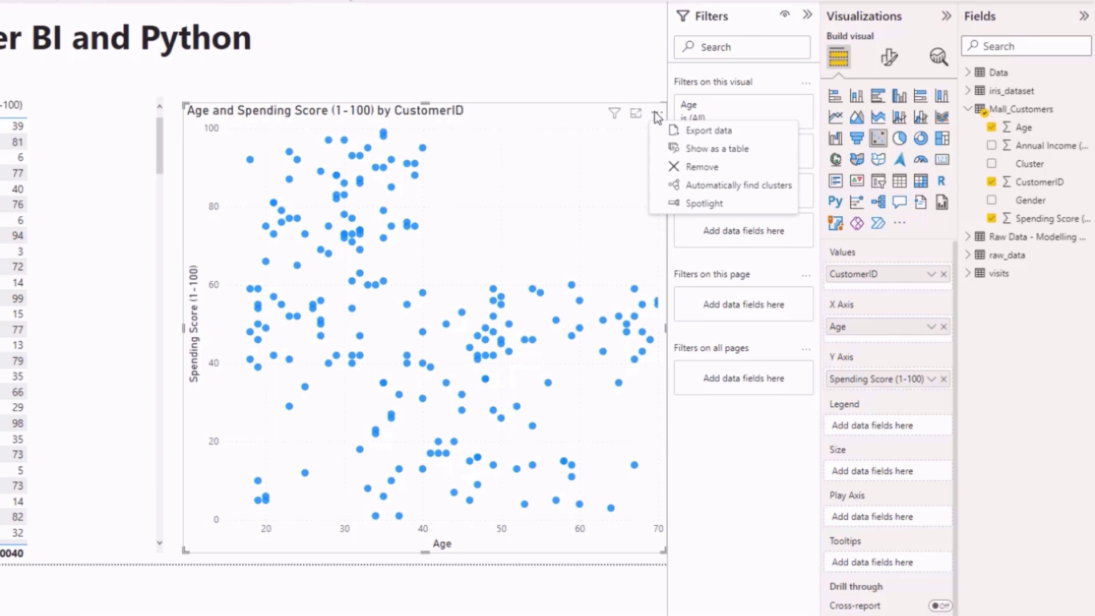
{"action": "mouse_move", "coordinate": [716, 149]}
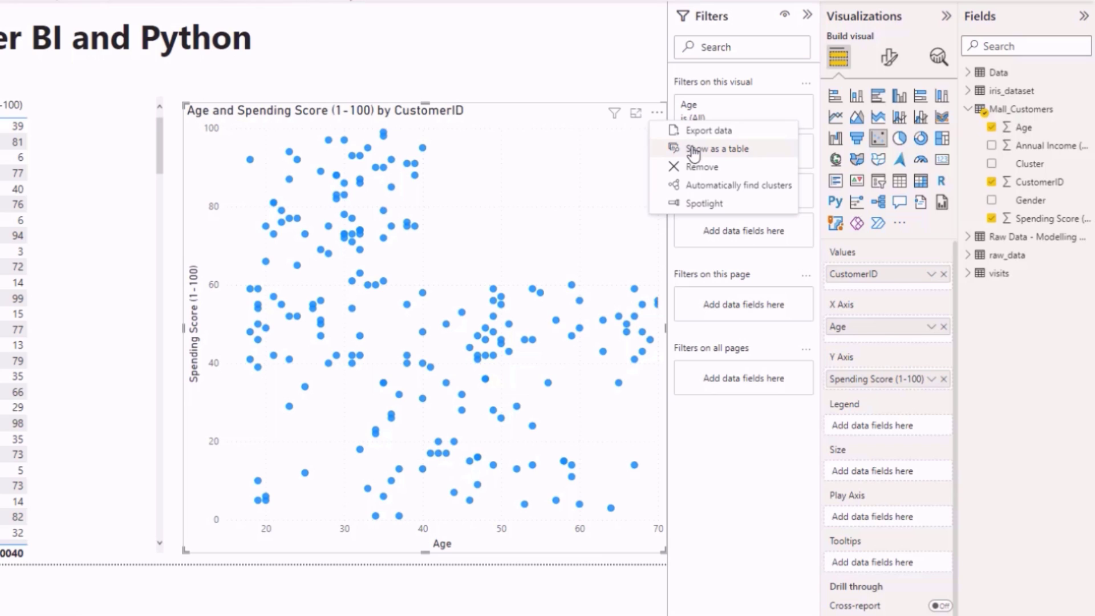
{"action": "mouse_move", "coordinate": [714, 153]}
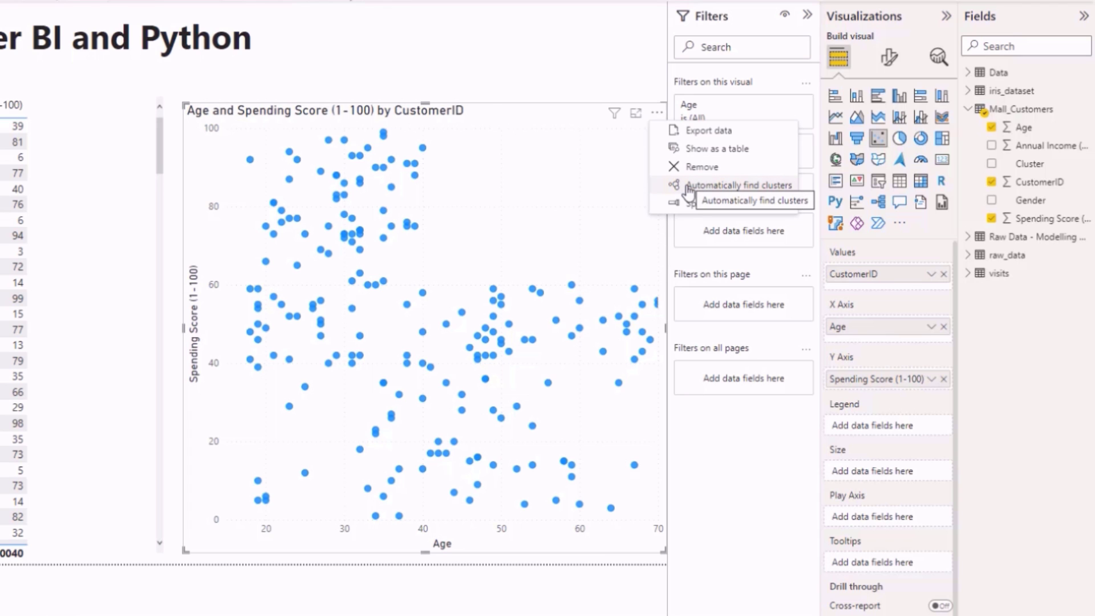
{"action": "left_click", "coordinate": [740, 184]}
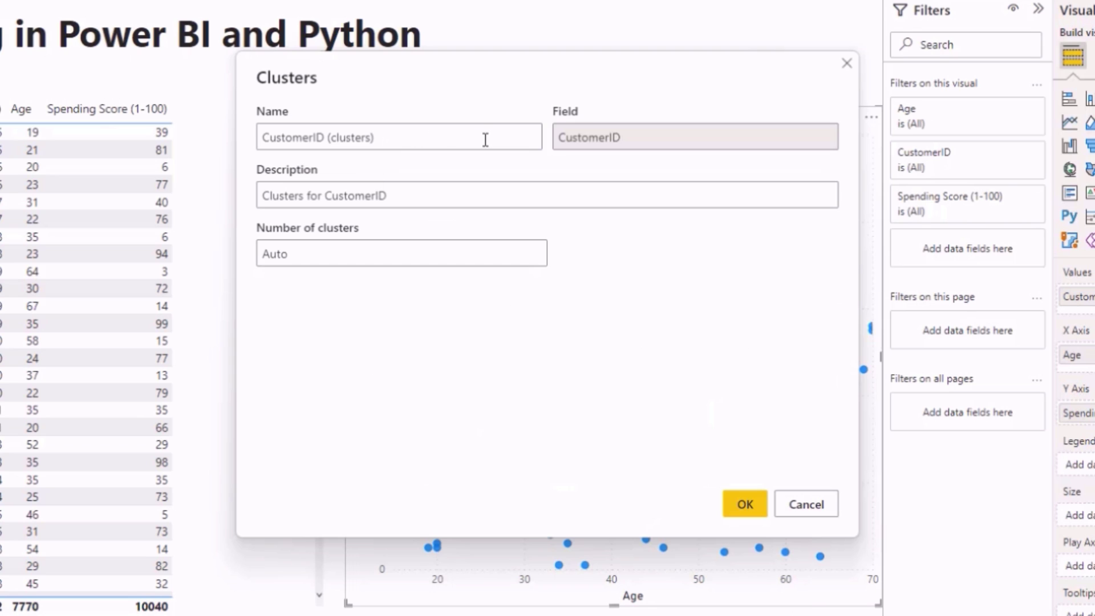
{"action": "mouse_move", "coordinate": [427, 195]}
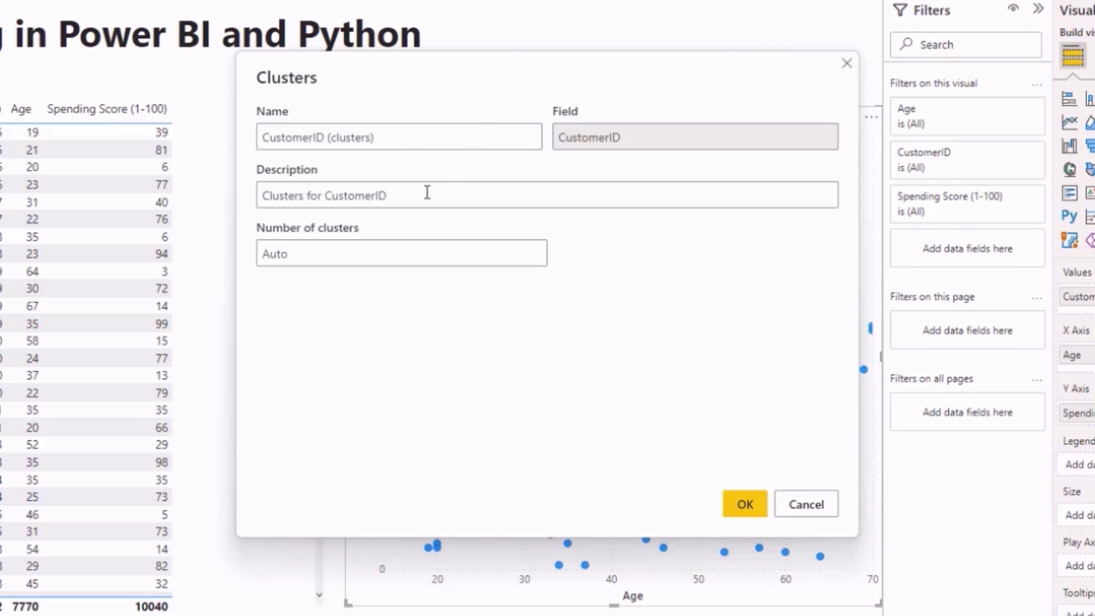
Name the cluster grouping 'Shopping Score Age' with Auto cluster count and create it
{"action": "left_click", "coordinate": [398, 137]}
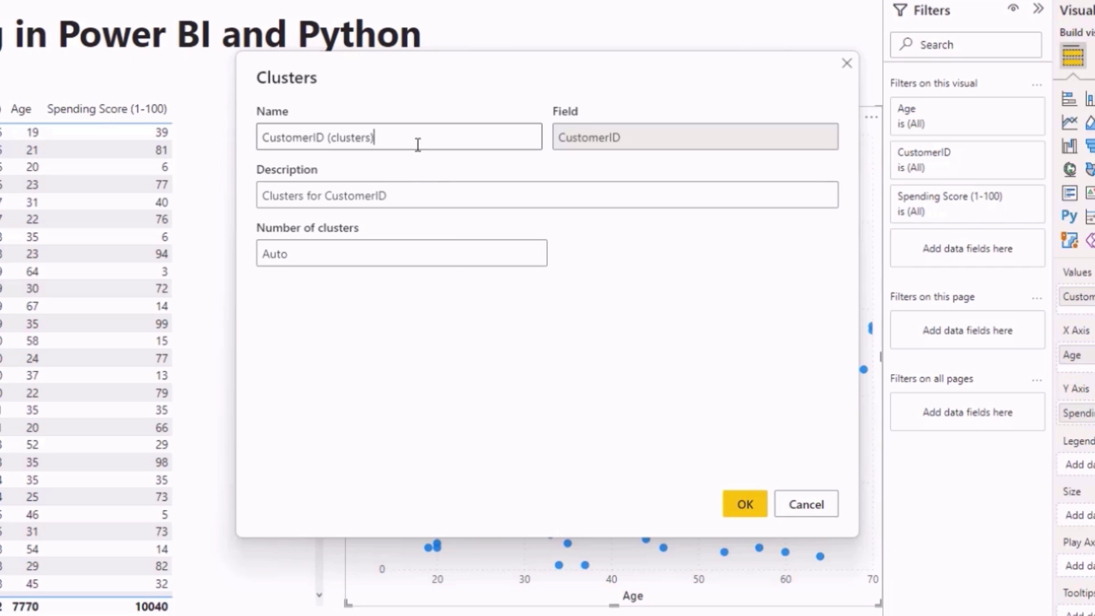
{"action": "type", "text": "Shopping Score"}
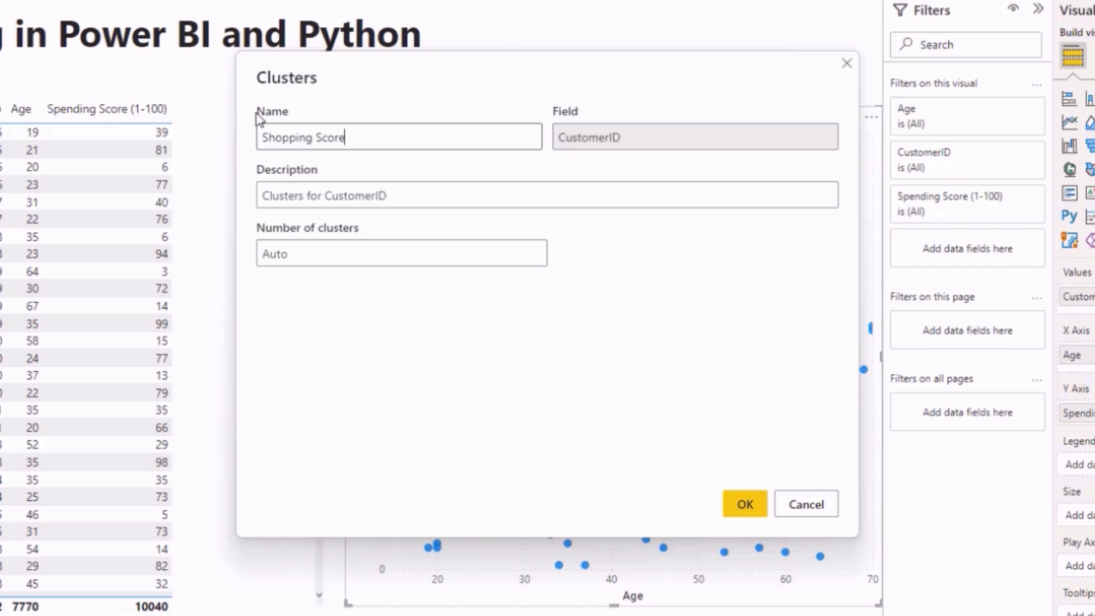
{"action": "type", "text": "Age"}
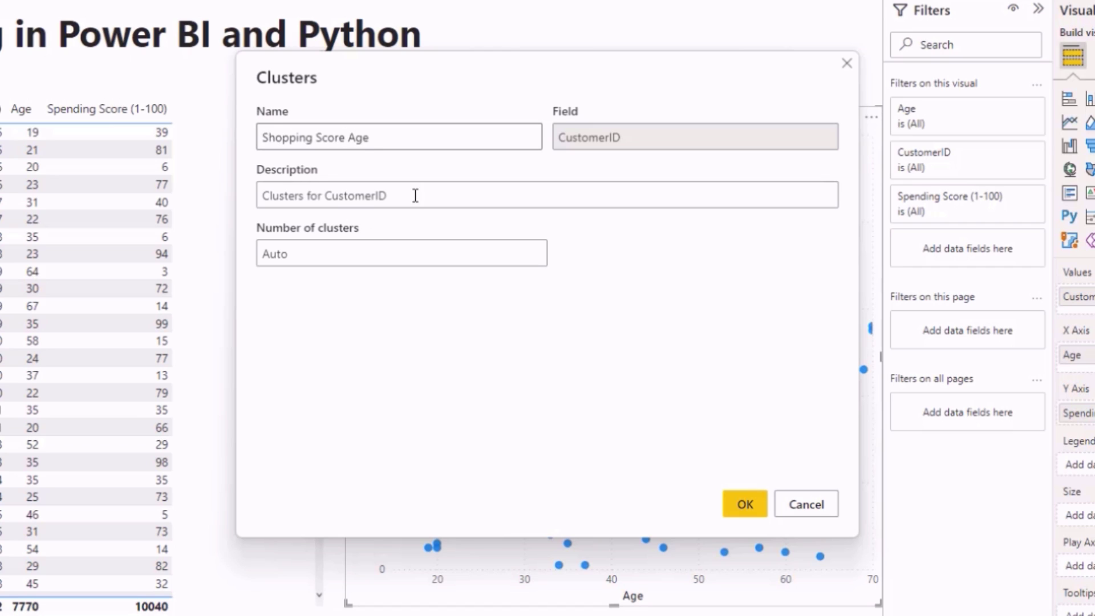
{"action": "left_click", "coordinate": [401, 253]}
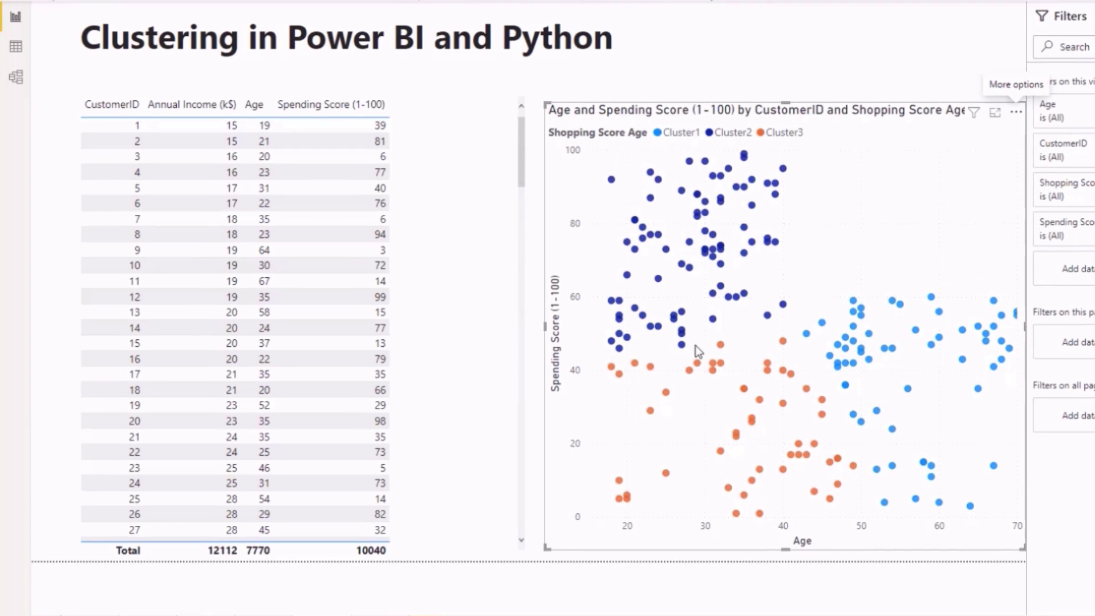
{"action": "mouse_move", "coordinate": [760, 348]}
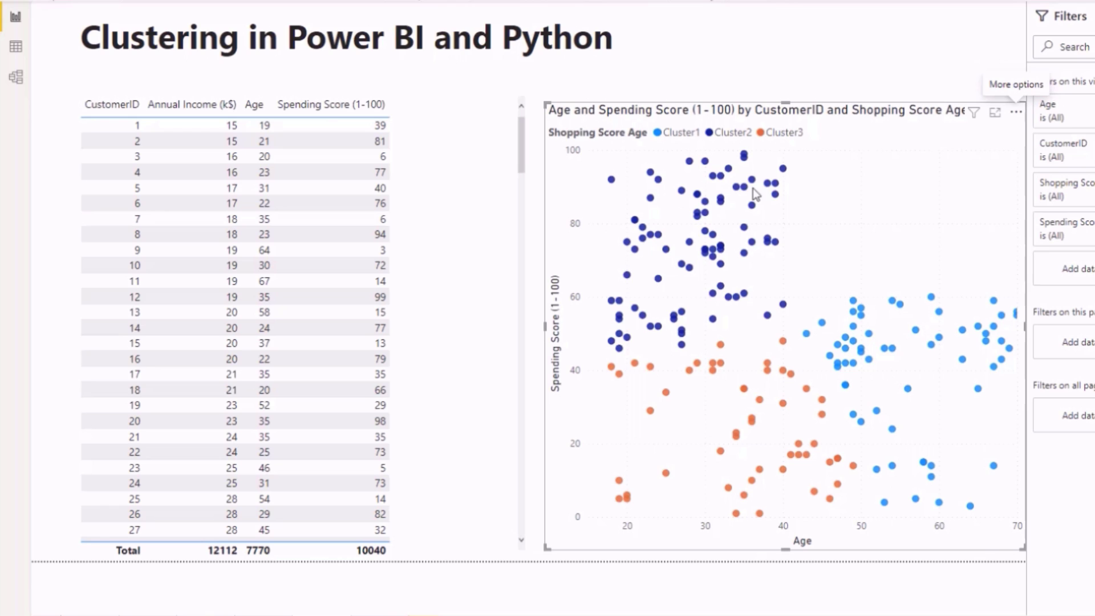
{"action": "mouse_move", "coordinate": [692, 363]}
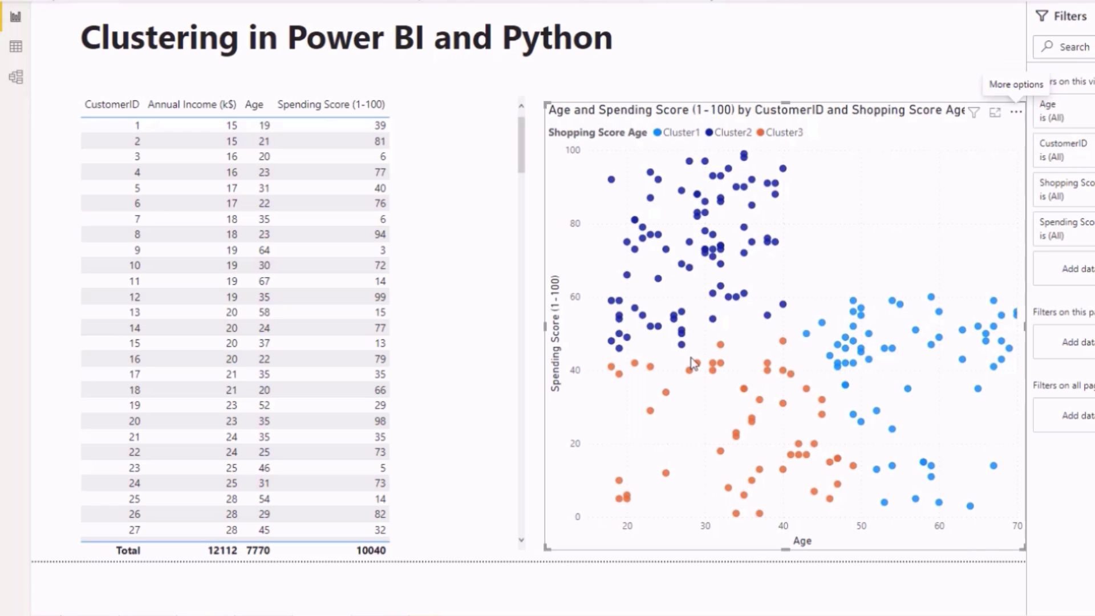
{"action": "mouse_move", "coordinate": [593, 167]}
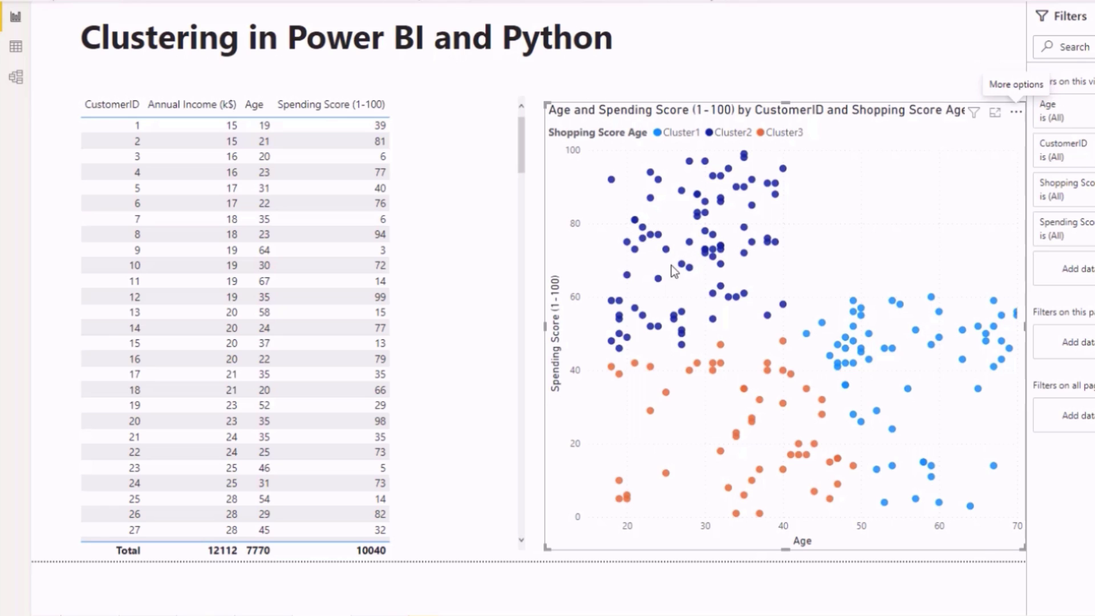
{"action": "mouse_move", "coordinate": [747, 178]}
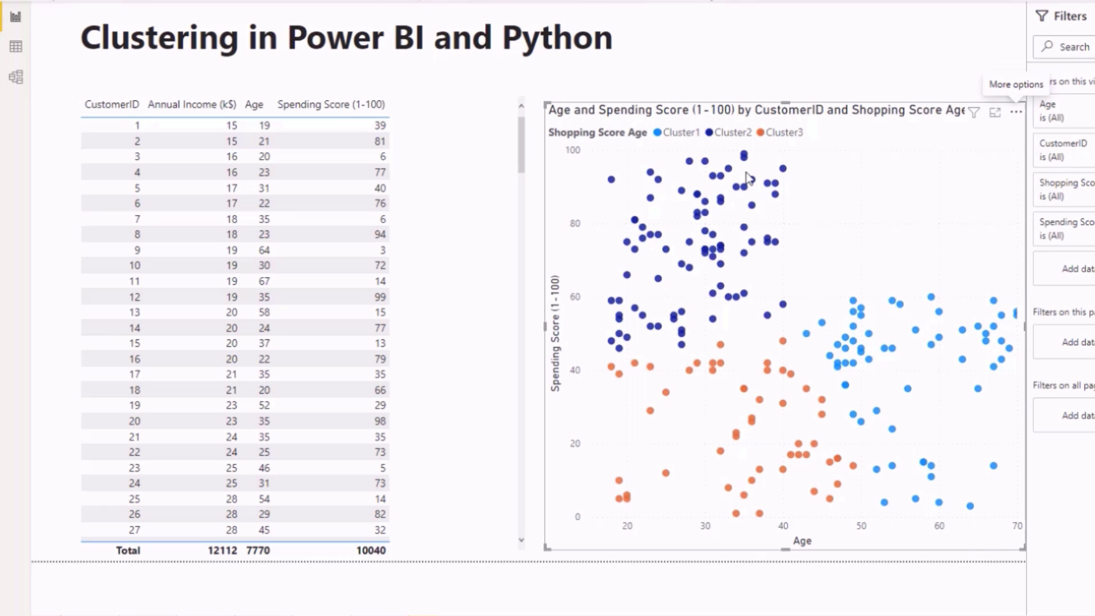
{"action": "mouse_move", "coordinate": [746, 316]}
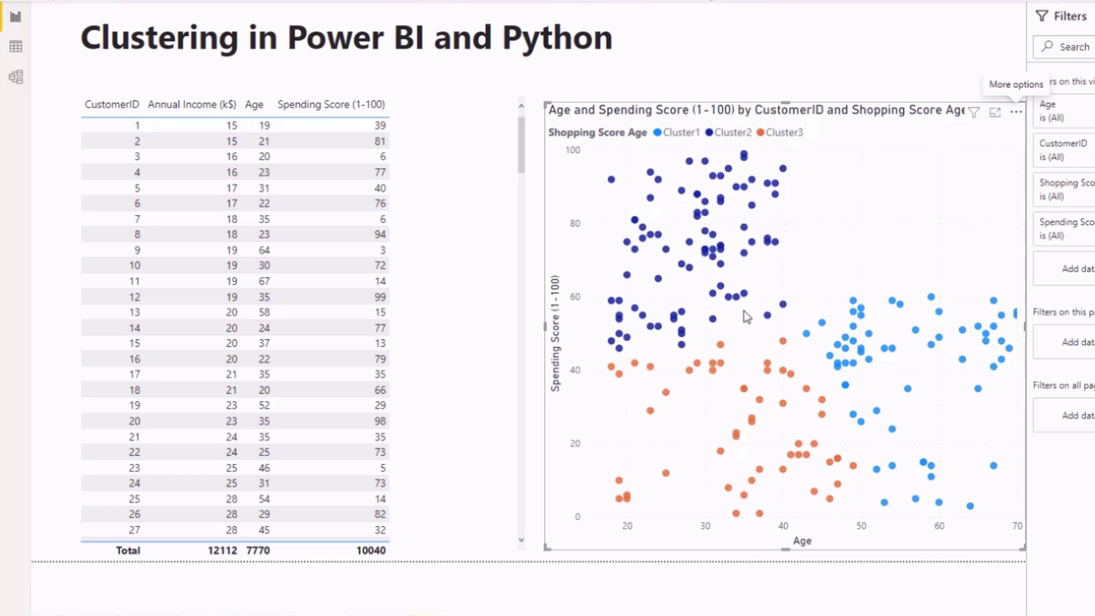
{"action": "mouse_move", "coordinate": [595, 318]}
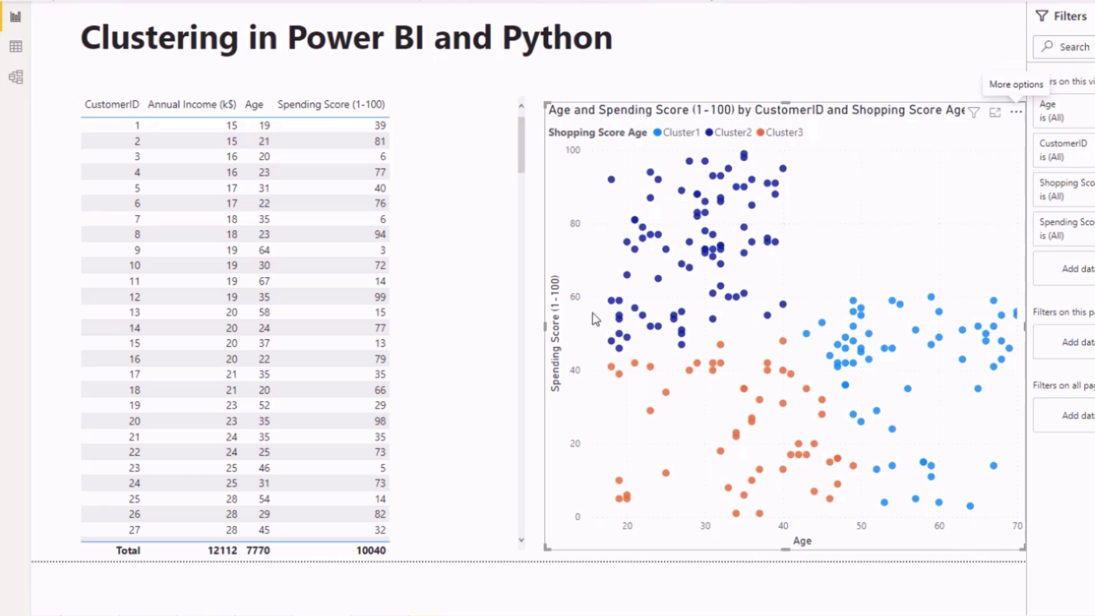
{"action": "mouse_move", "coordinate": [689, 253]}
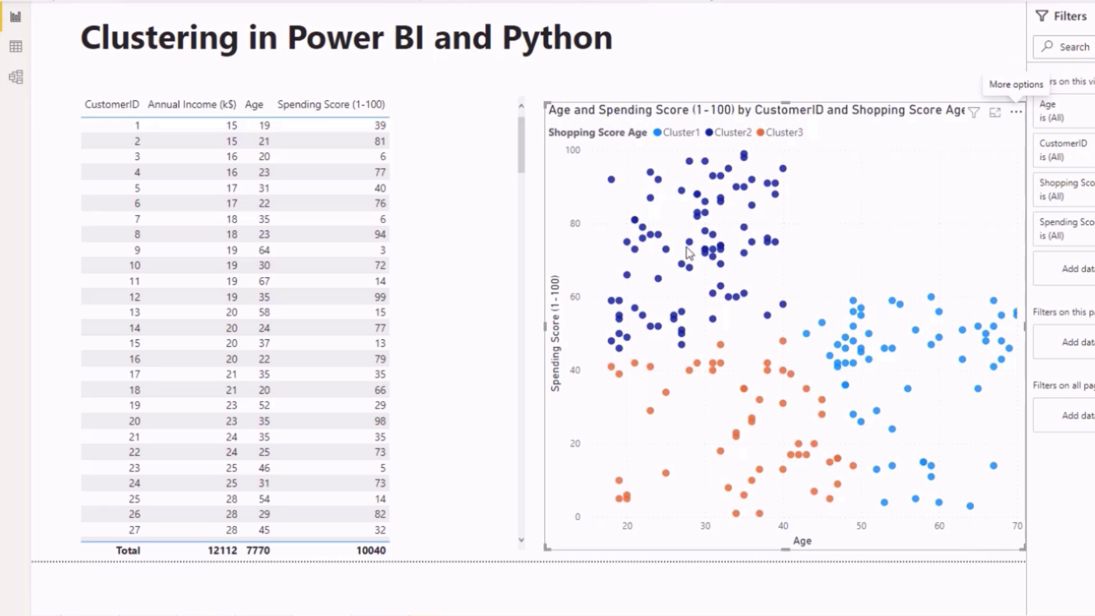
{"action": "mouse_move", "coordinate": [907, 387]}
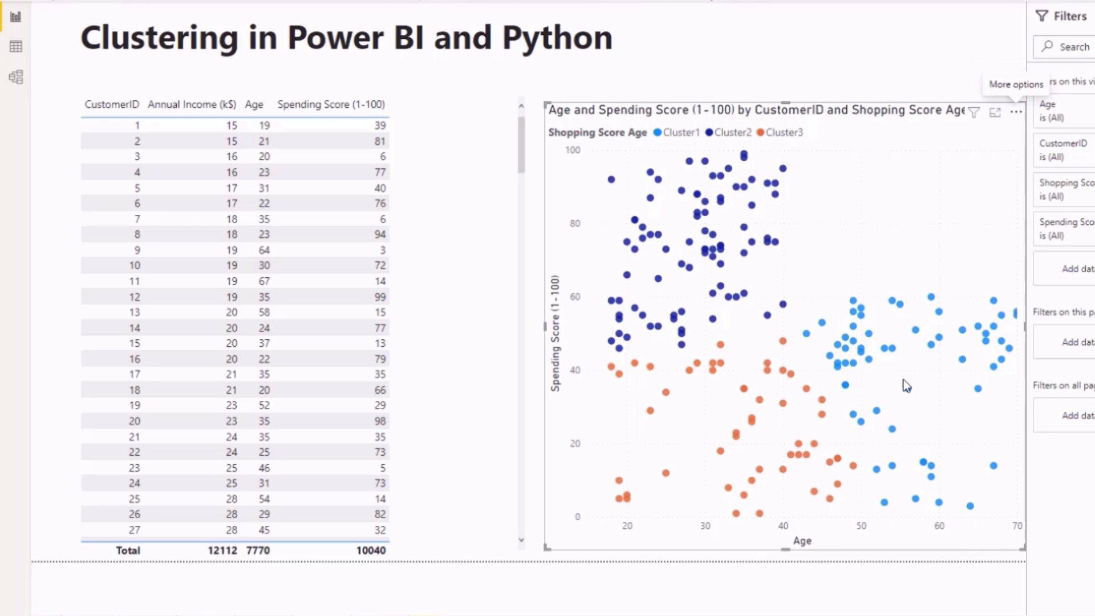
{"action": "mouse_move", "coordinate": [914, 397]}
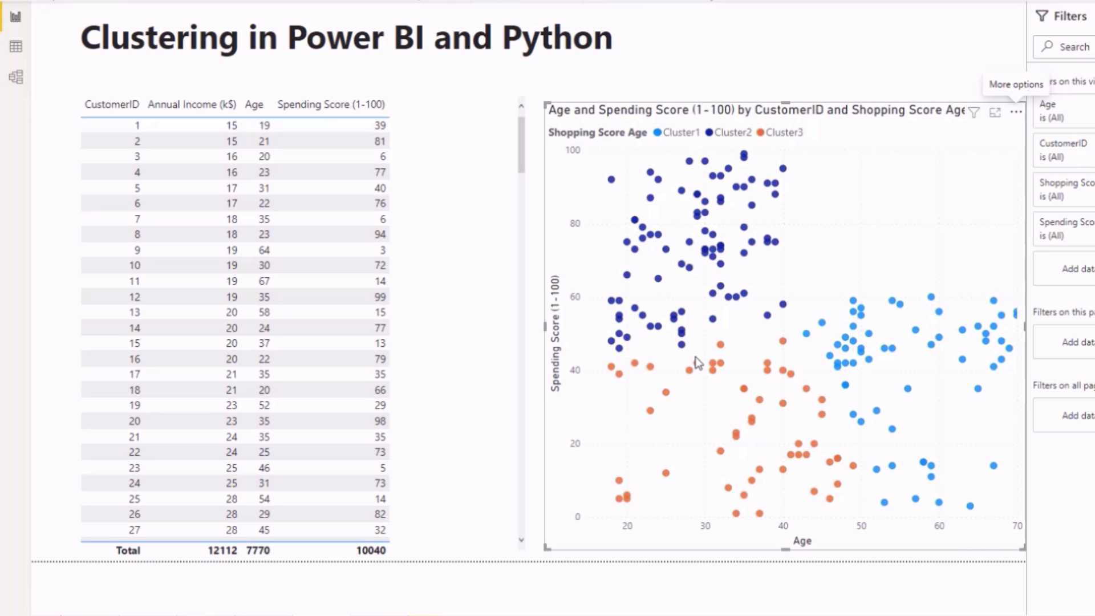
{"action": "mouse_move", "coordinate": [470, 67]}
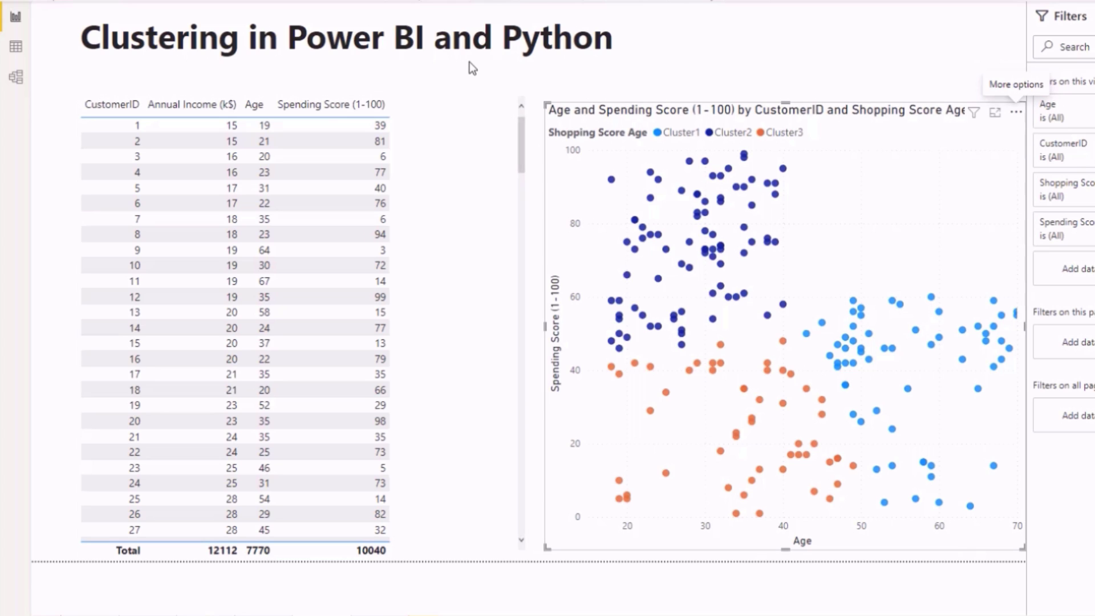
{"action": "mouse_move", "coordinate": [516, 250]}
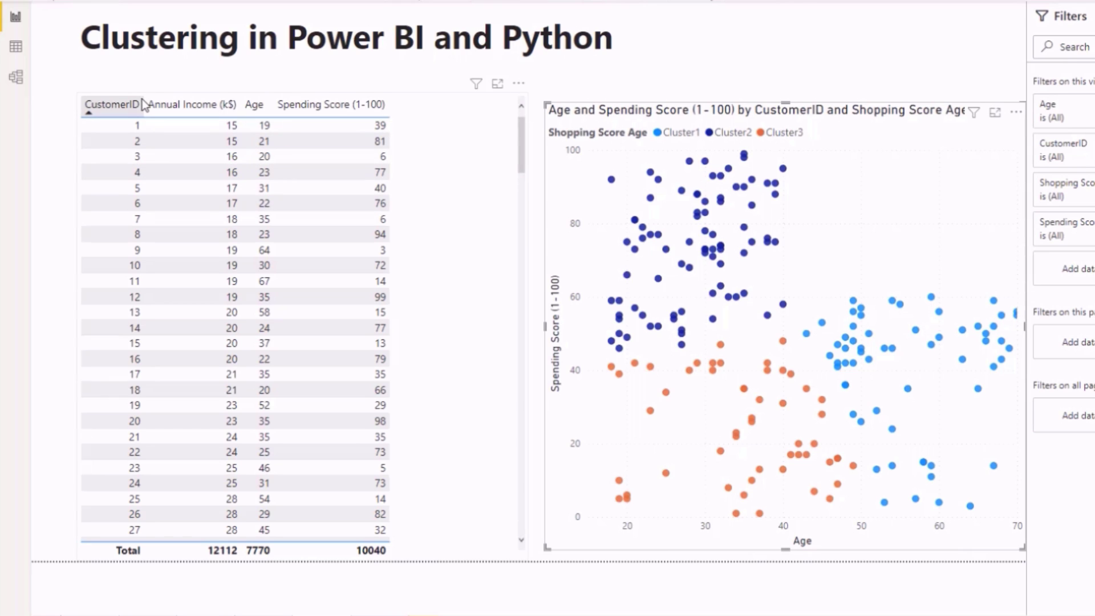
{"action": "mouse_move", "coordinate": [155, 127]}
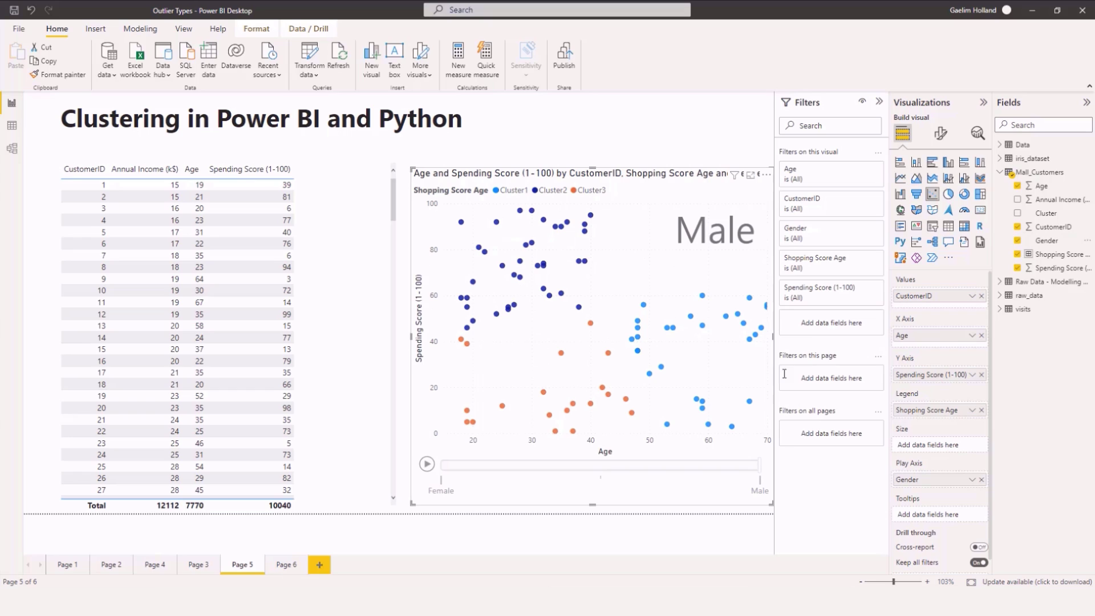
{"action": "mouse_move", "coordinate": [651, 178]}
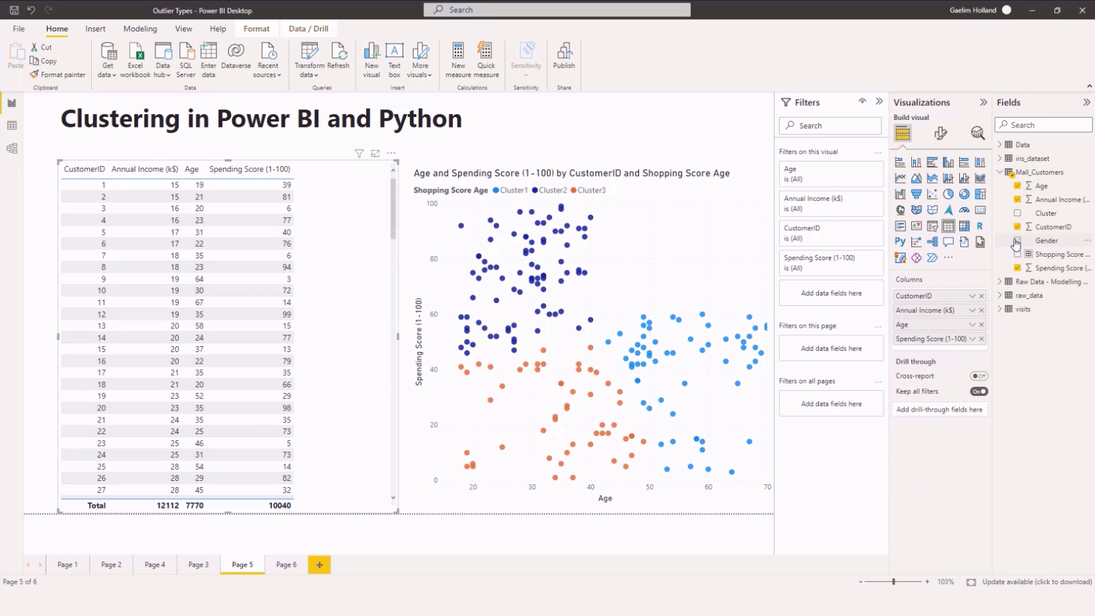
{"action": "left_click", "coordinate": [1020, 241]}
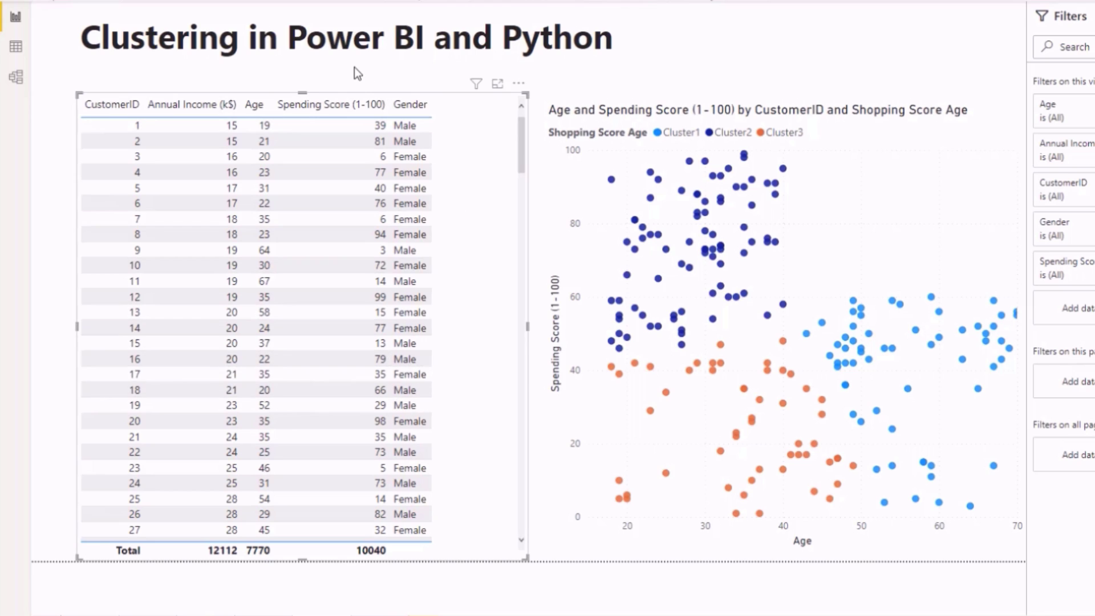
{"action": "mouse_move", "coordinate": [505, 130]}
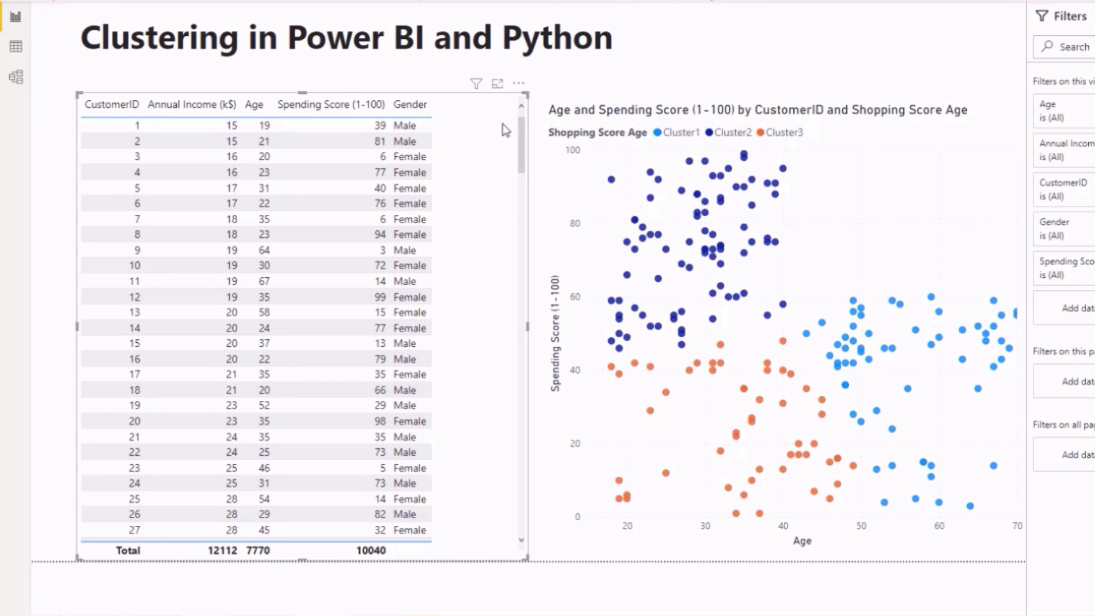
{"action": "left_click", "coordinate": [518, 83]}
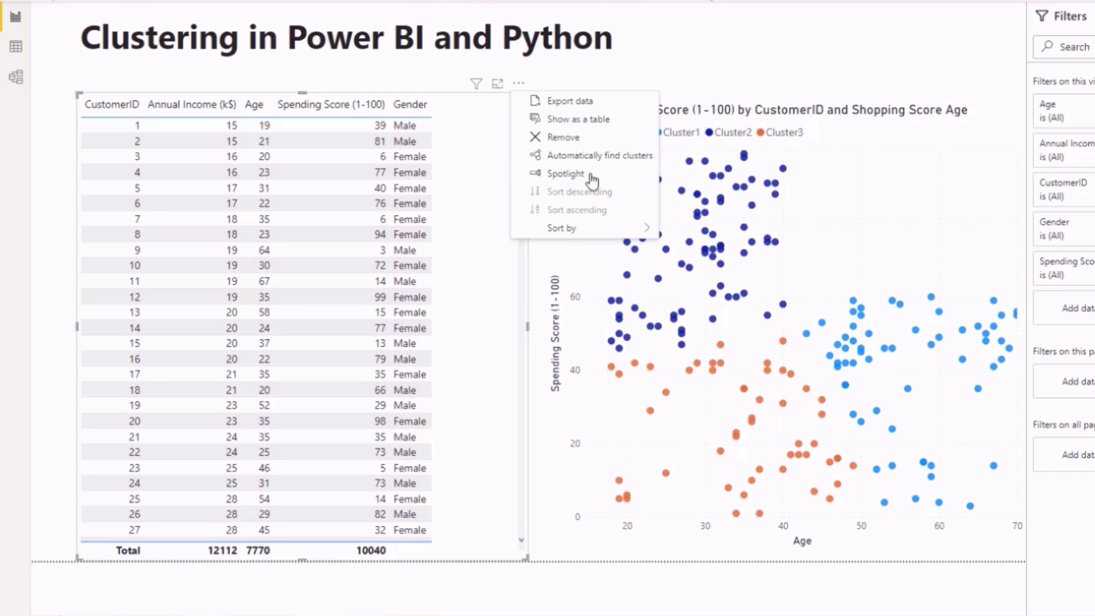
{"action": "mouse_move", "coordinate": [599, 155]}
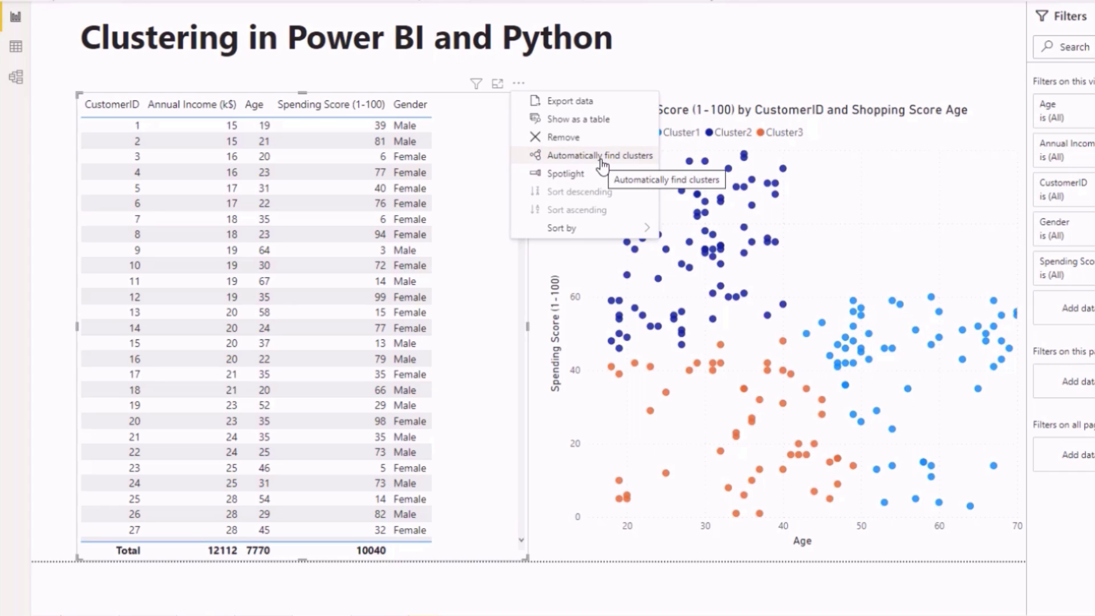
{"action": "left_click", "coordinate": [599, 156]}
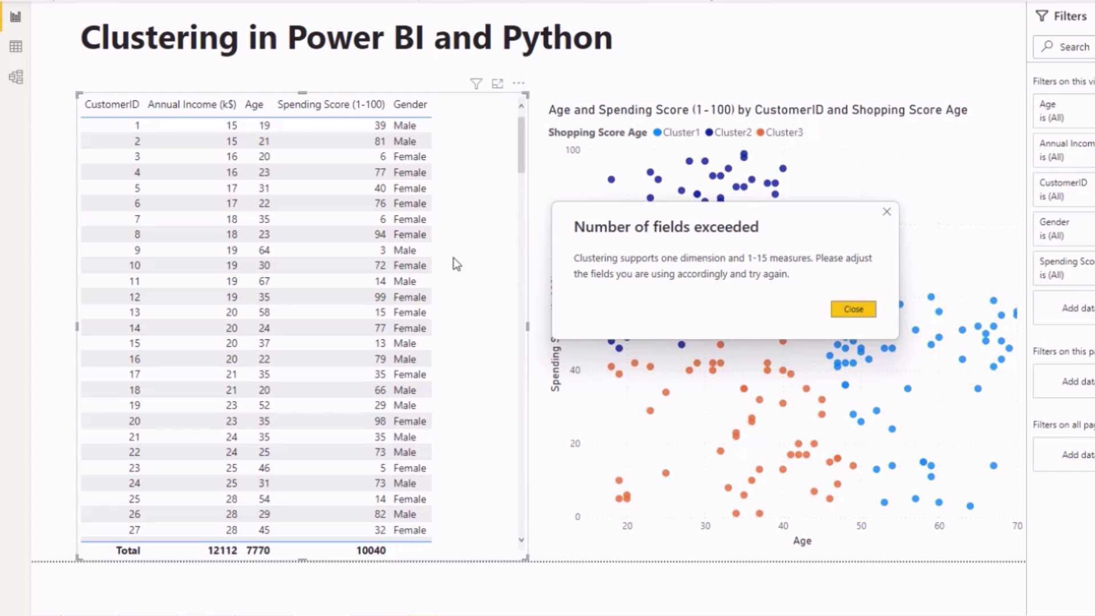
{"action": "mouse_move", "coordinate": [417, 259]}
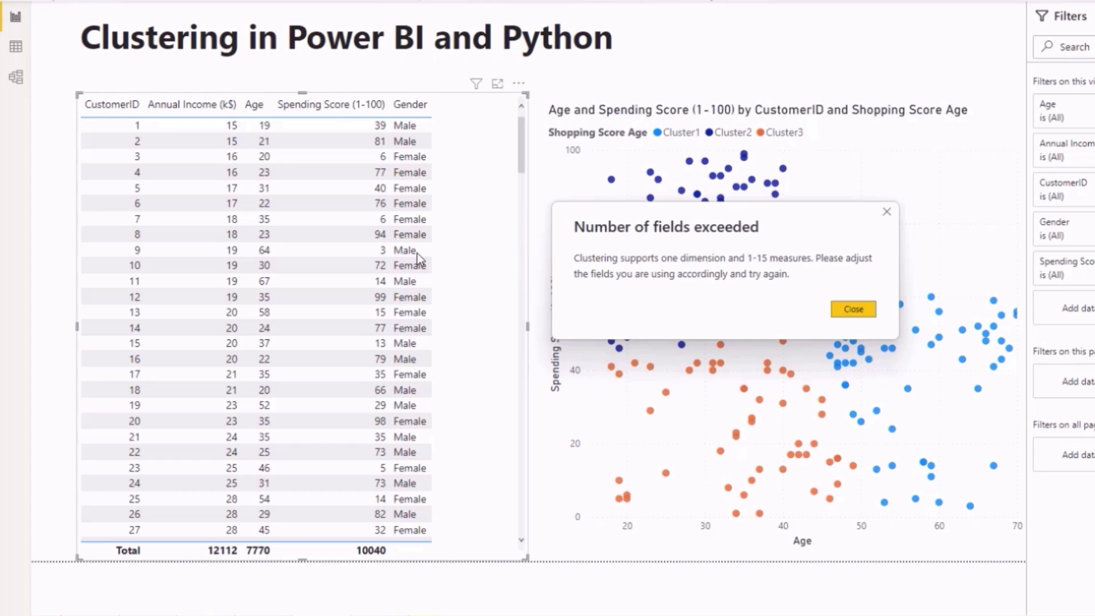
{"action": "mouse_move", "coordinate": [655, 294]}
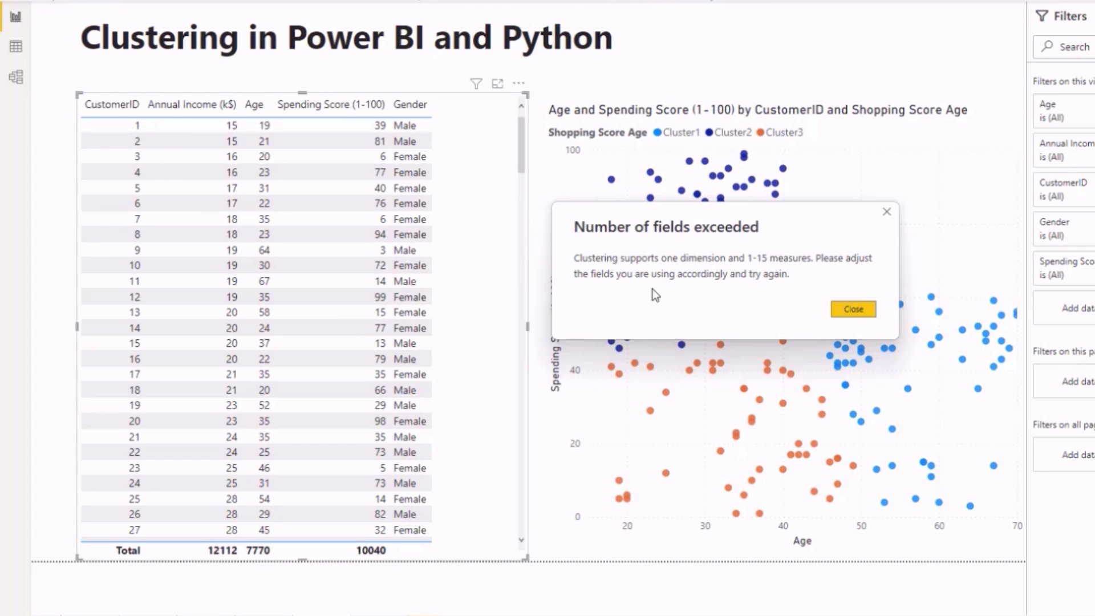
{"action": "mouse_move", "coordinate": [682, 241]}
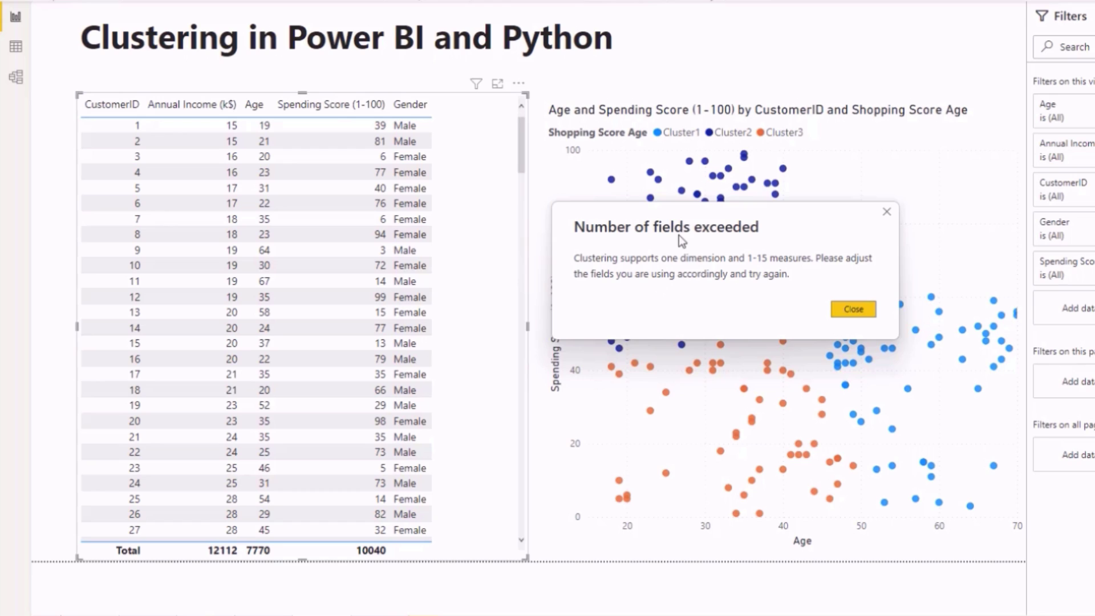
{"action": "mouse_move", "coordinate": [649, 288]}
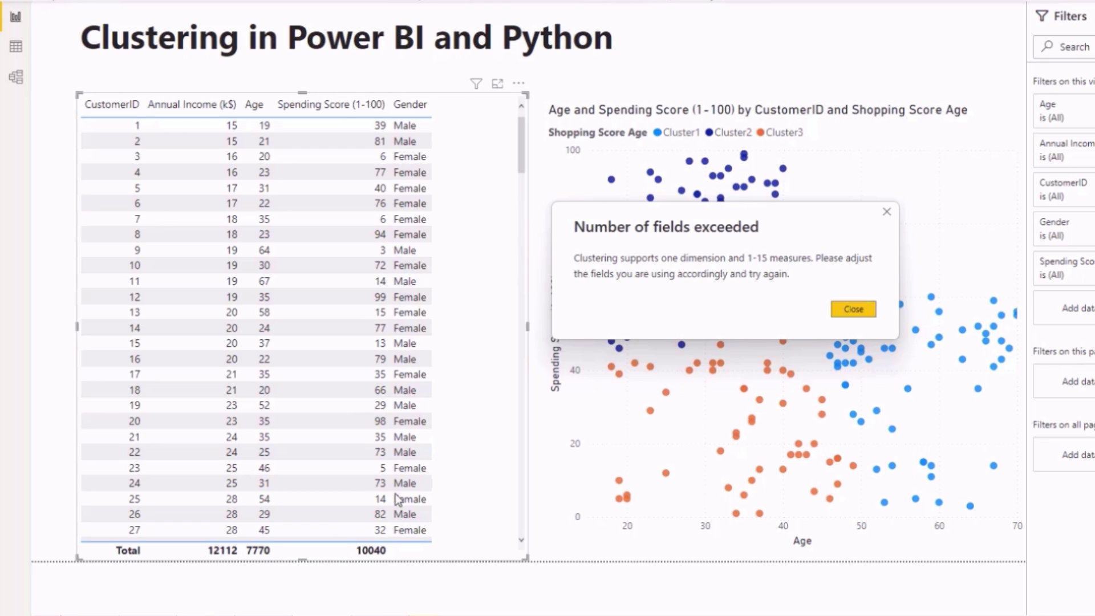
{"action": "mouse_move", "coordinate": [425, 567]}
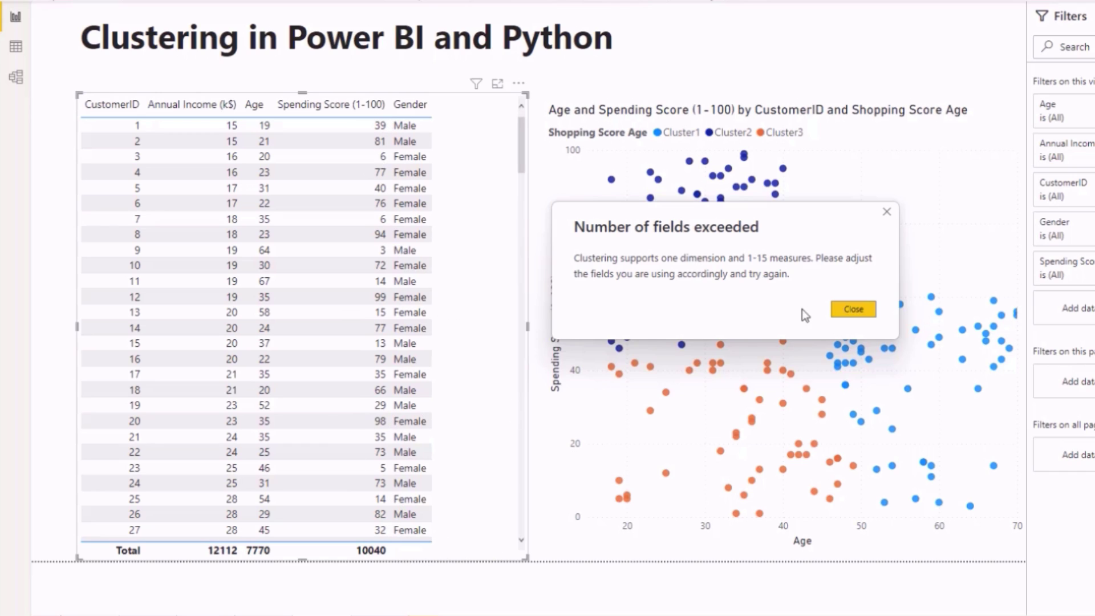
{"action": "left_click", "coordinate": [852, 309]}
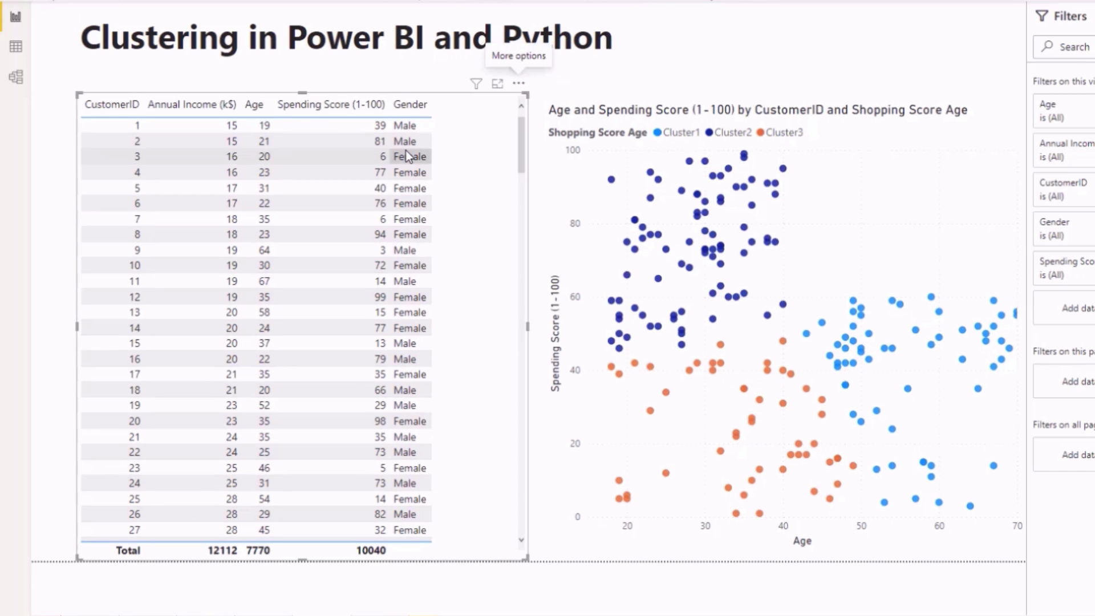
{"action": "mouse_move", "coordinate": [408, 305]}
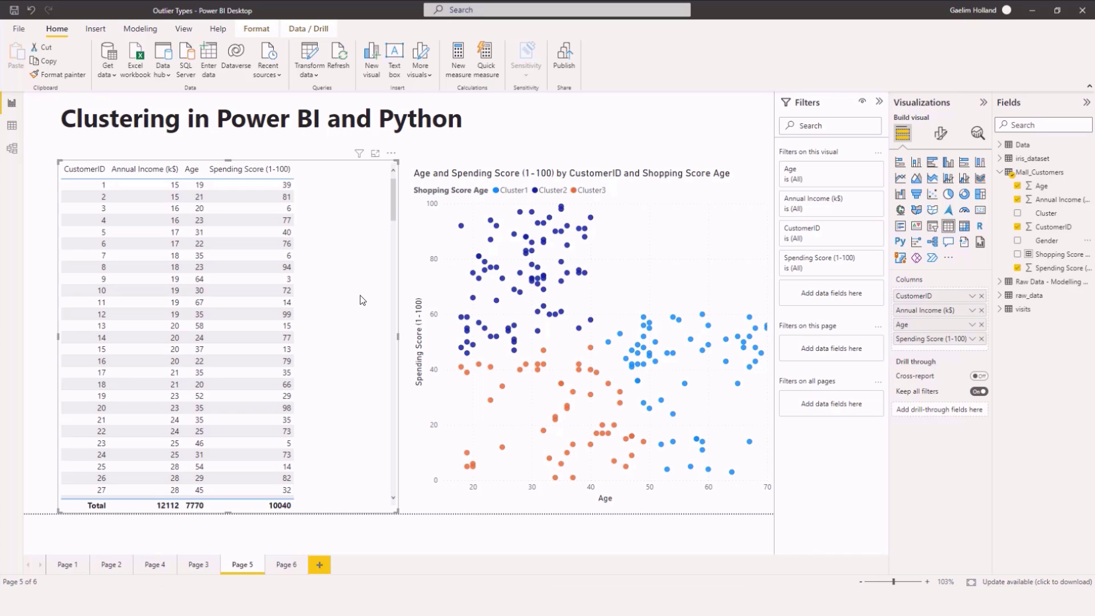
{"action": "mouse_move", "coordinate": [348, 240]}
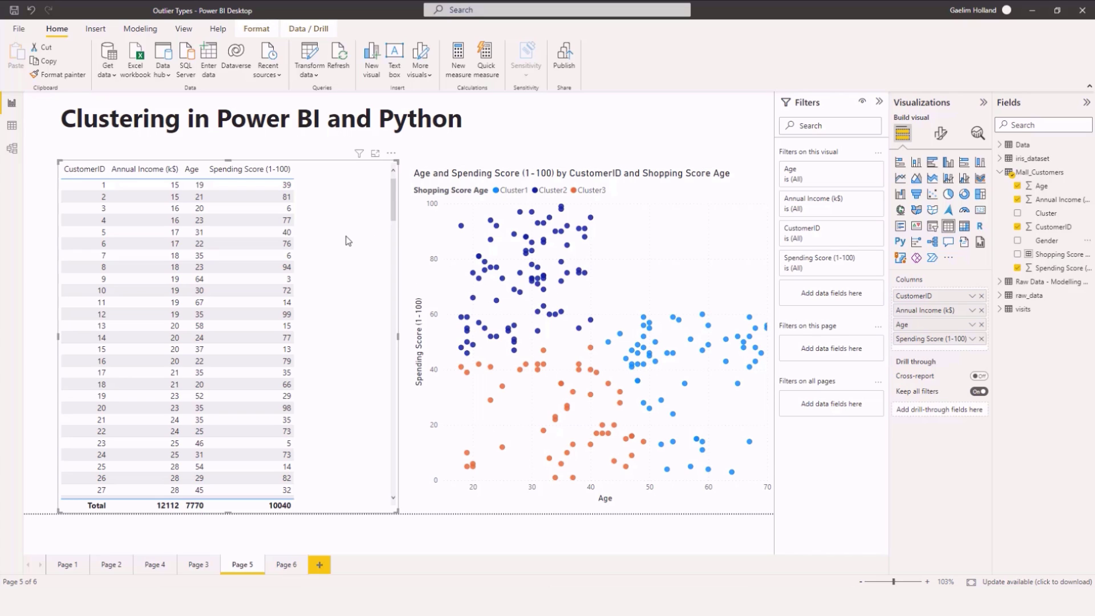
{"action": "mouse_move", "coordinate": [392, 153]}
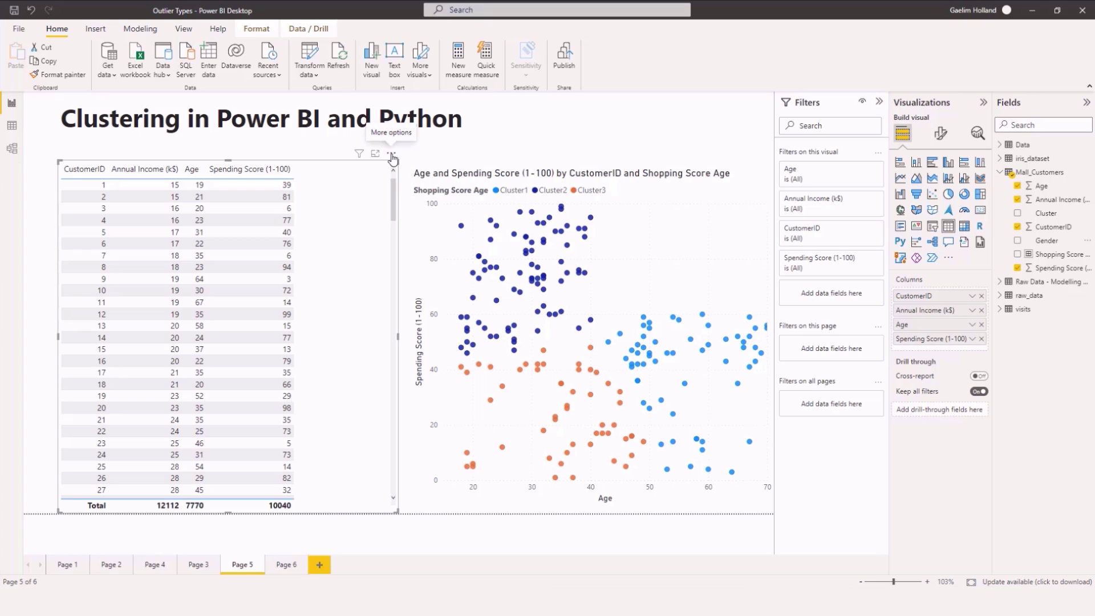
Start Automatically find clusters from the customer table's More options menu
{"action": "left_click", "coordinate": [391, 154]}
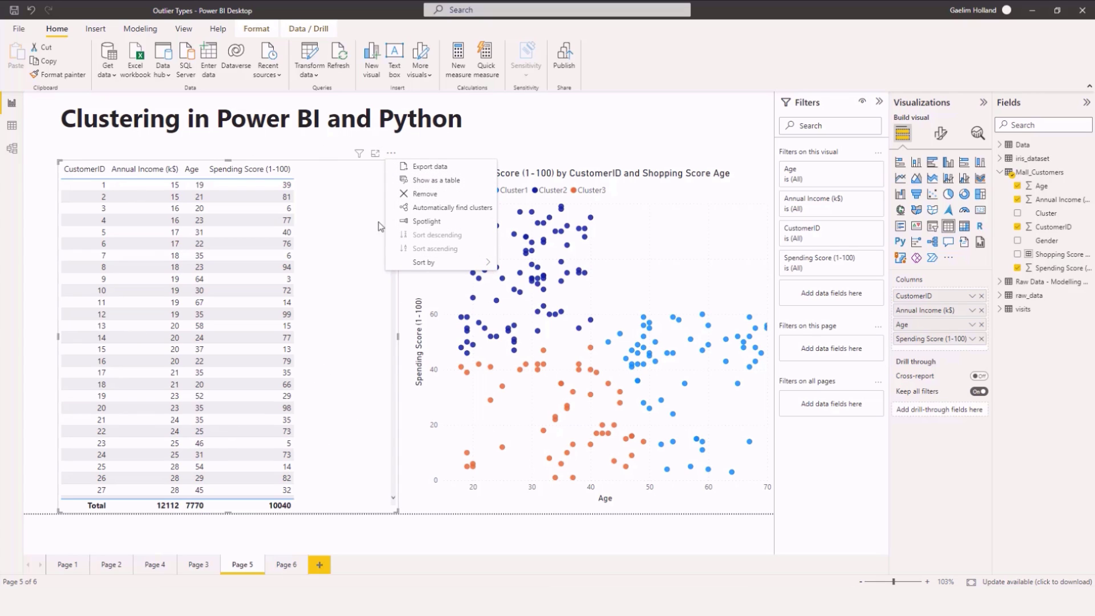
{"action": "left_click", "coordinate": [450, 208]}
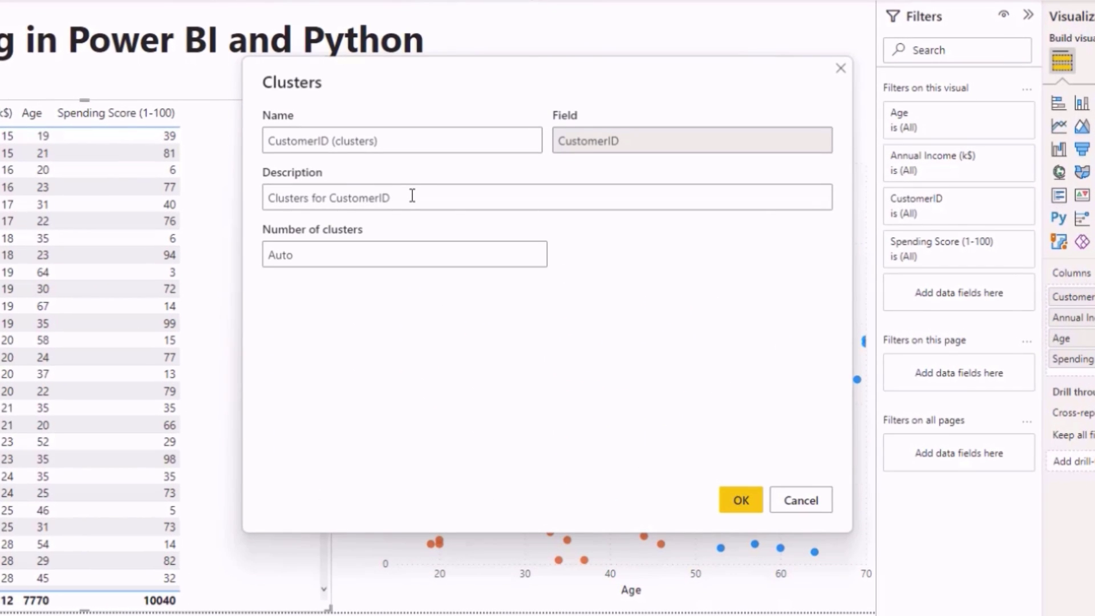
Name and describe the grouping 'Multidimensional Cluster' and create it on the table
{"action": "type", "text": "Multidimensional"}
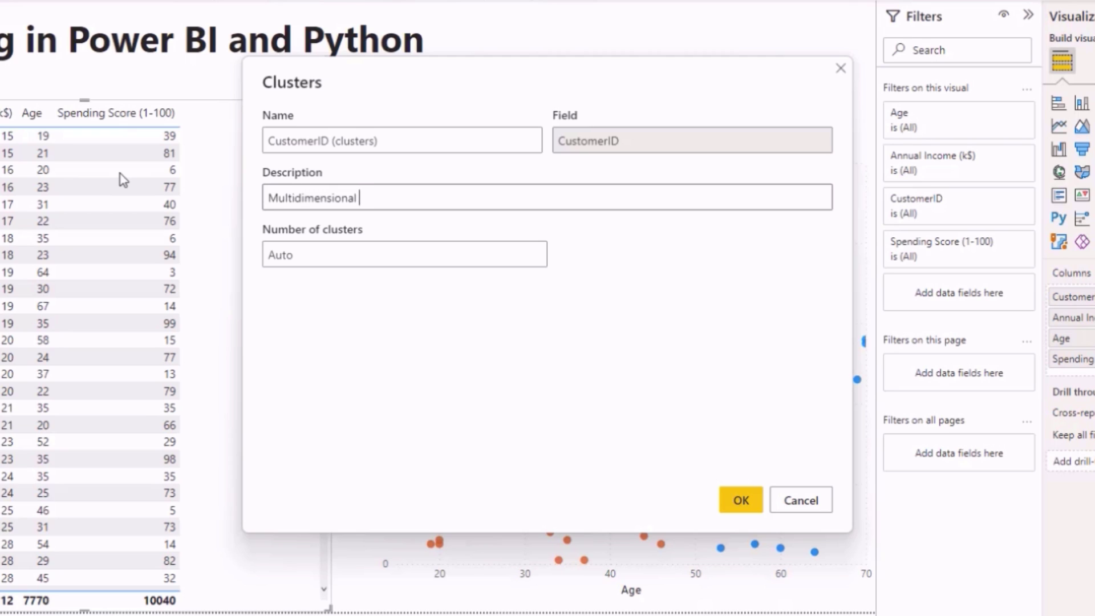
{"action": "type", "text": "Cluster"}
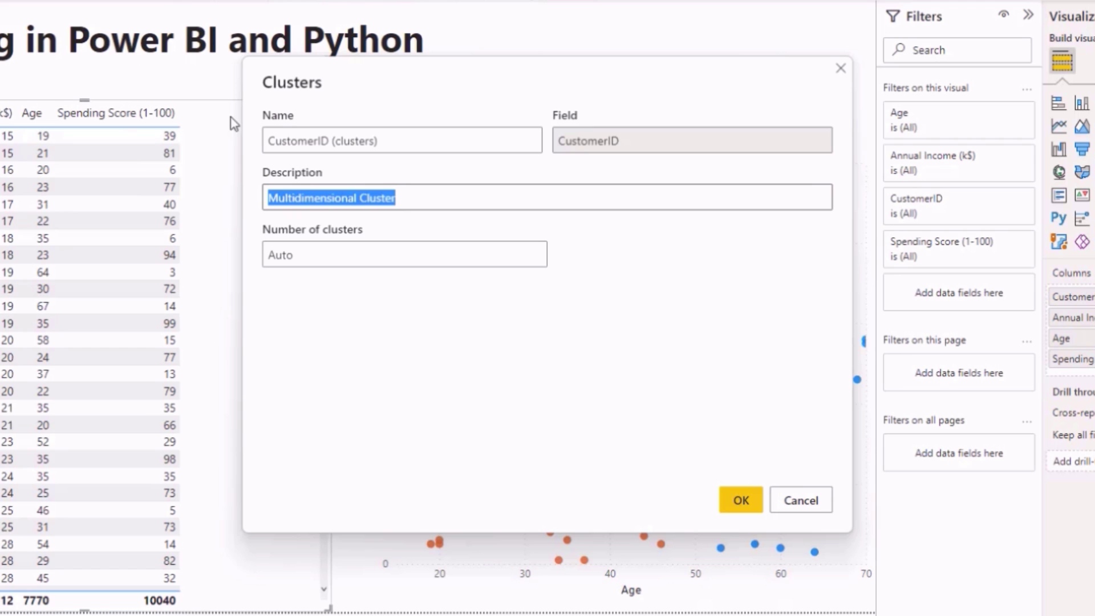
{"action": "type", "text": "Multidimensional Cluster"}
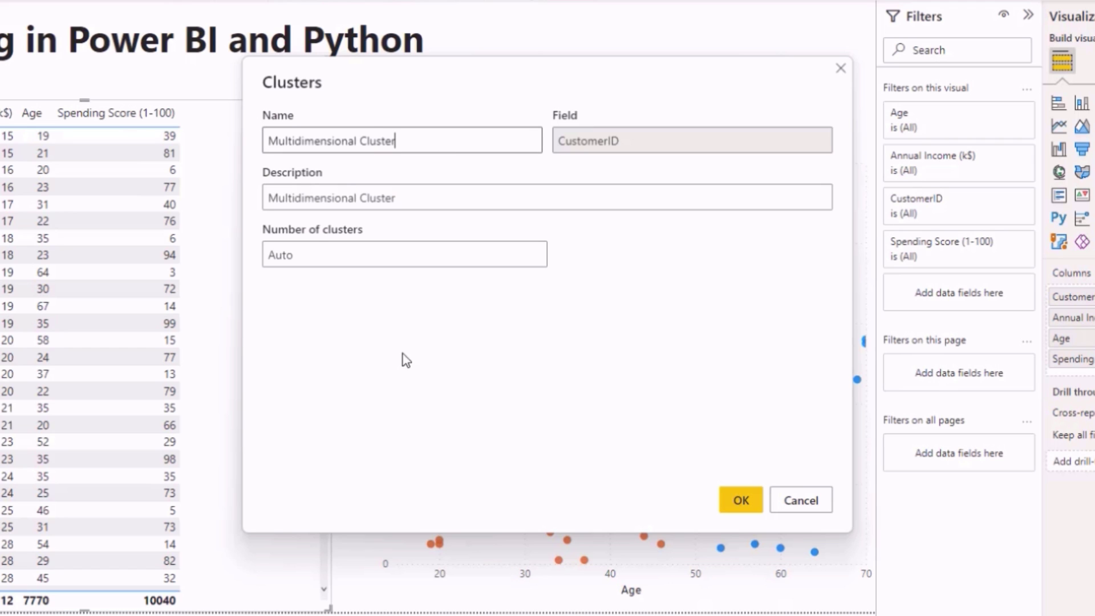
{"action": "left_click", "coordinate": [739, 500]}
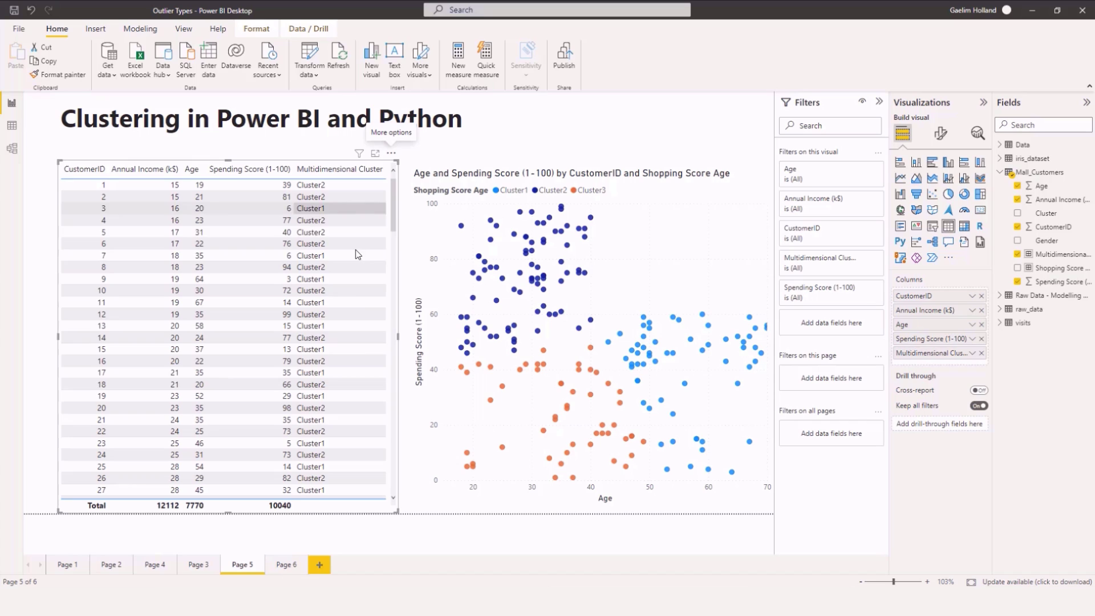
{"action": "scroll", "scroll_direction": "down", "scroll_amount": 3}
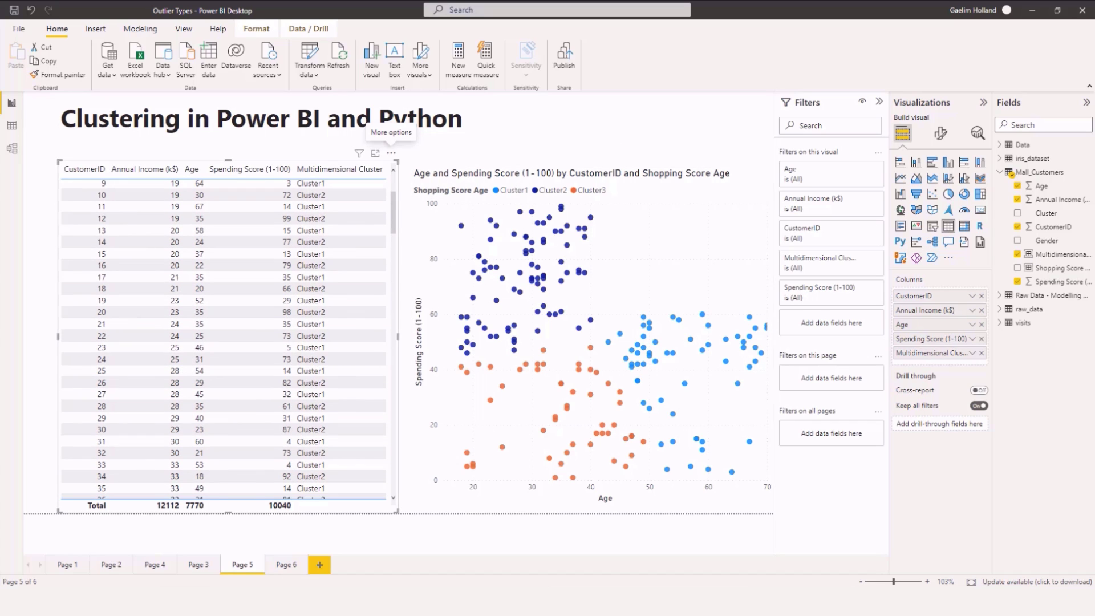
{"action": "mouse_move", "coordinate": [1012, 278]}
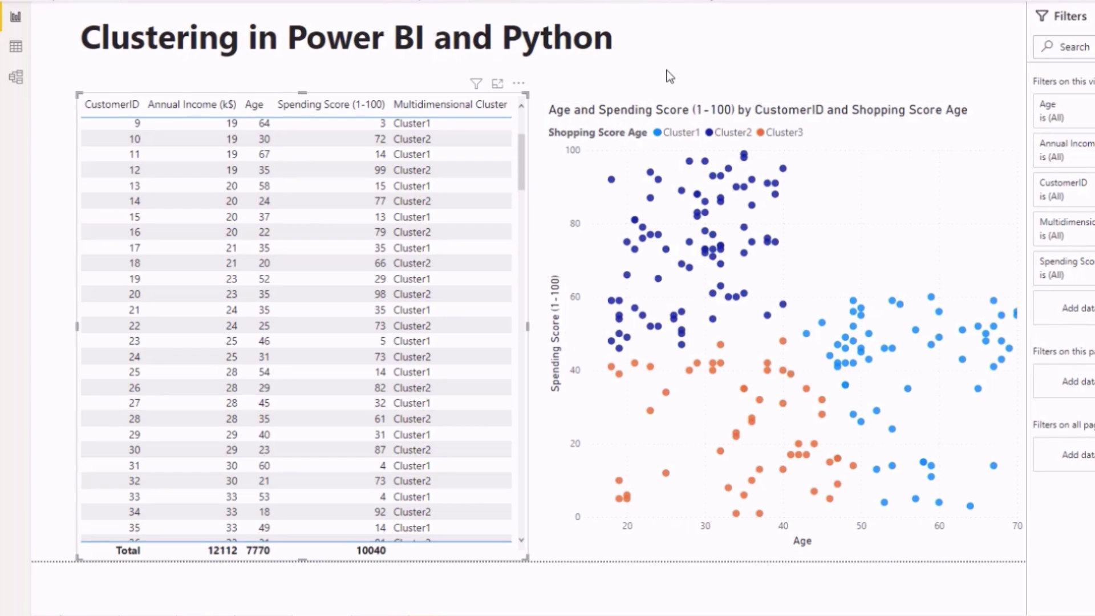
{"action": "mouse_move", "coordinate": [641, 74]}
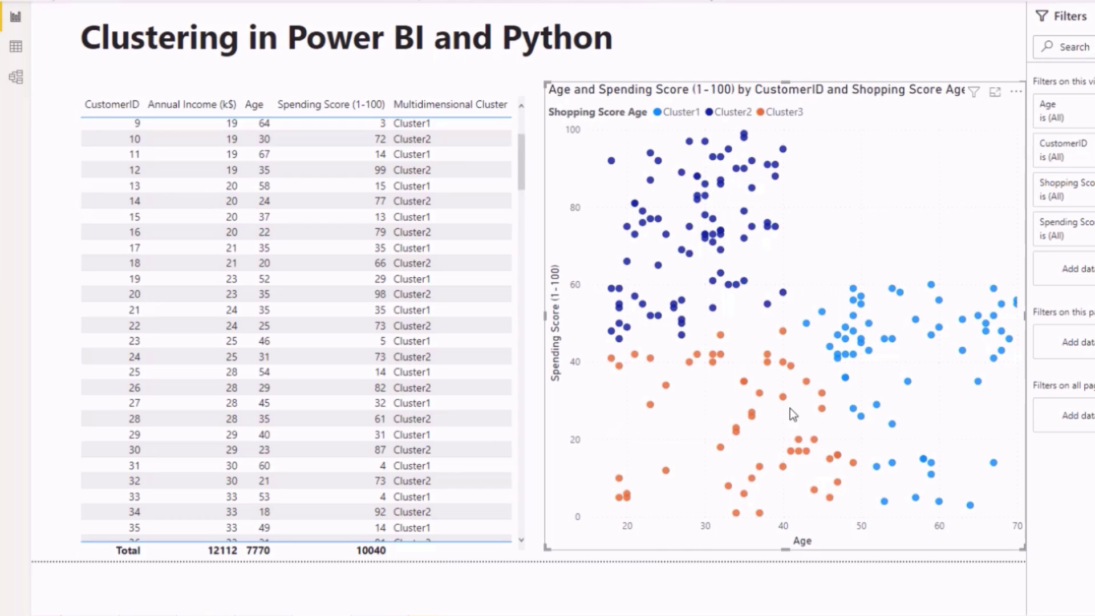
{"action": "mouse_move", "coordinate": [707, 304]}
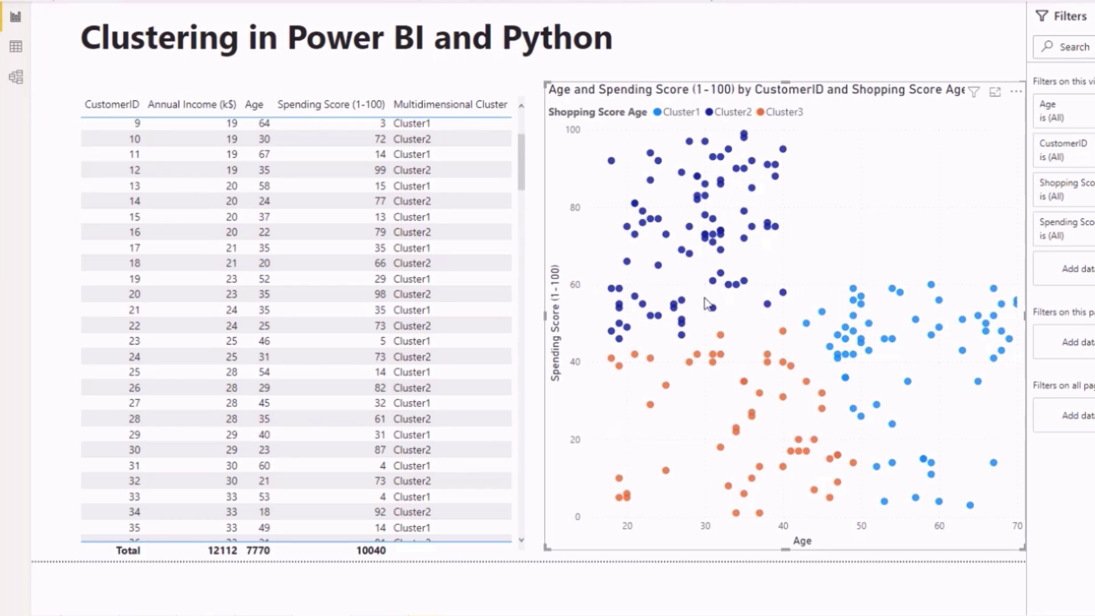
{"action": "mouse_move", "coordinate": [729, 284]}
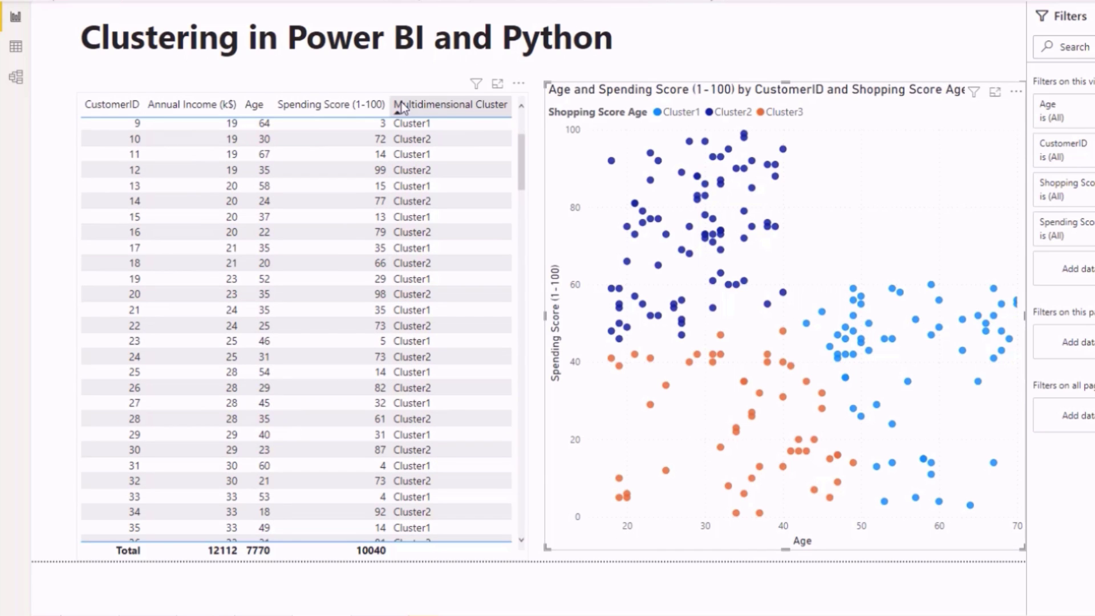
{"action": "mouse_move", "coordinate": [799, 316]}
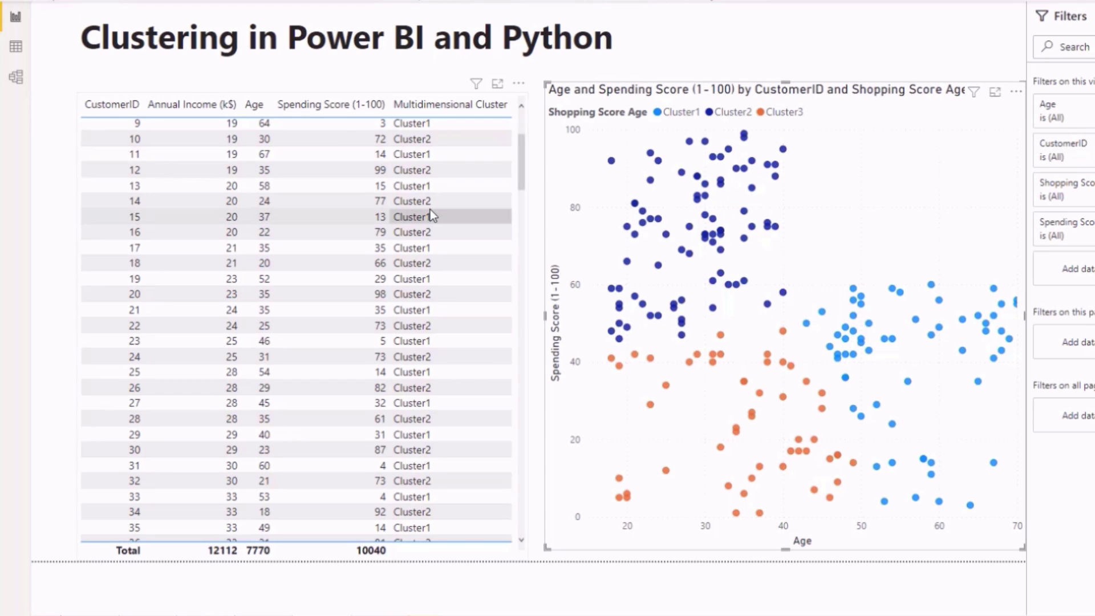
{"action": "mouse_move", "coordinate": [430, 215]}
{"action": "type", "text": "ana"}
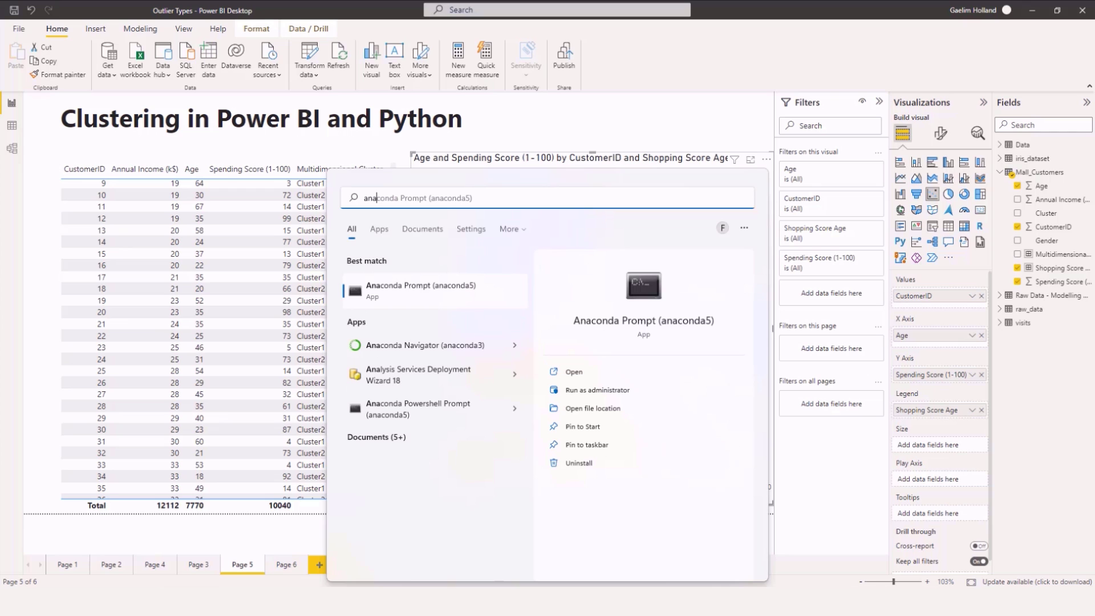
Run pip install pycaret in Anaconda Prompt, then return to the Power Query Editor
{"action": "left_click", "coordinate": [420, 289]}
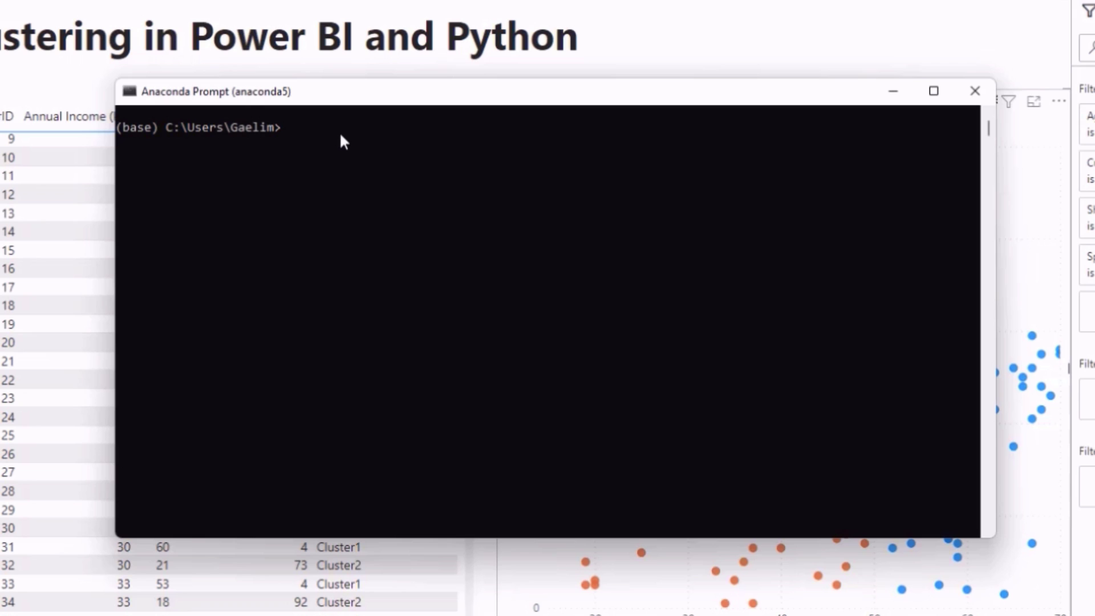
{"action": "type", "text": "pip"}
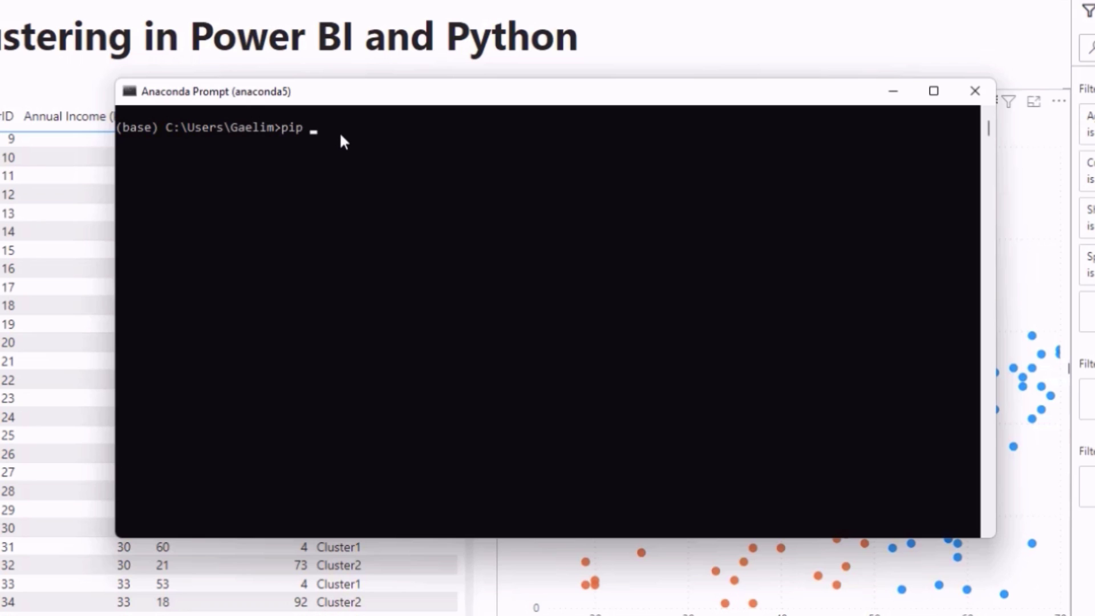
{"action": "type", "text": "install pyca"}
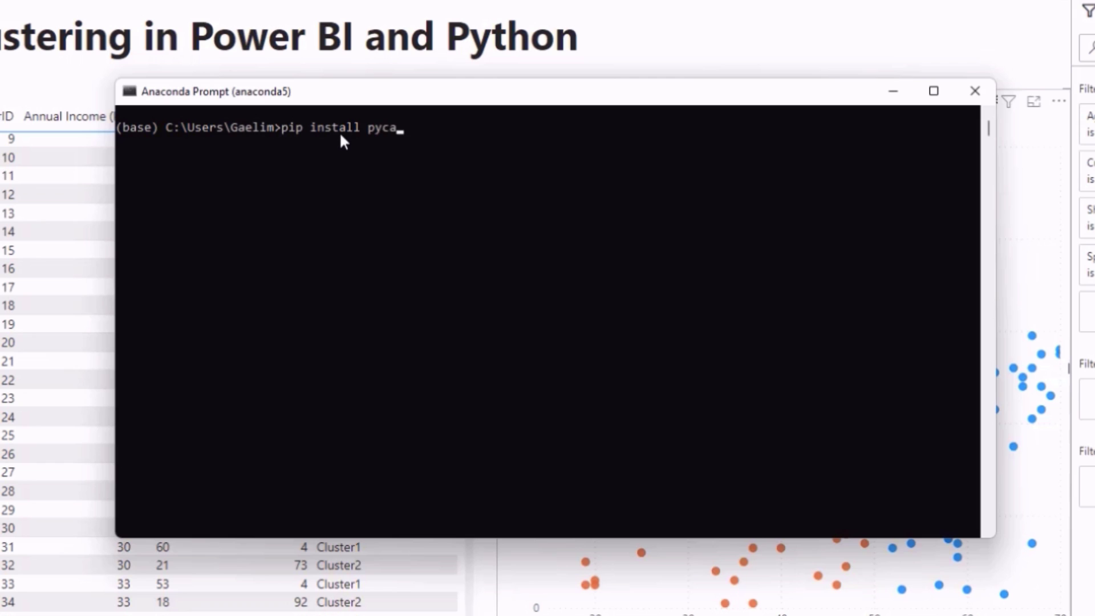
{"action": "type", "text": "ret"}
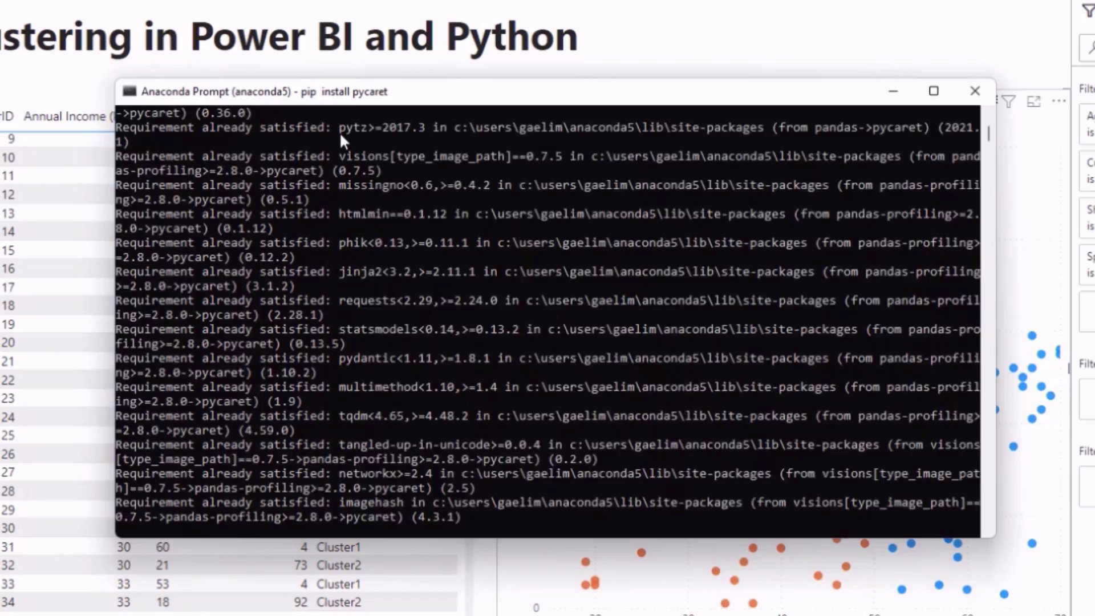
{"action": "scroll", "scroll_direction": "down", "scroll_amount": 3}
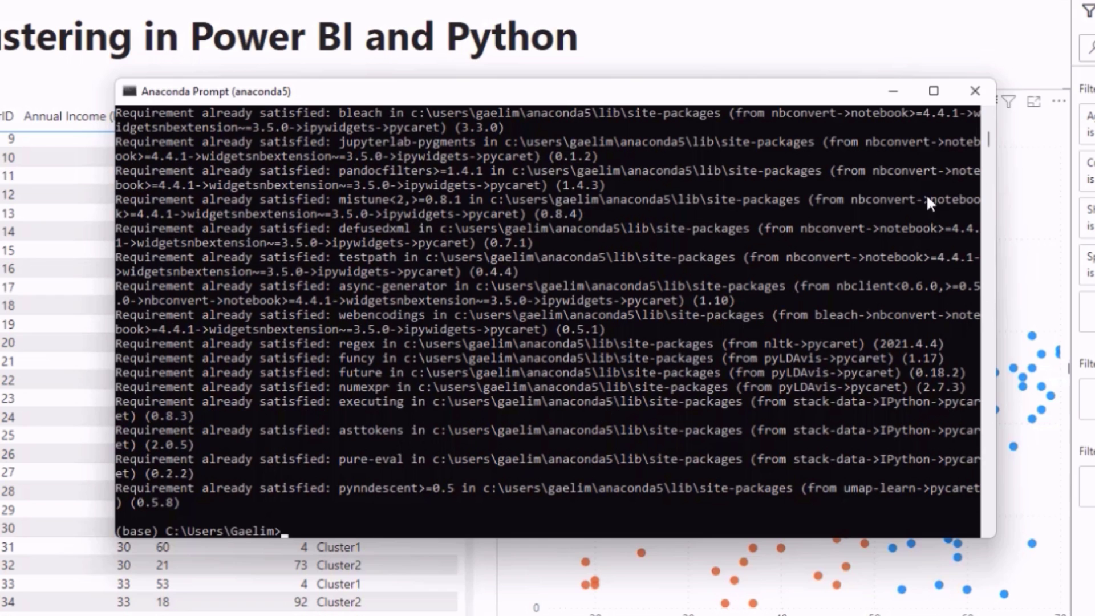
{"action": "left_click", "coordinate": [975, 91]}
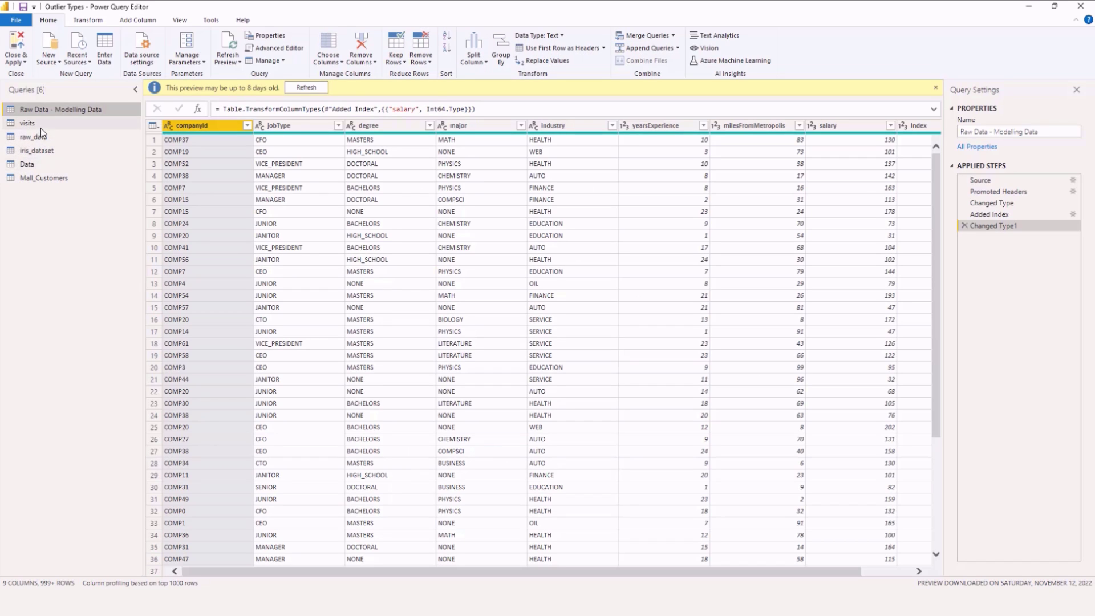
Remove the Run Python script step from Mall_Customers and start a new Python script at Changed Type
{"action": "left_click", "coordinate": [44, 181]}
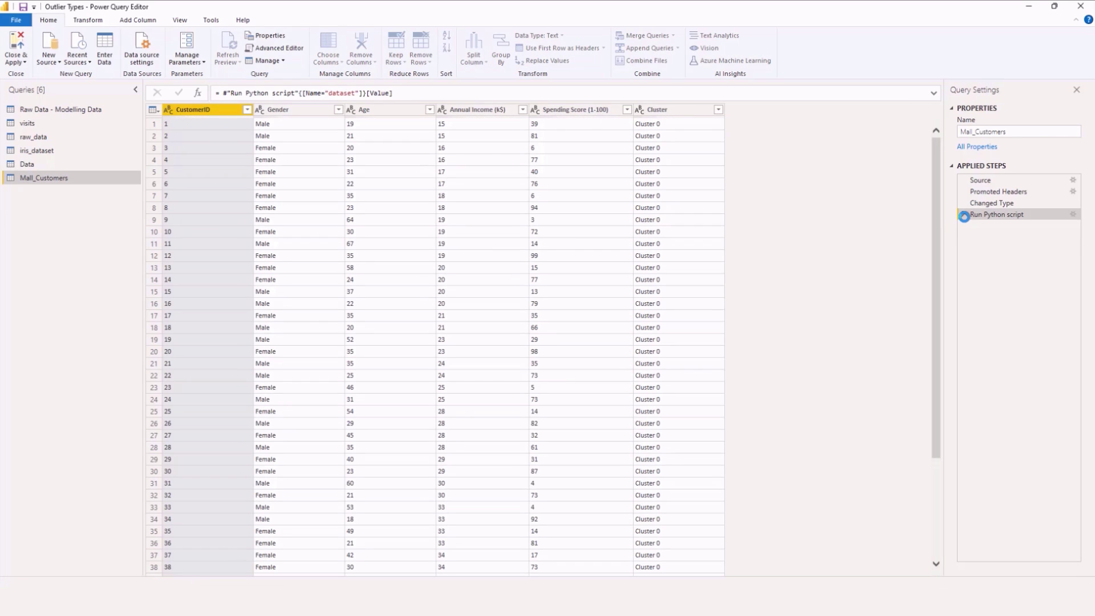
{"action": "left_click", "coordinate": [992, 203]}
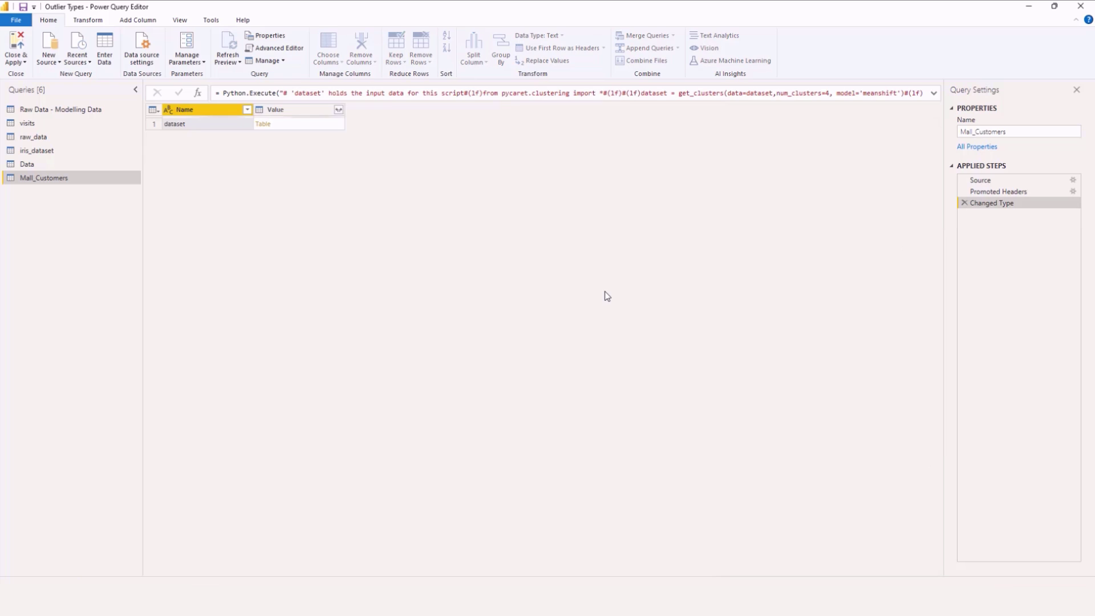
{"action": "left_click", "coordinate": [992, 203]}
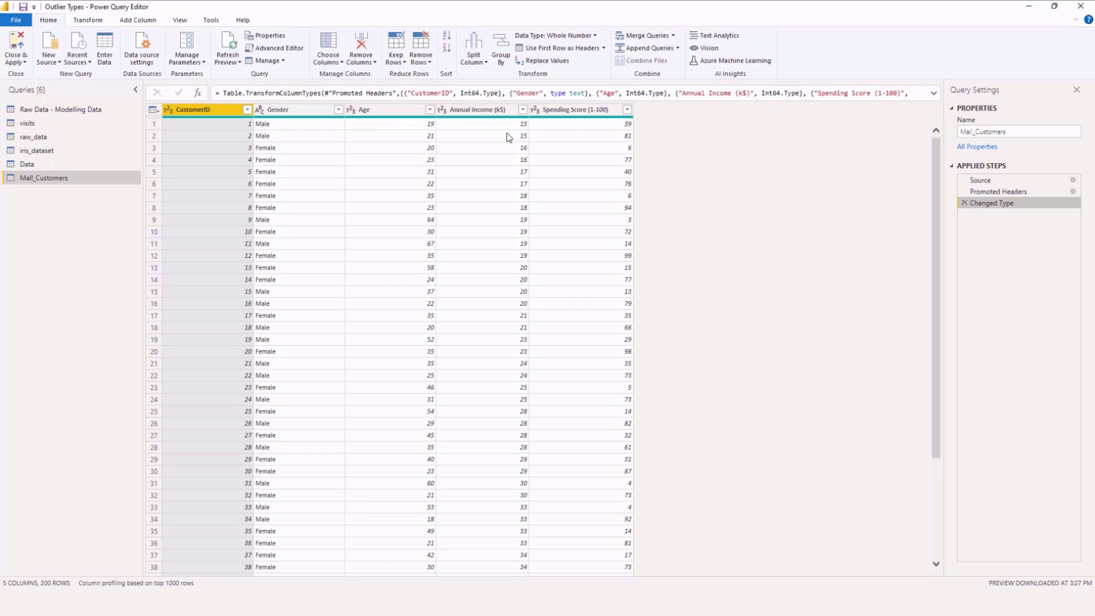
{"action": "mouse_move", "coordinate": [932, 241]}
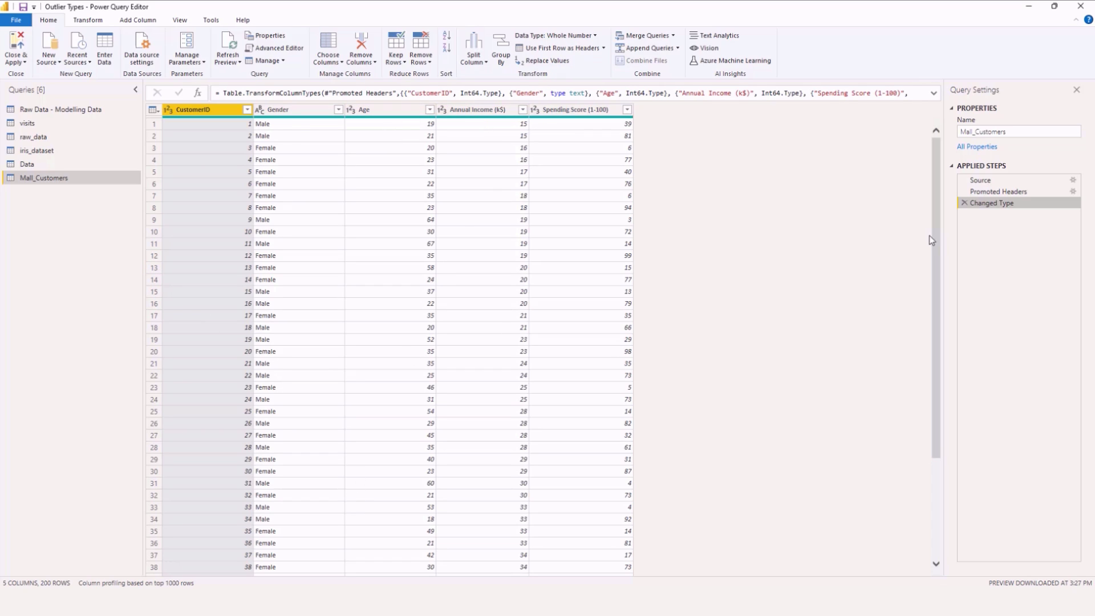
{"action": "mouse_move", "coordinate": [126, 244]}
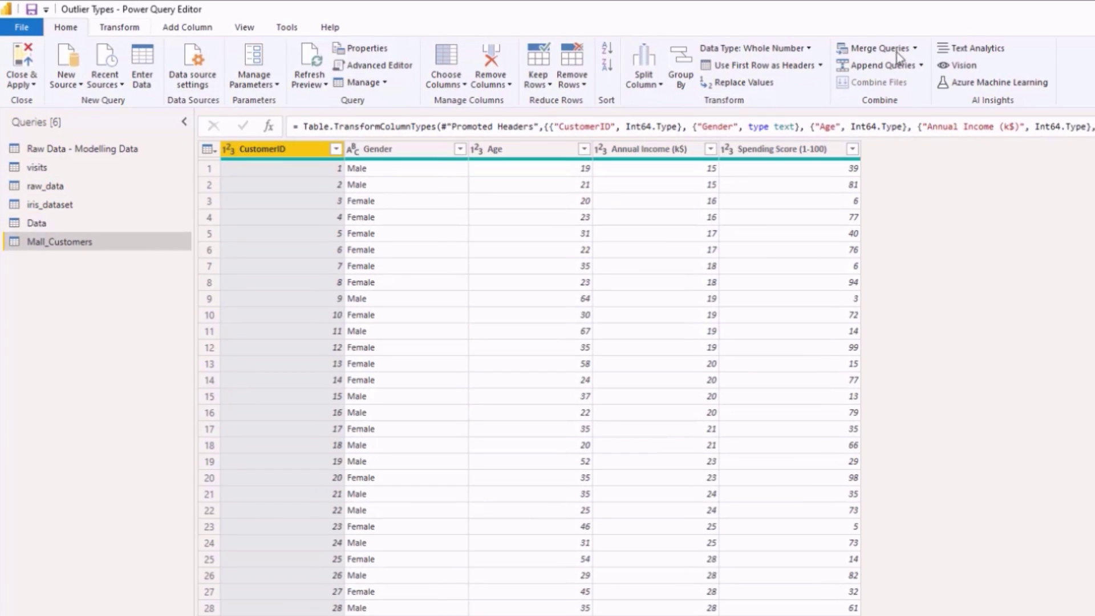
{"action": "left_click", "coordinate": [120, 26]}
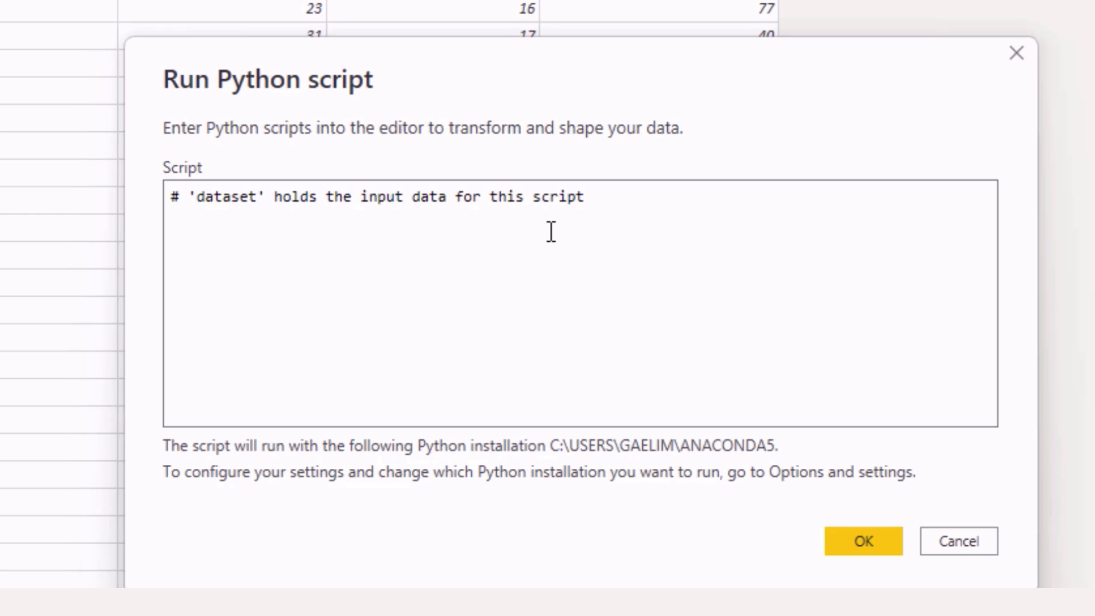
Write 'from pycaret.clustering import *' and begin dataset = get_clustering()
{"action": "type", "text": "from py"}
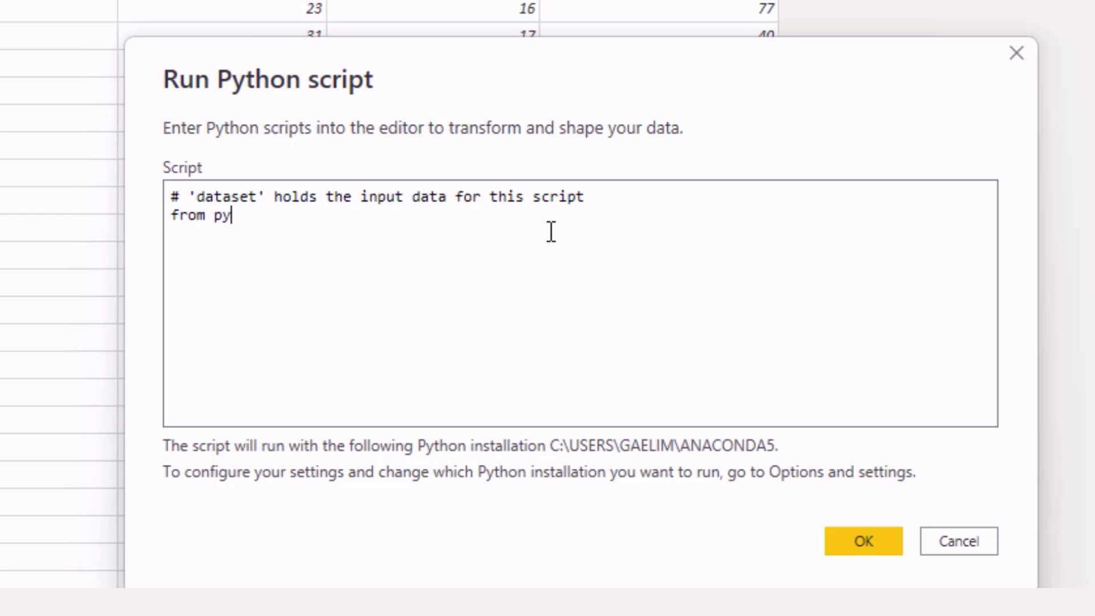
{"action": "type", "text": "caret."}
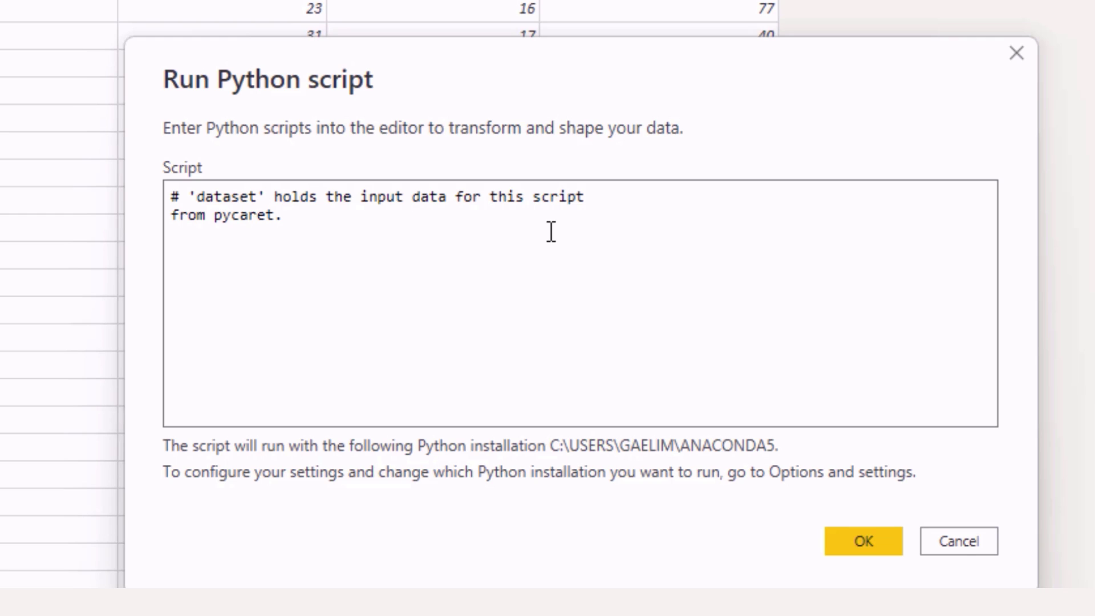
{"action": "type", "text": "clustering imp"}
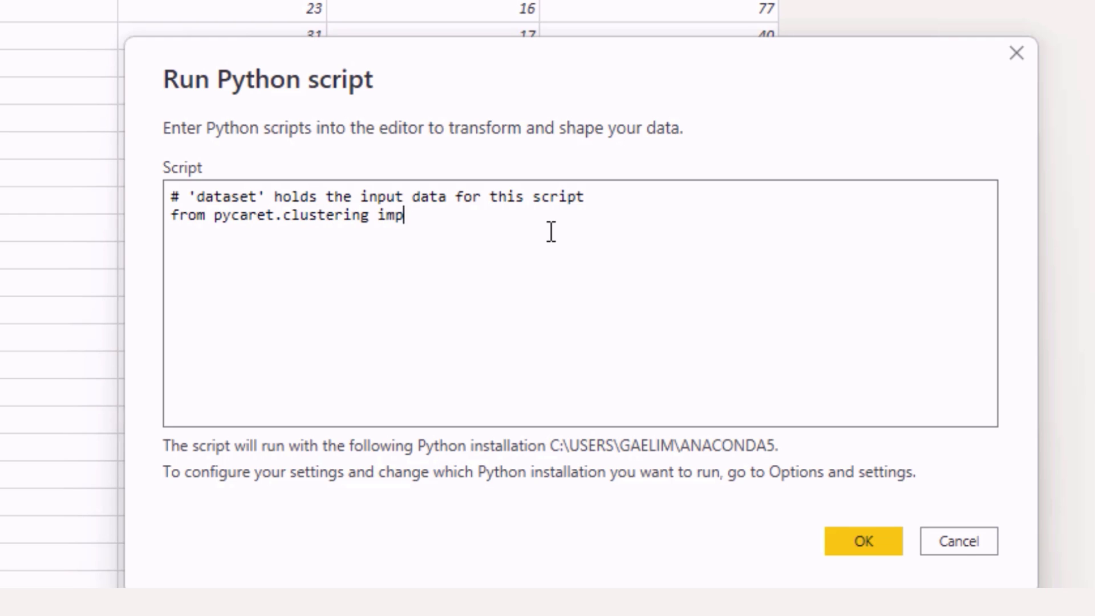
{"action": "type", "text": "ort *"}
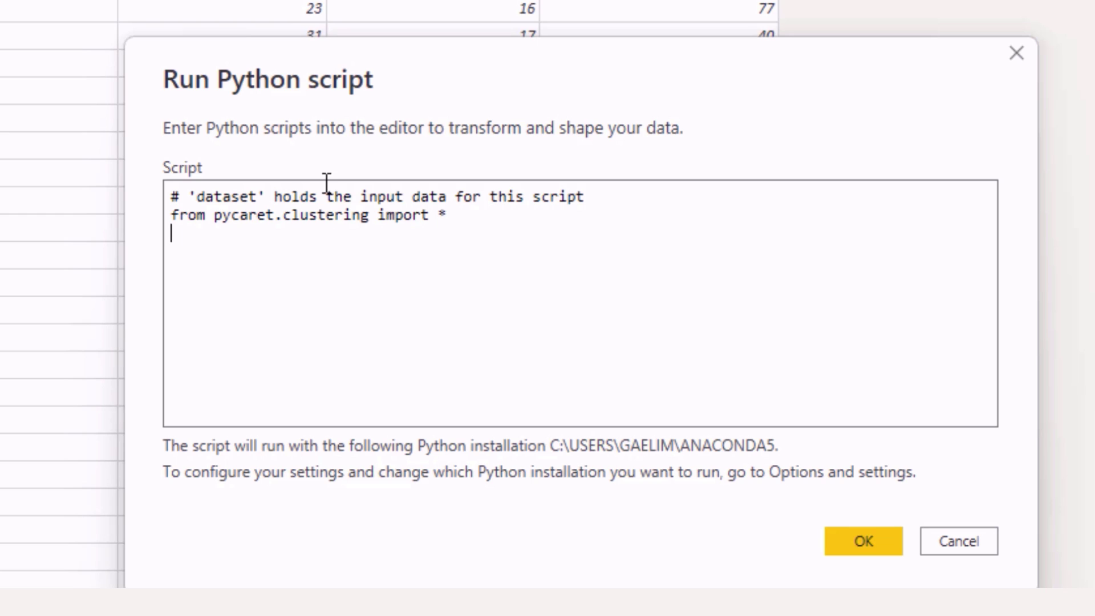
{"action": "type", "text": "dataset ="}
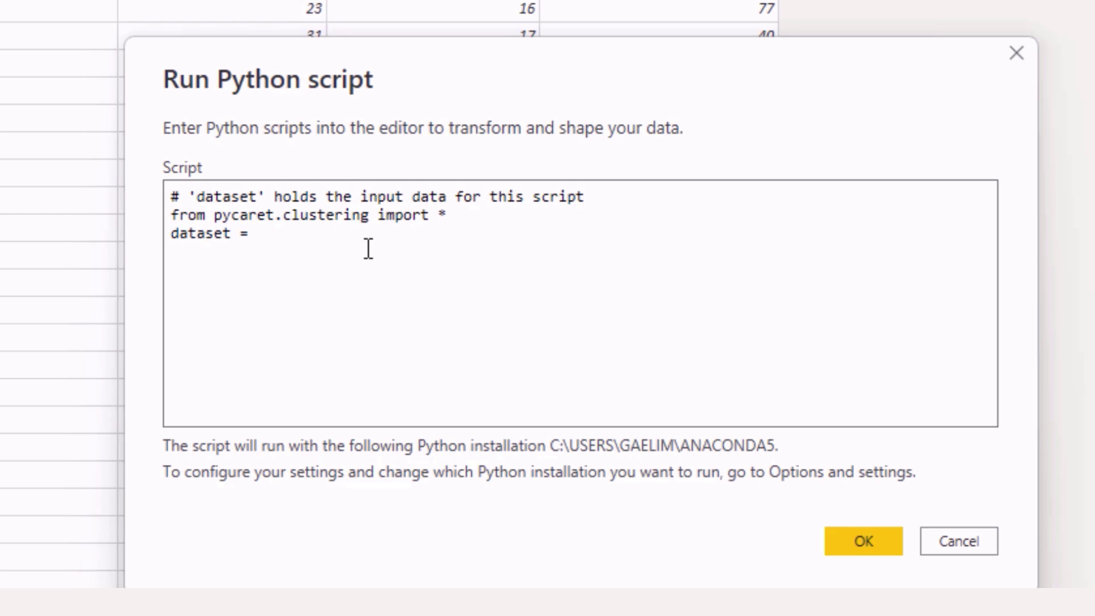
{"action": "type", "text": "get_c"}
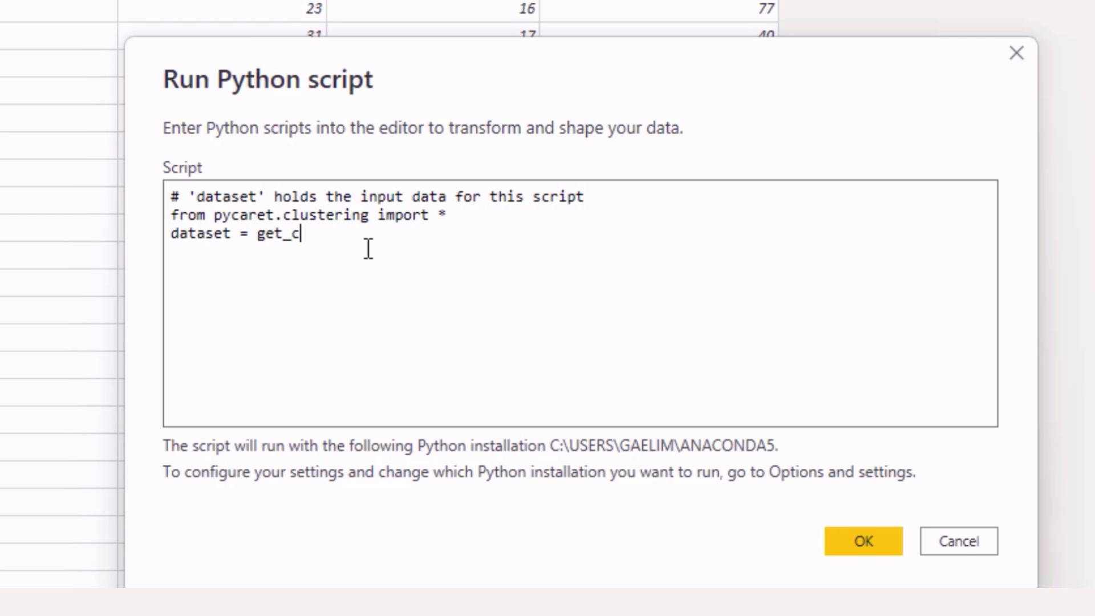
{"action": "type", "text": "lustering"}
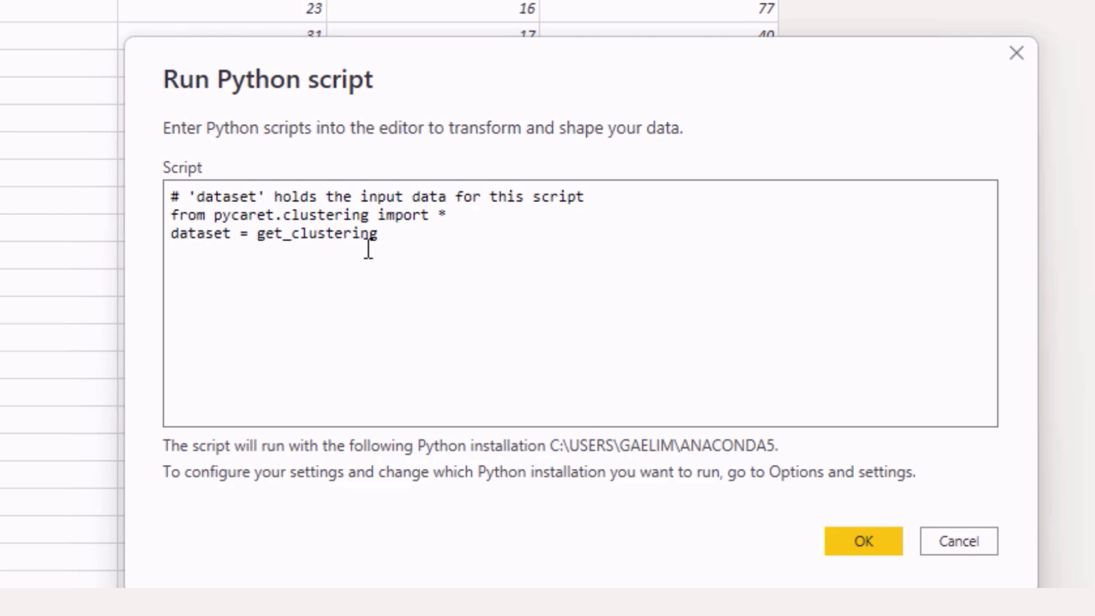
{"action": "type", "text": "()"}
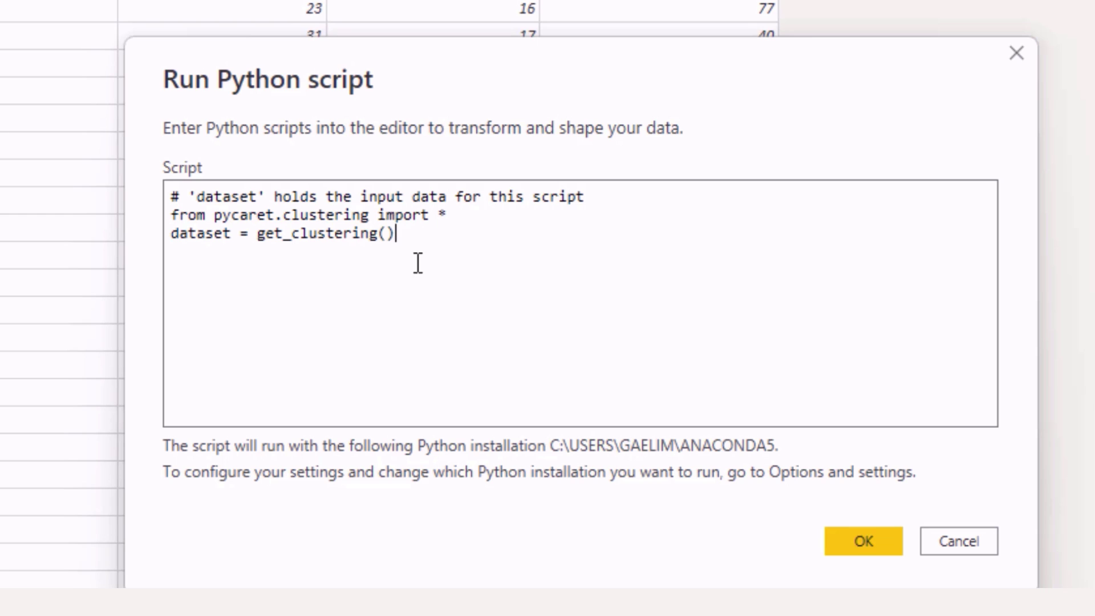
{"action": "mouse_move", "coordinate": [411, 578]}
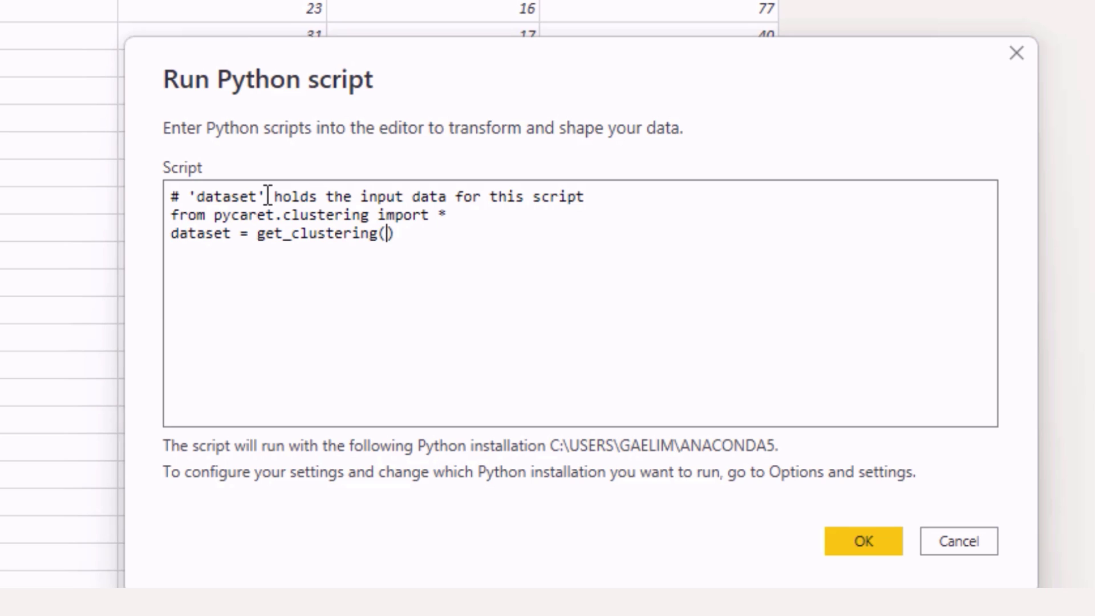
{"action": "mouse_move", "coordinate": [267, 196]}
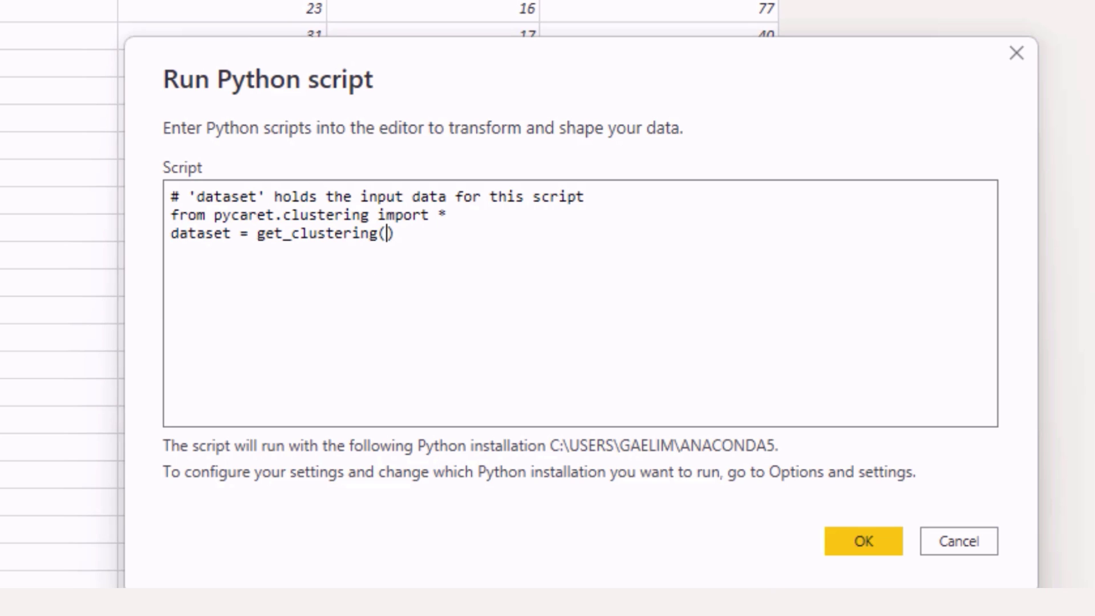
Fill the call with data=dataset, model='kmeans', num_clusters=3
{"action": "type", "text": ")"}
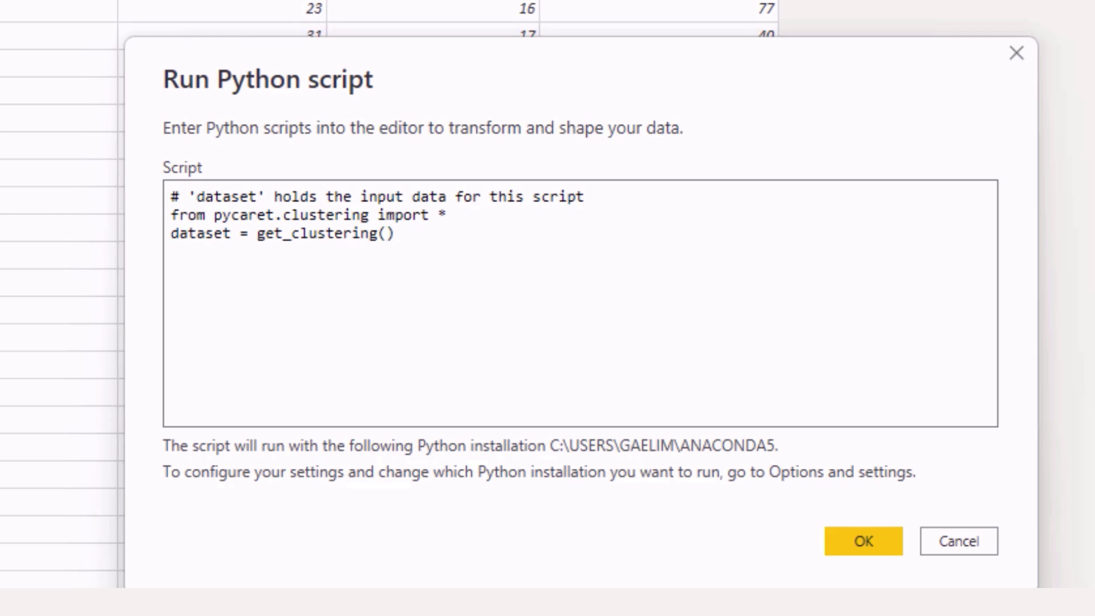
{"action": "type", "text": "data"}
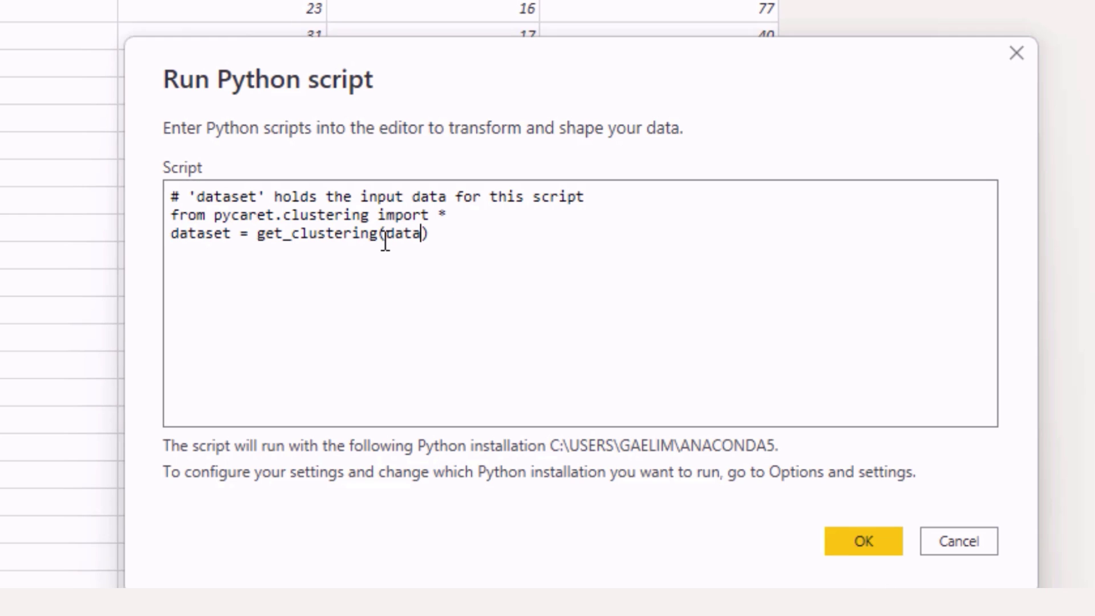
{"action": "type", "text": "=dataset,"}
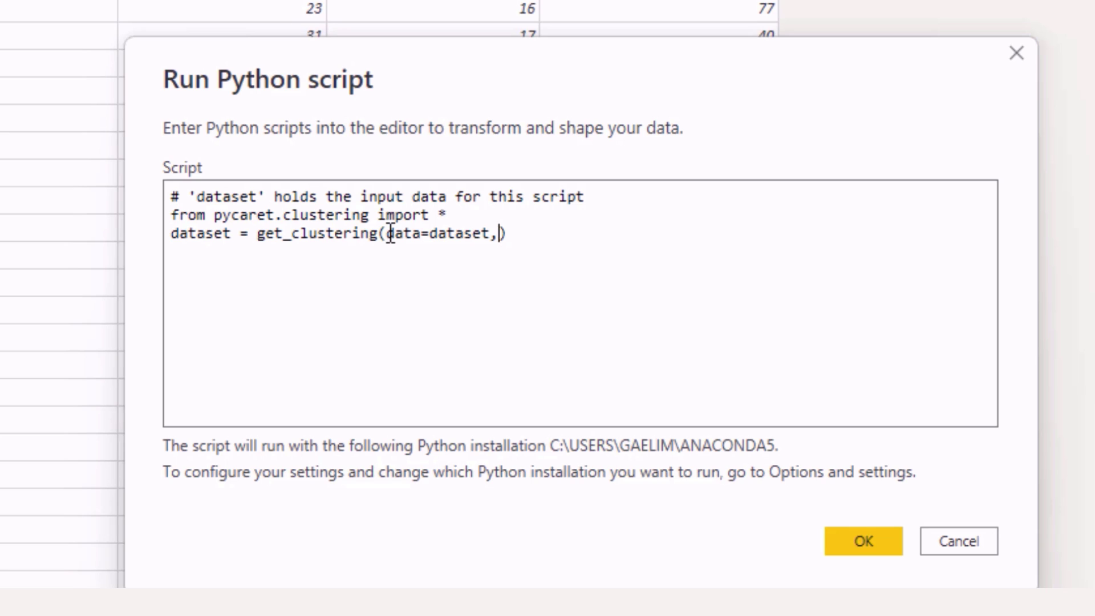
{"action": "type", "text": "model"}
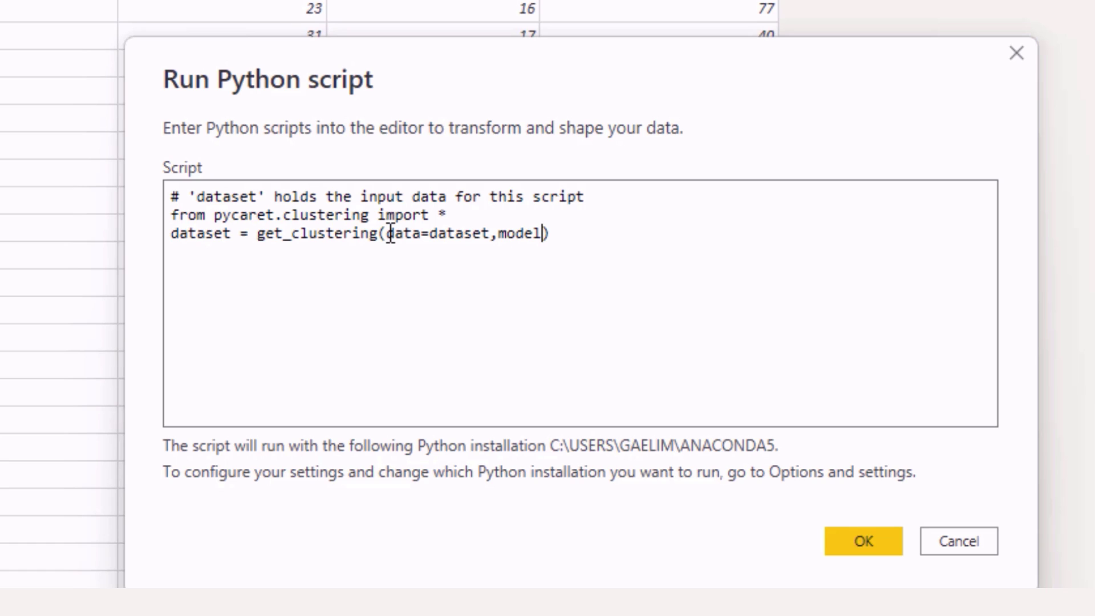
{"action": "type", "text": "='kmeans"}
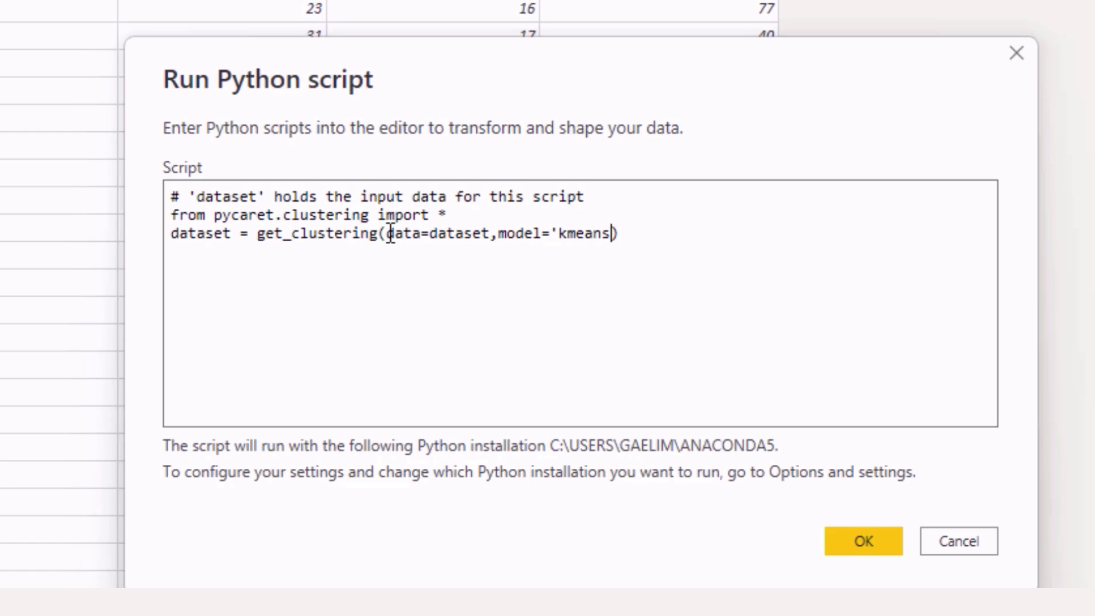
{"action": "type", "text": "'"}
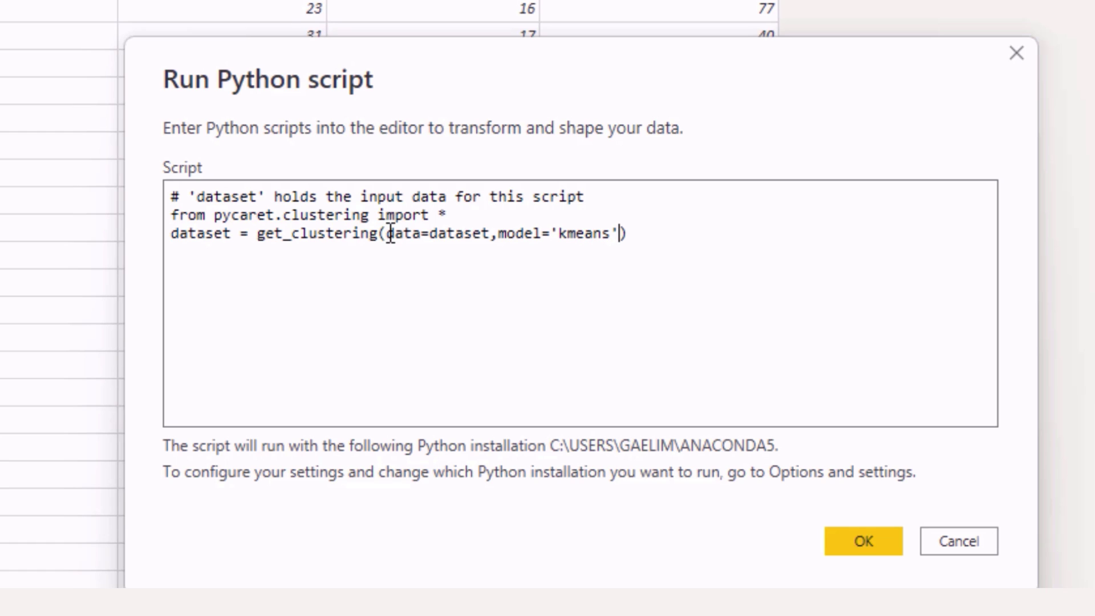
{"action": "type", "text": ","}
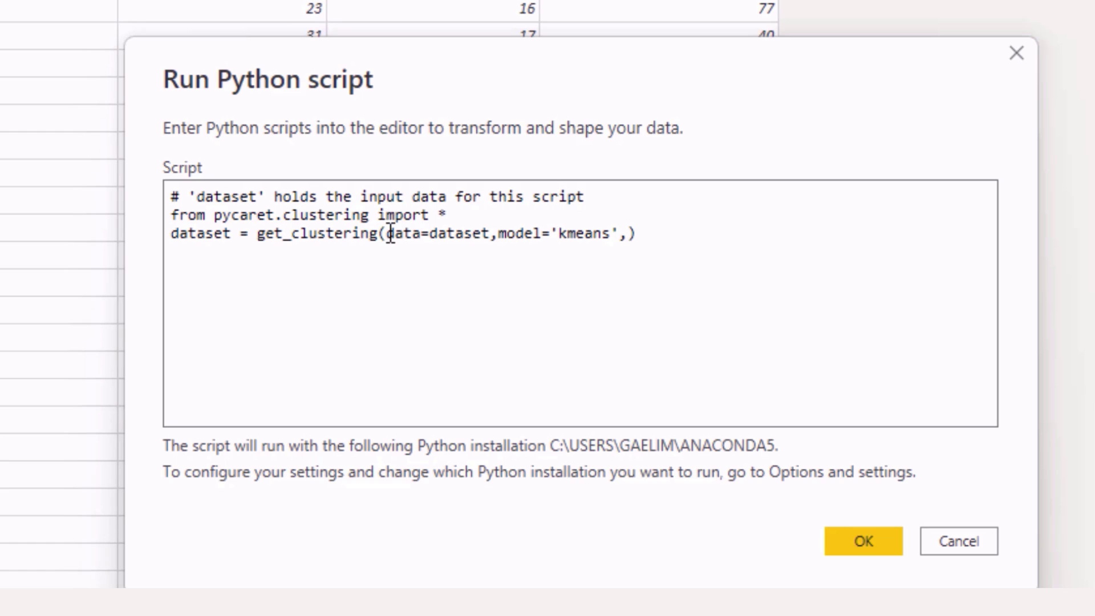
{"action": "type", "text": "n"}
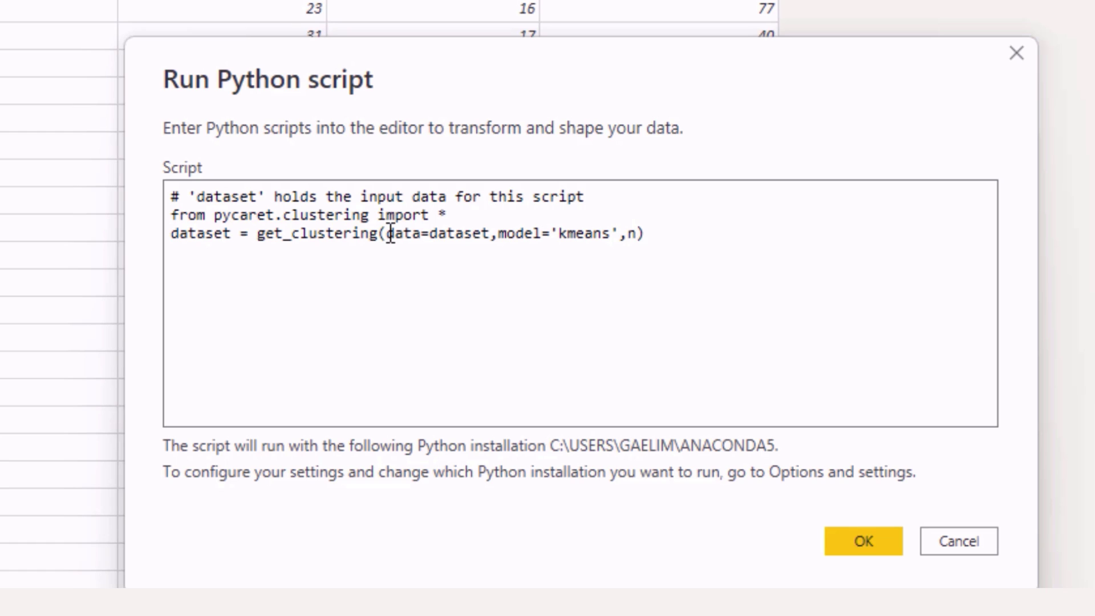
{"action": "type", "text": "_c"}
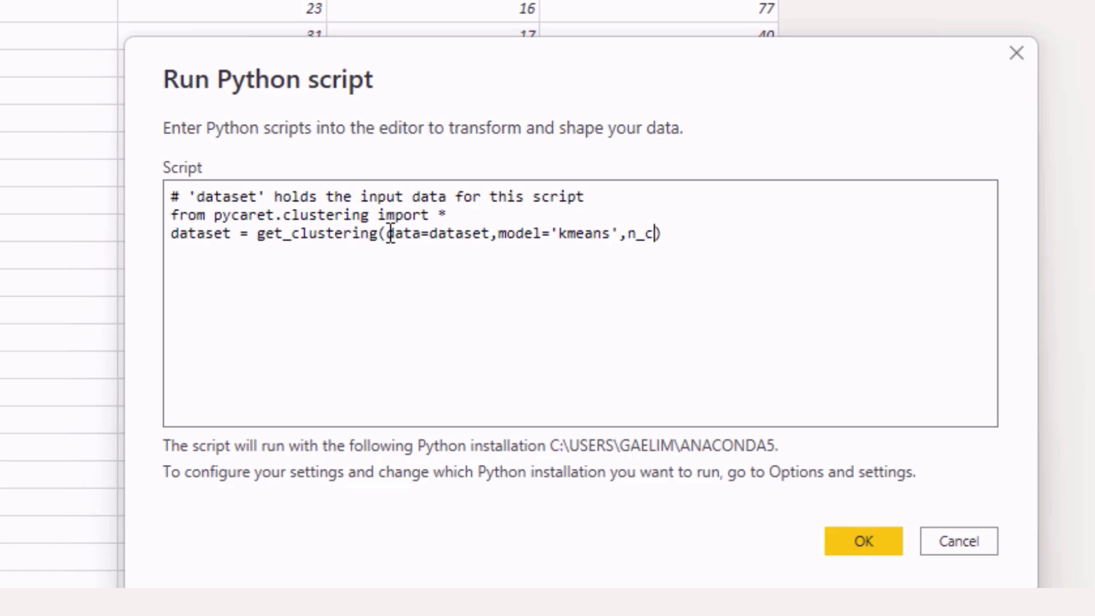
{"action": "type", "text": "num"}
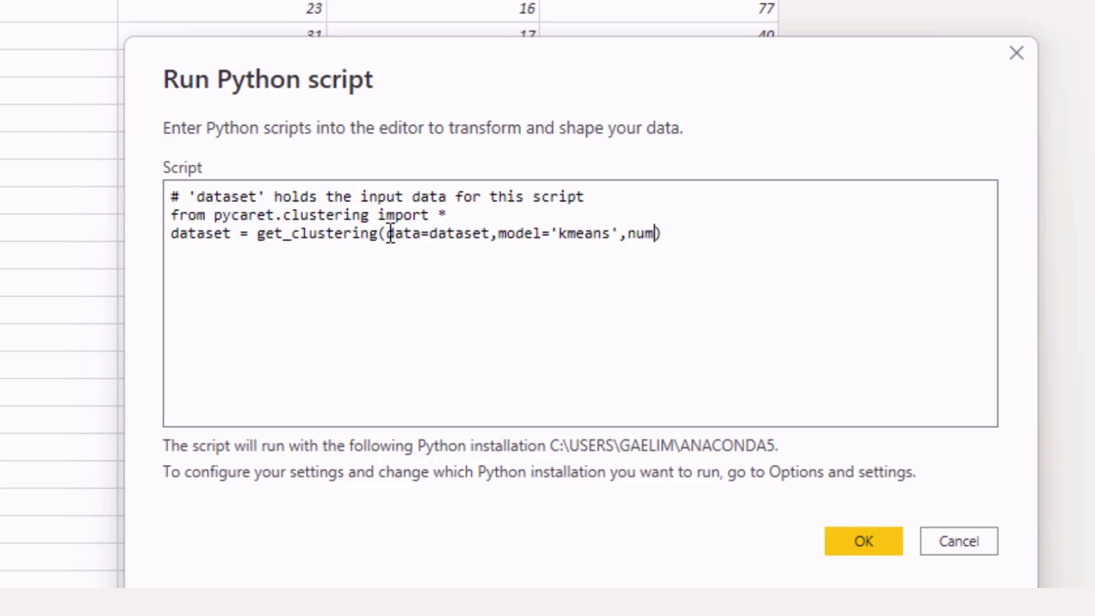
{"action": "type", "text": "_clusters"}
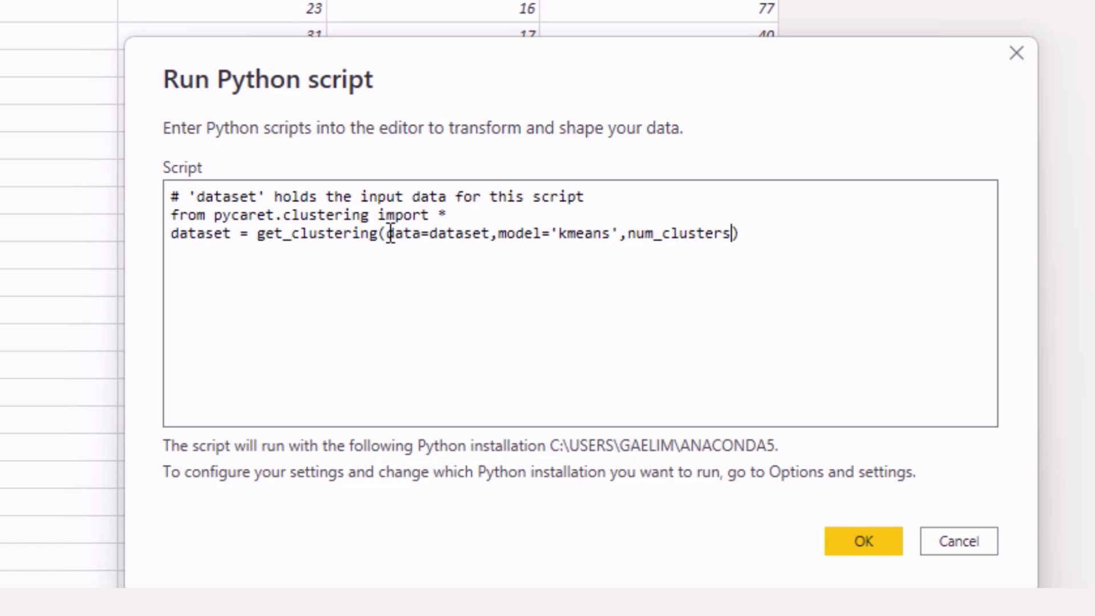
{"action": "type", "text": "=3"}
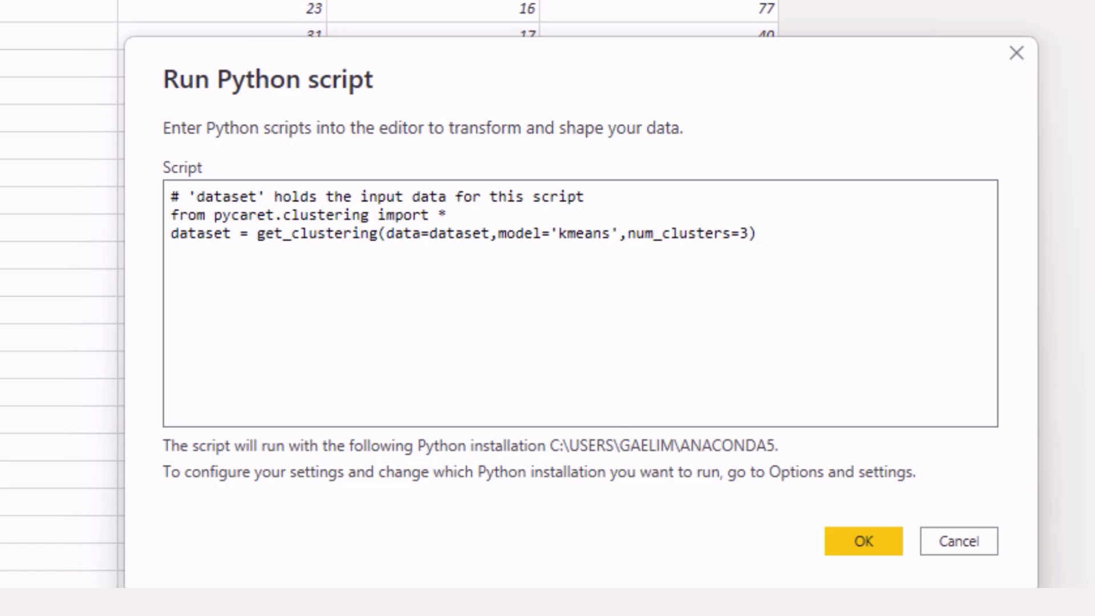
{"action": "mouse_move", "coordinate": [175, 3]}
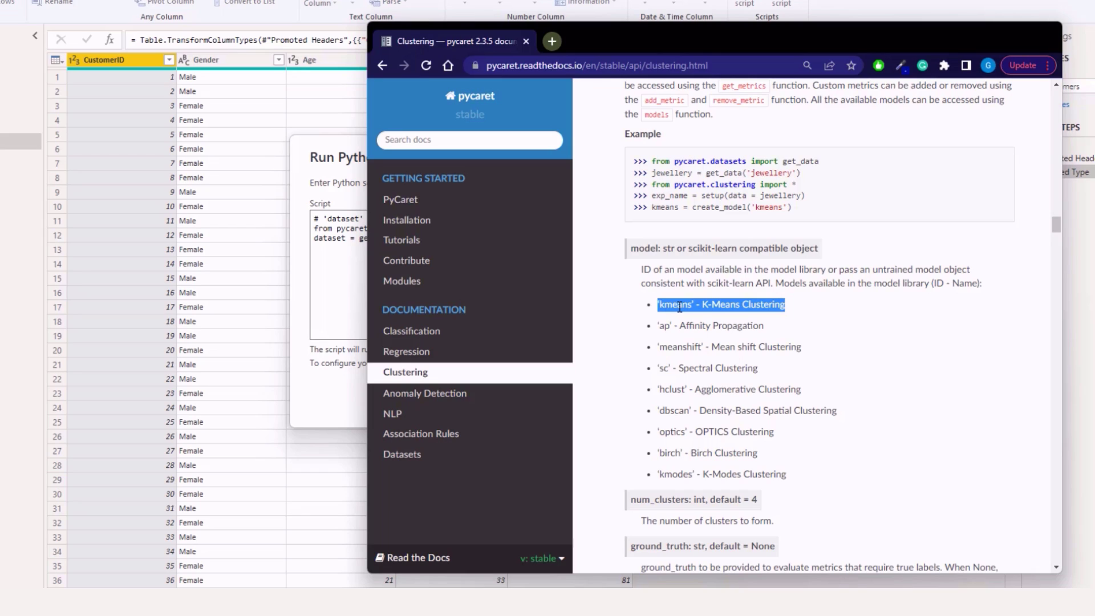
{"action": "mouse_move", "coordinate": [756, 472]}
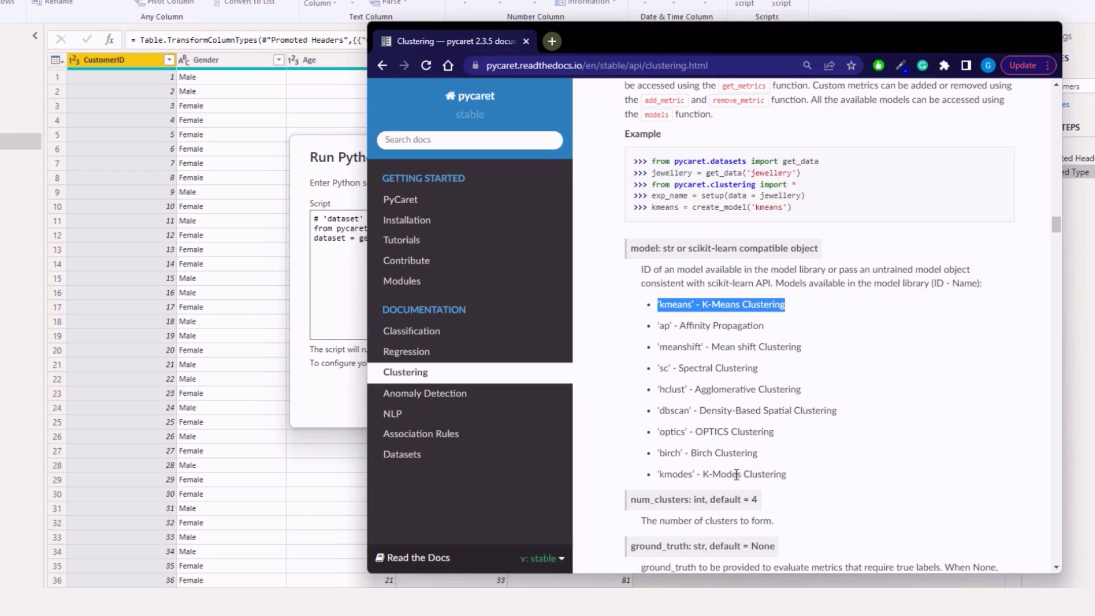
{"action": "mouse_move", "coordinate": [777, 461]}
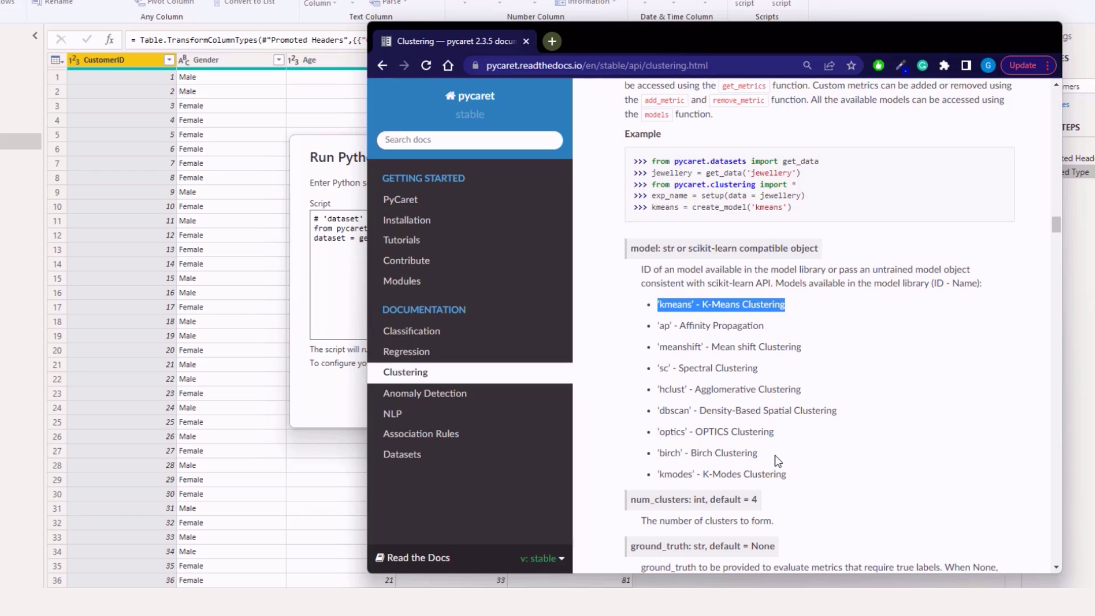
{"action": "mouse_move", "coordinate": [765, 400]}
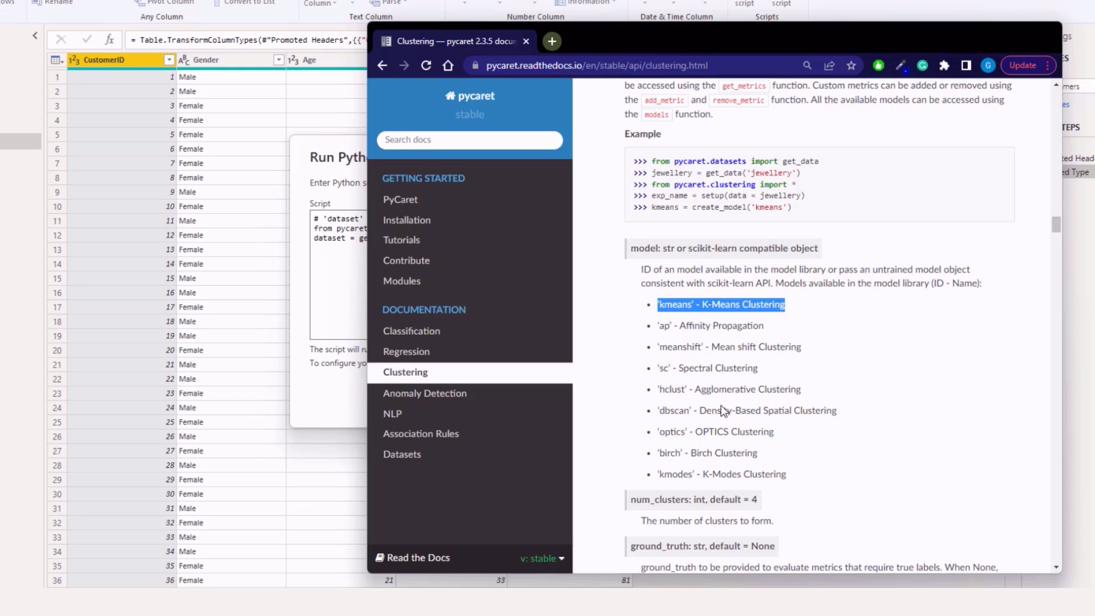
{"action": "mouse_move", "coordinate": [702, 411]}
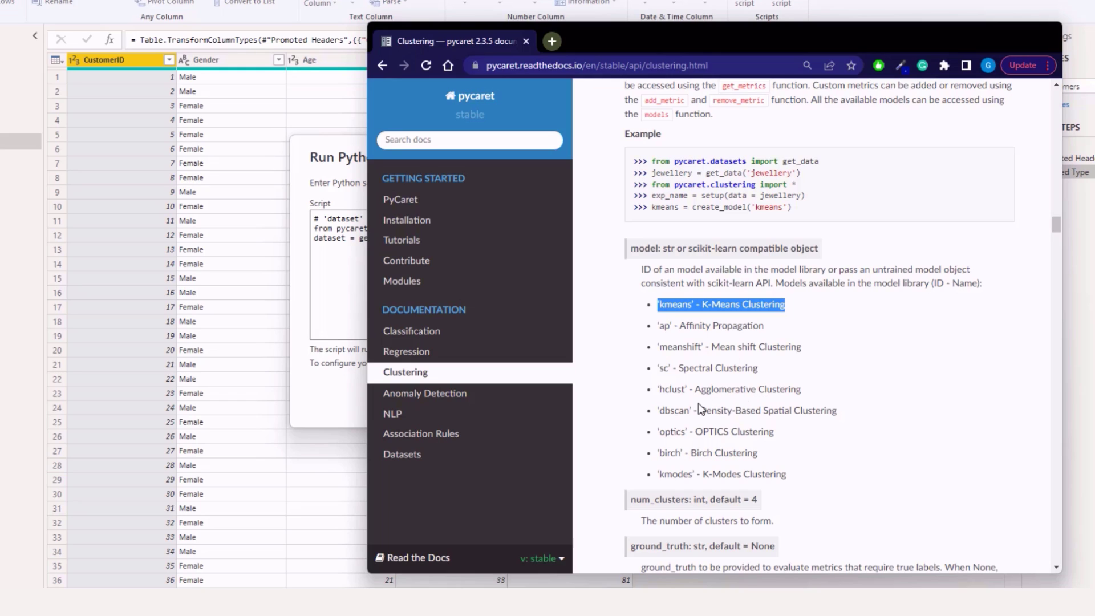
{"action": "mouse_move", "coordinate": [716, 429]}
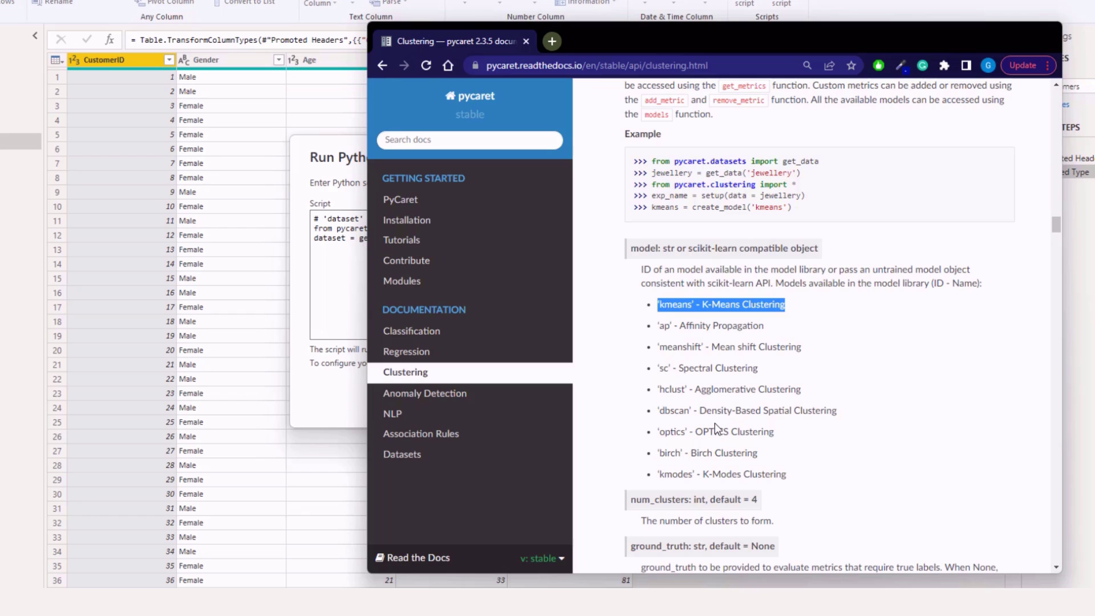
{"action": "mouse_move", "coordinate": [785, 468]}
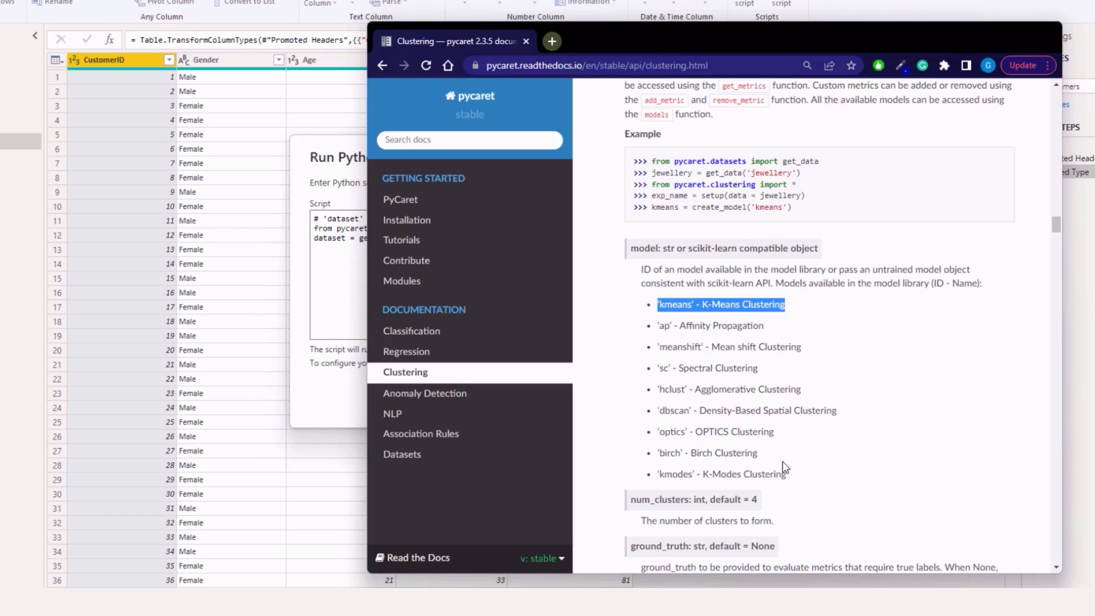
{"action": "mouse_move", "coordinate": [625, 113]}
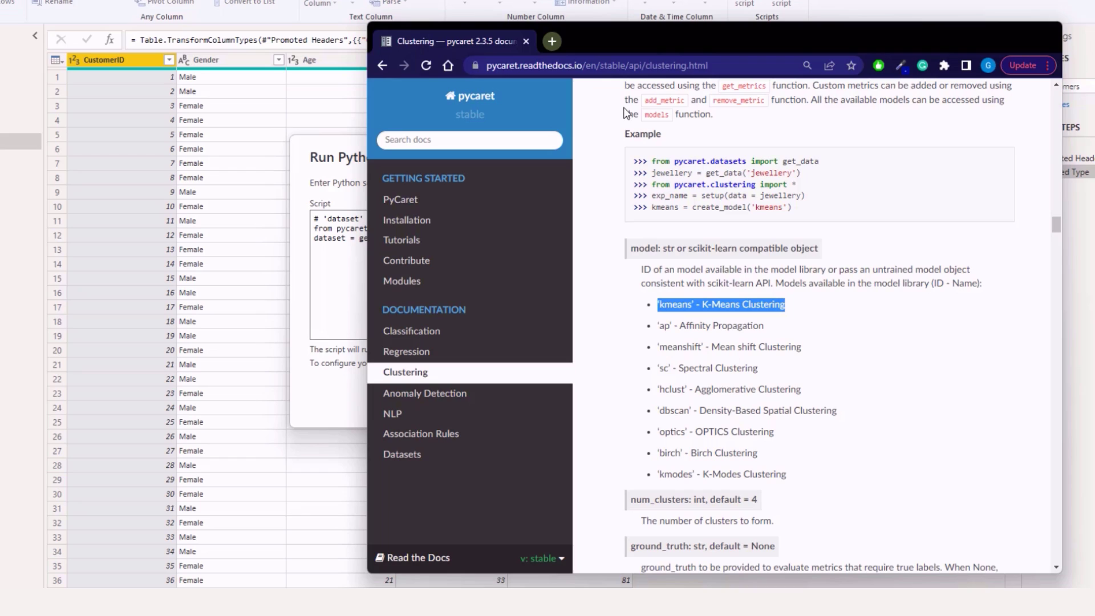
{"action": "mouse_move", "coordinate": [624, 44]}
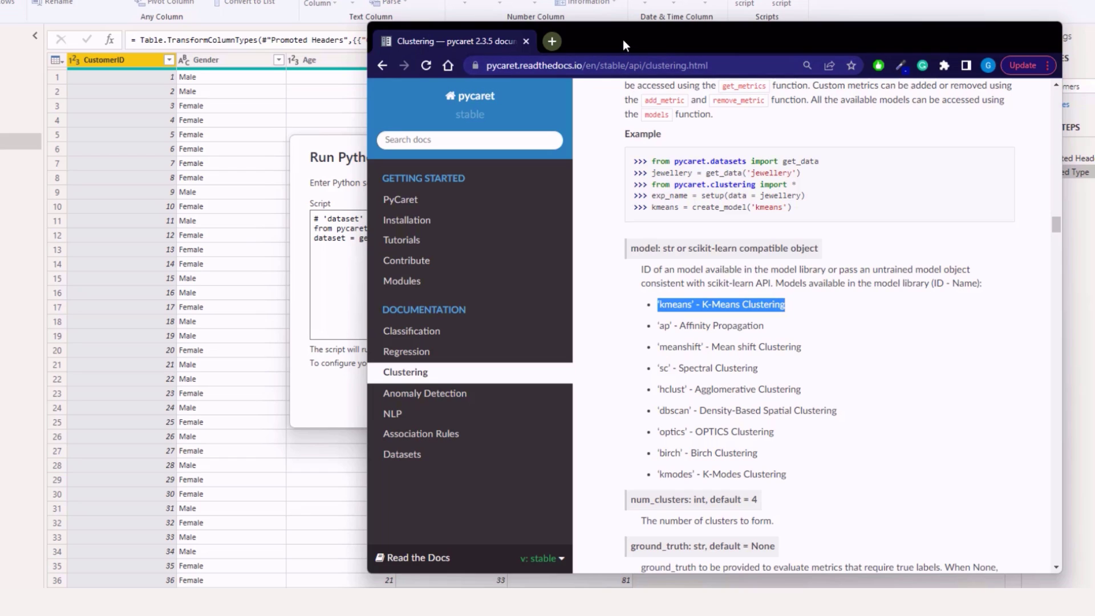
{"action": "mouse_move", "coordinate": [670, 345]}
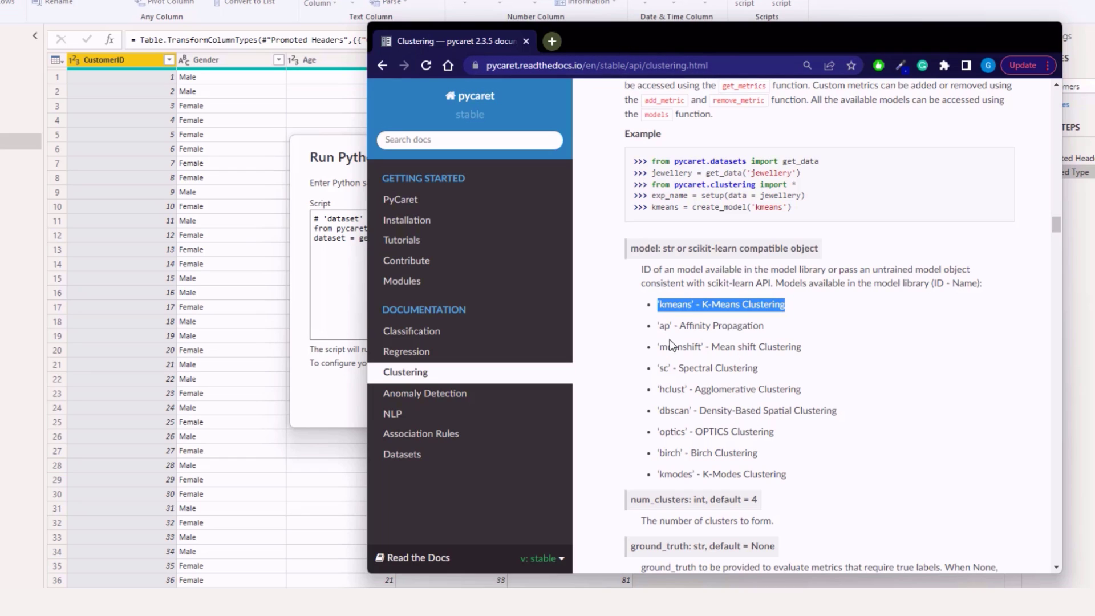
{"action": "mouse_move", "coordinate": [644, 46]}
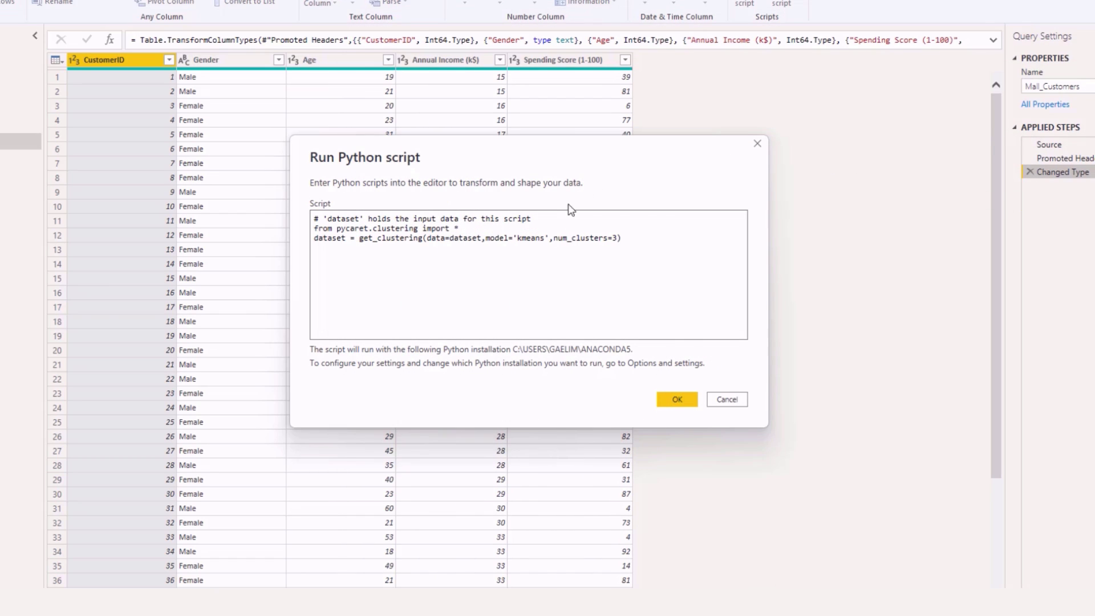
Confirm the 'kmeans' model ID in the script, set 3 clusters, and submit it
{"action": "double_click", "coordinate": [530, 237]}
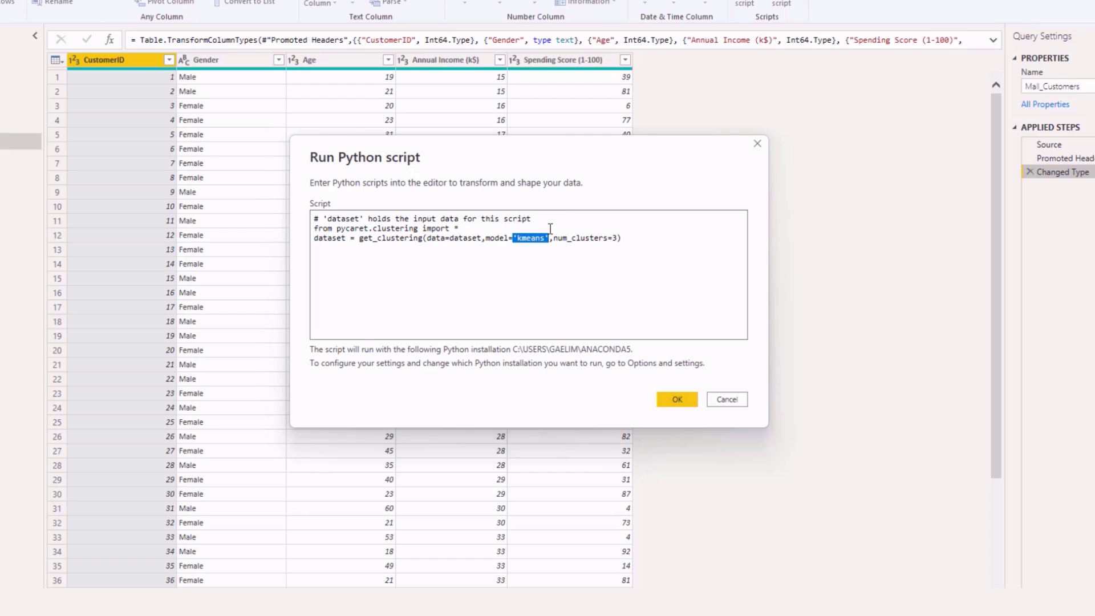
{"action": "mouse_move", "coordinate": [587, 301]}
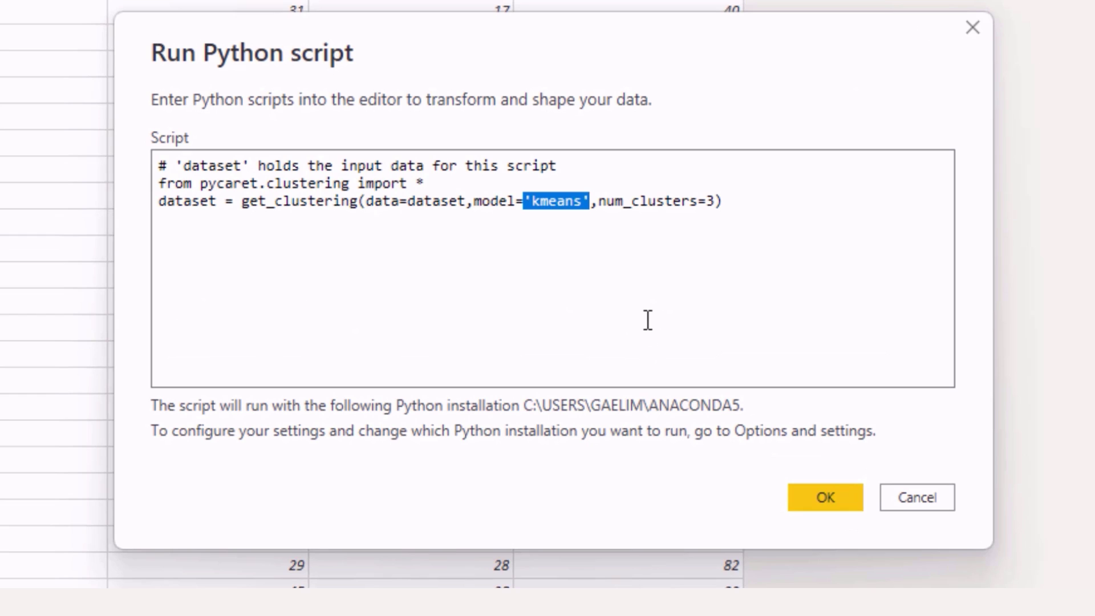
{"action": "mouse_move", "coordinate": [497, 401]}
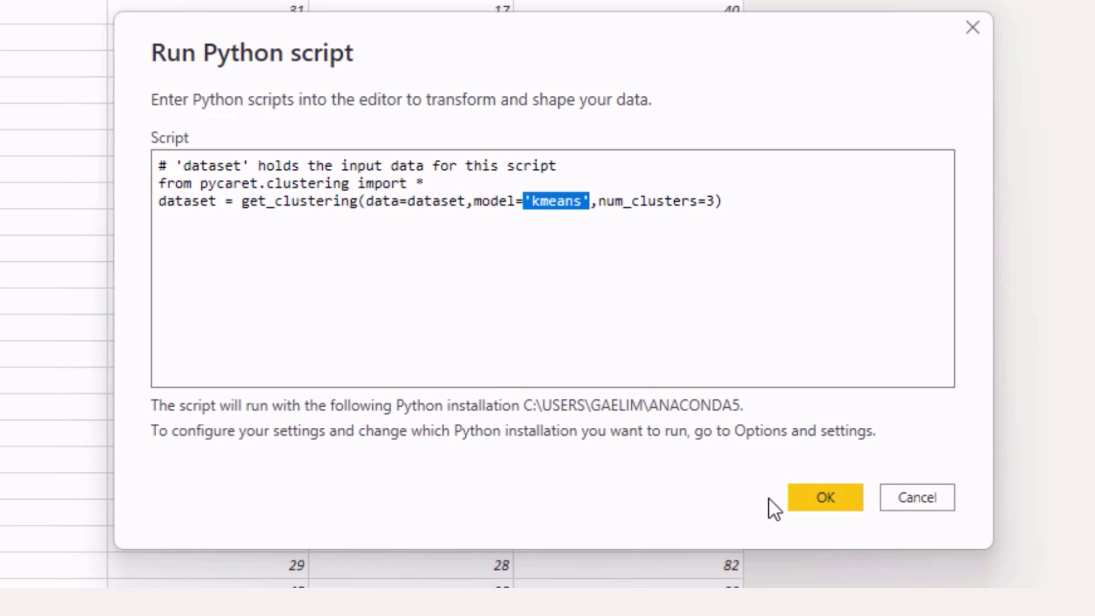
{"action": "mouse_move", "coordinate": [824, 497]}
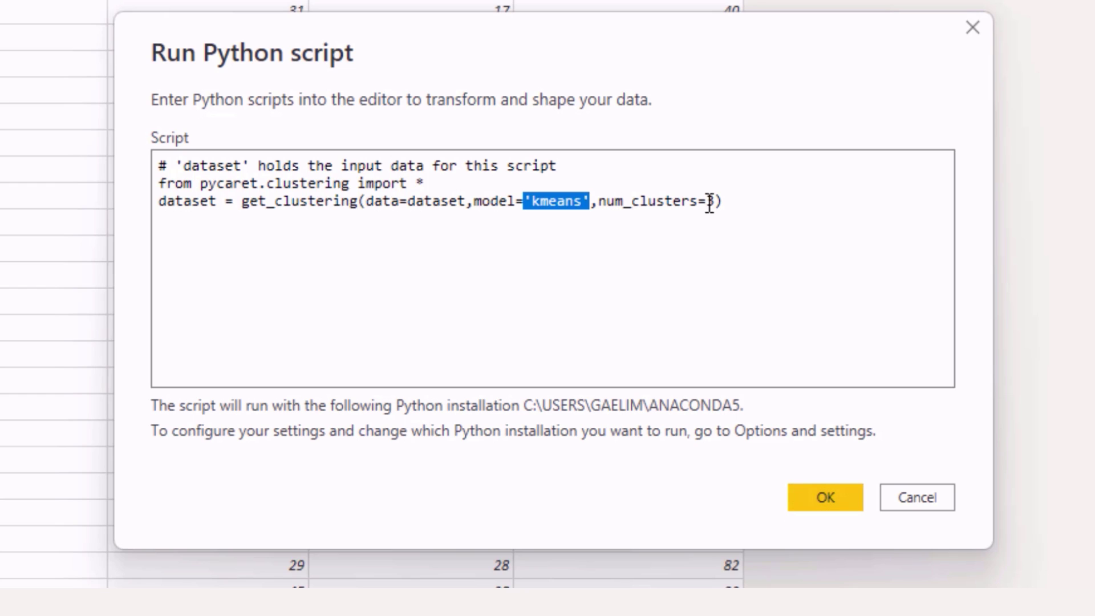
{"action": "type", "text": "3"}
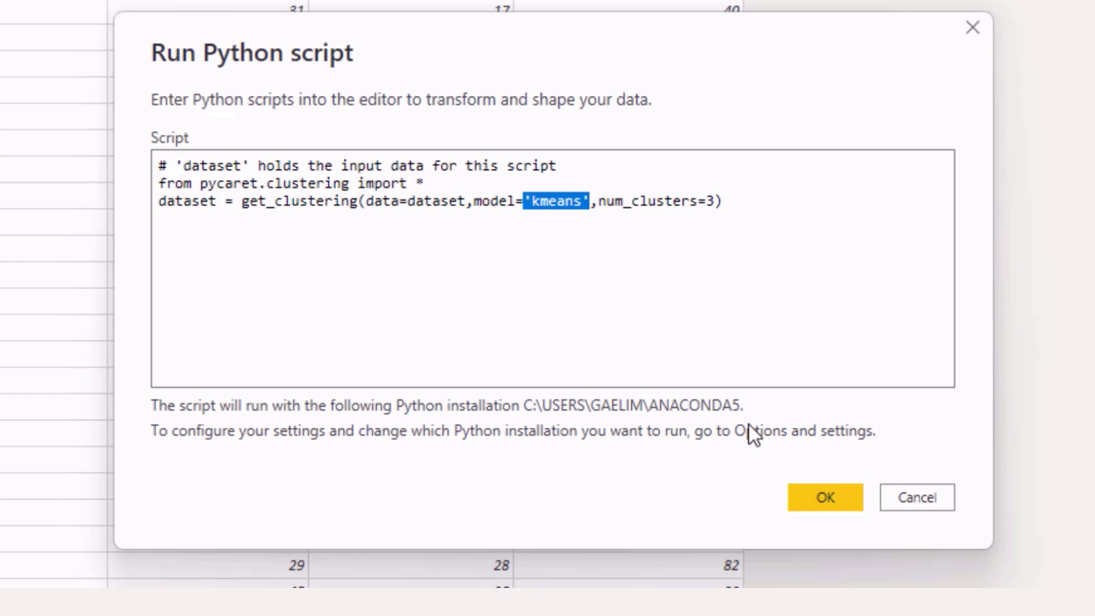
{"action": "mouse_move", "coordinate": [729, 232]}
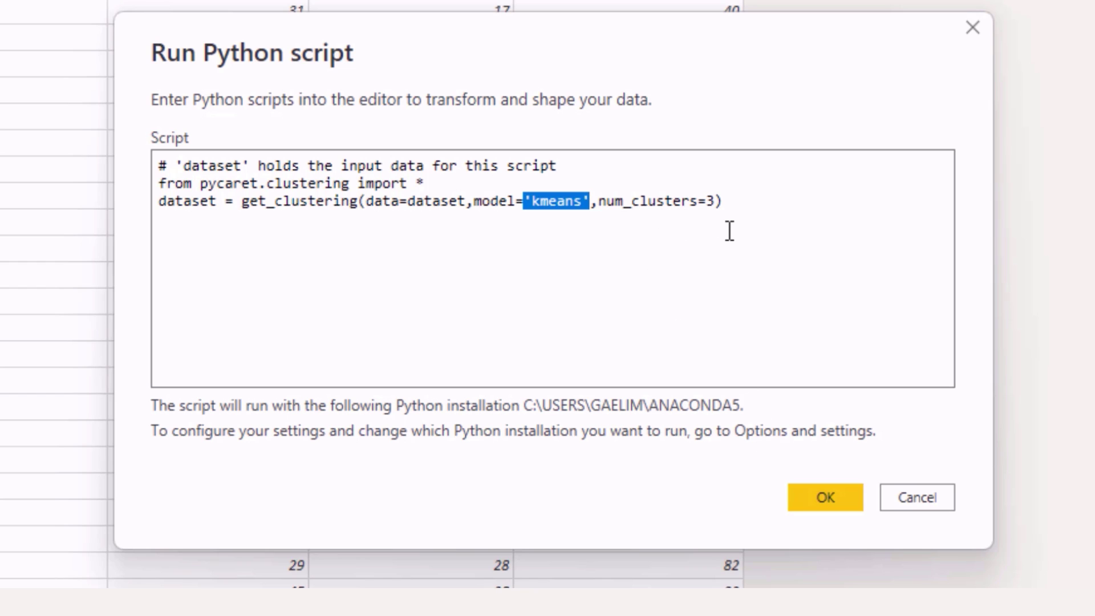
{"action": "left_click", "coordinate": [824, 497]}
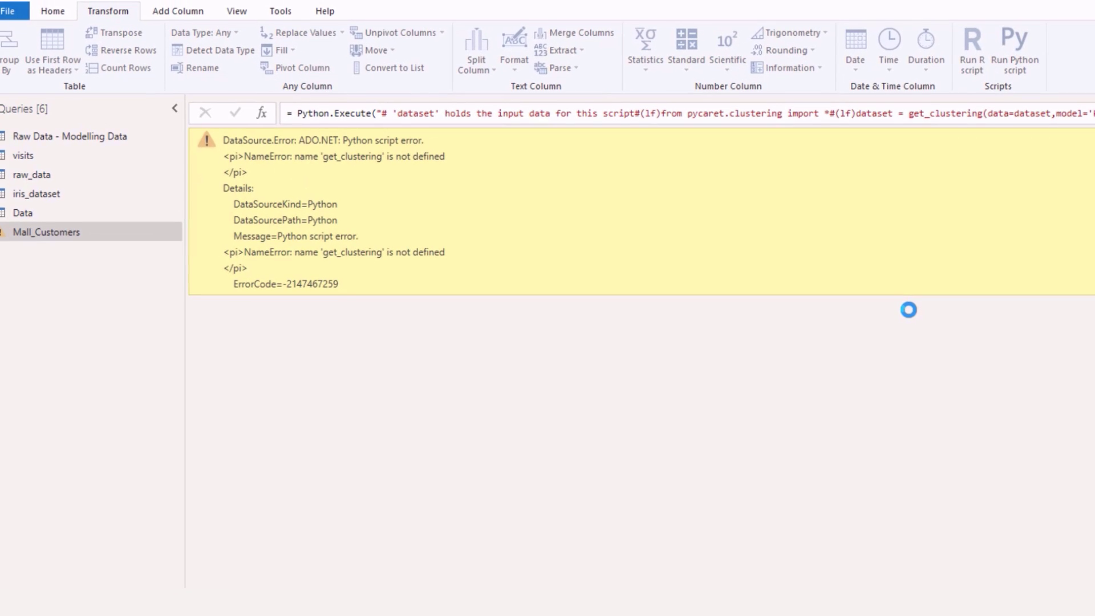
{"action": "mouse_move", "coordinate": [745, 316]}
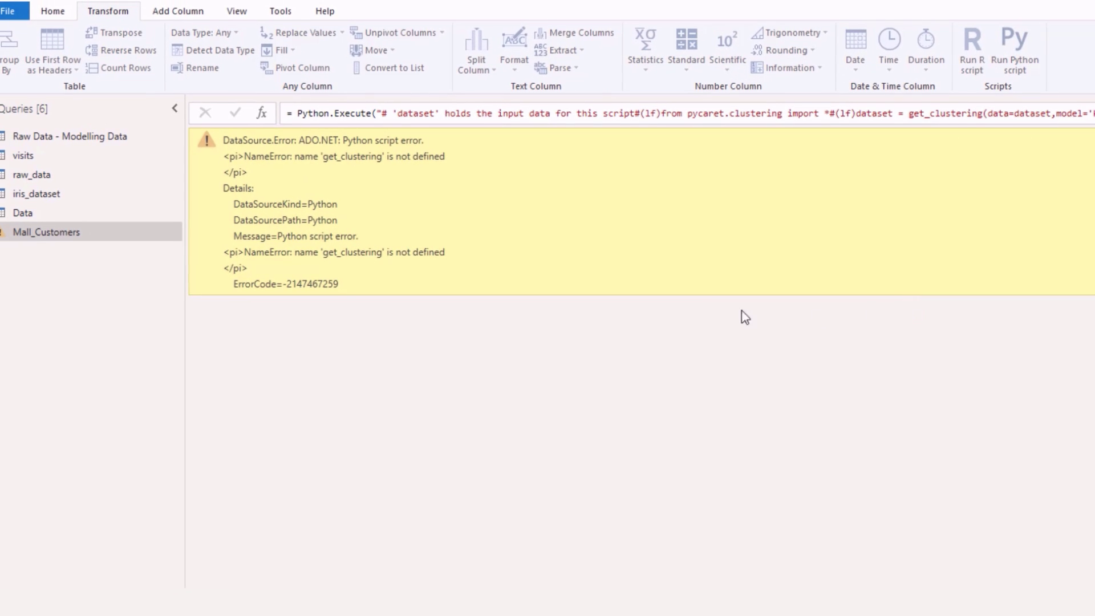
{"action": "mouse_move", "coordinate": [363, 206]}
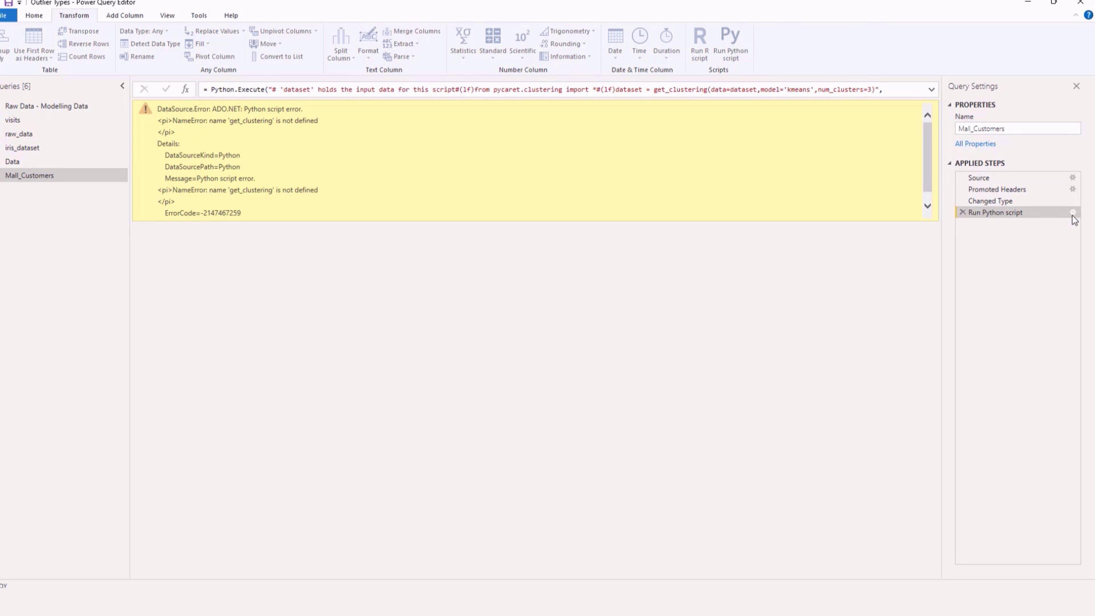
Correct get_clustering to get_clusters in the Python step and rerun it
{"action": "left_click", "coordinate": [1075, 214]}
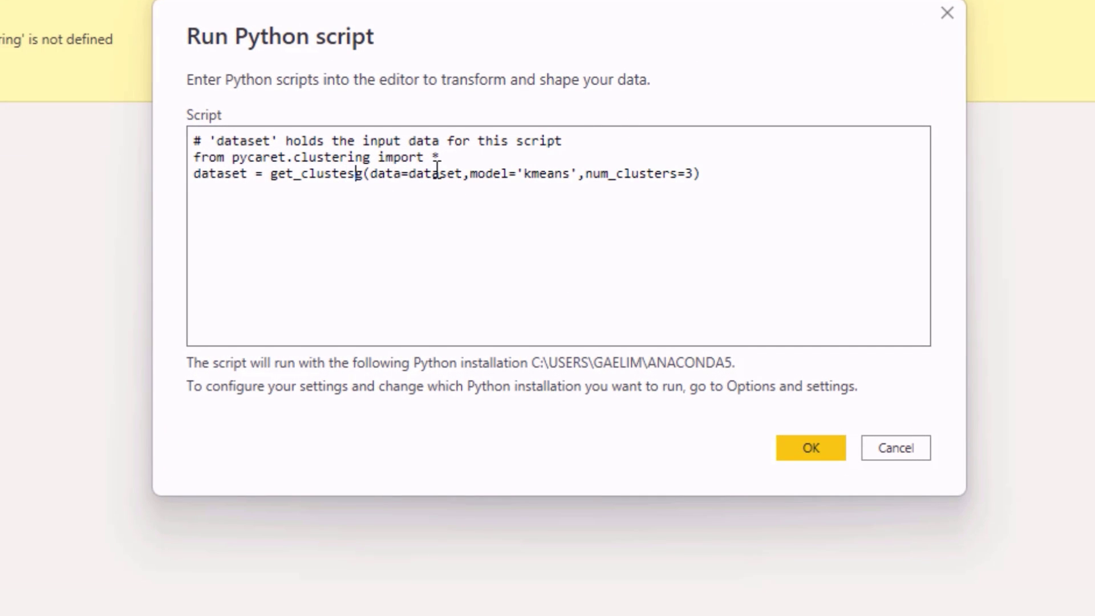
{"action": "type", "text": "r"}
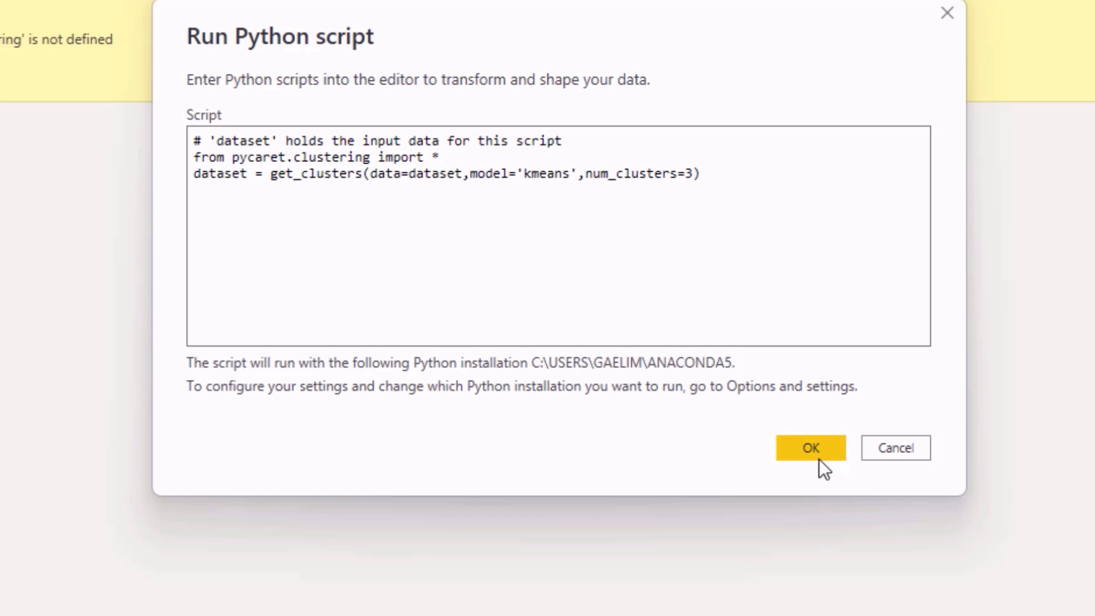
{"action": "left_click", "coordinate": [810, 447]}
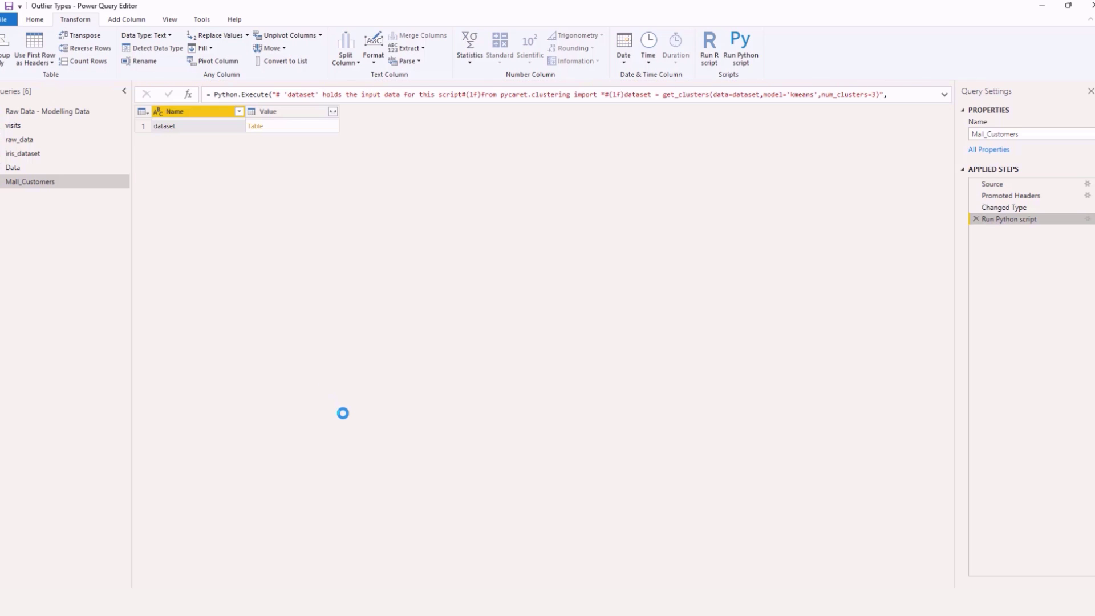
{"action": "mouse_move", "coordinate": [301, 126]}
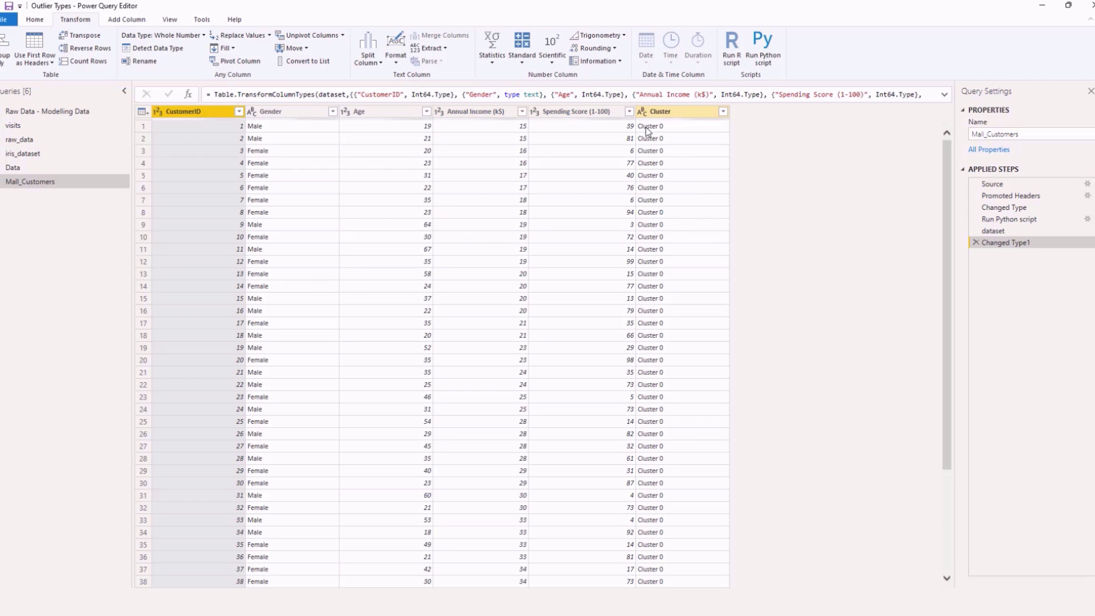
{"action": "scroll", "scroll_direction": "down", "scroll_amount": 3}
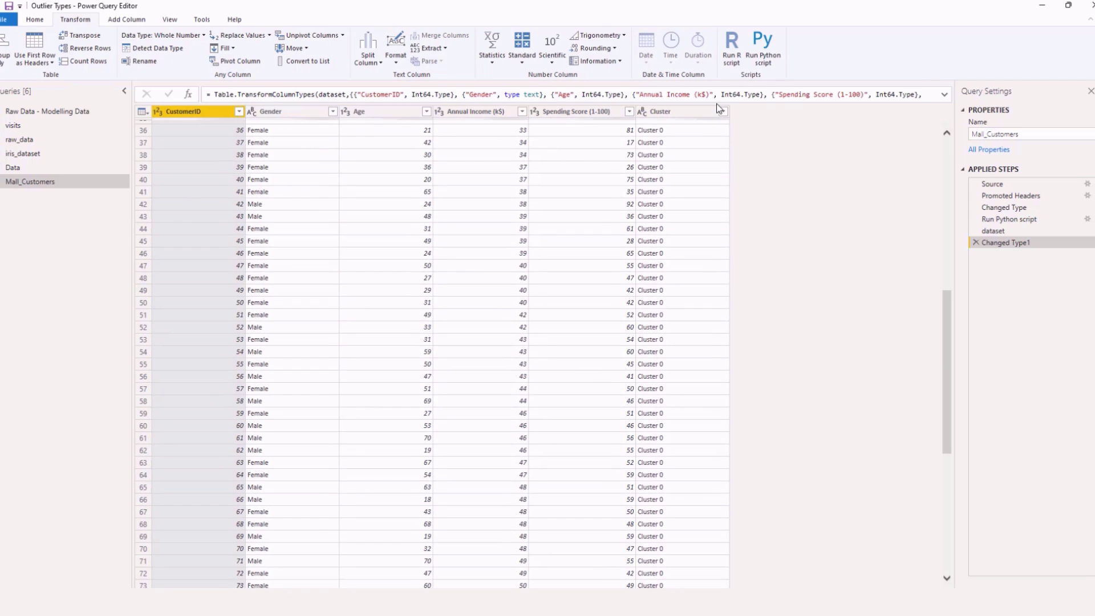
{"action": "left_click", "coordinate": [736, 110]}
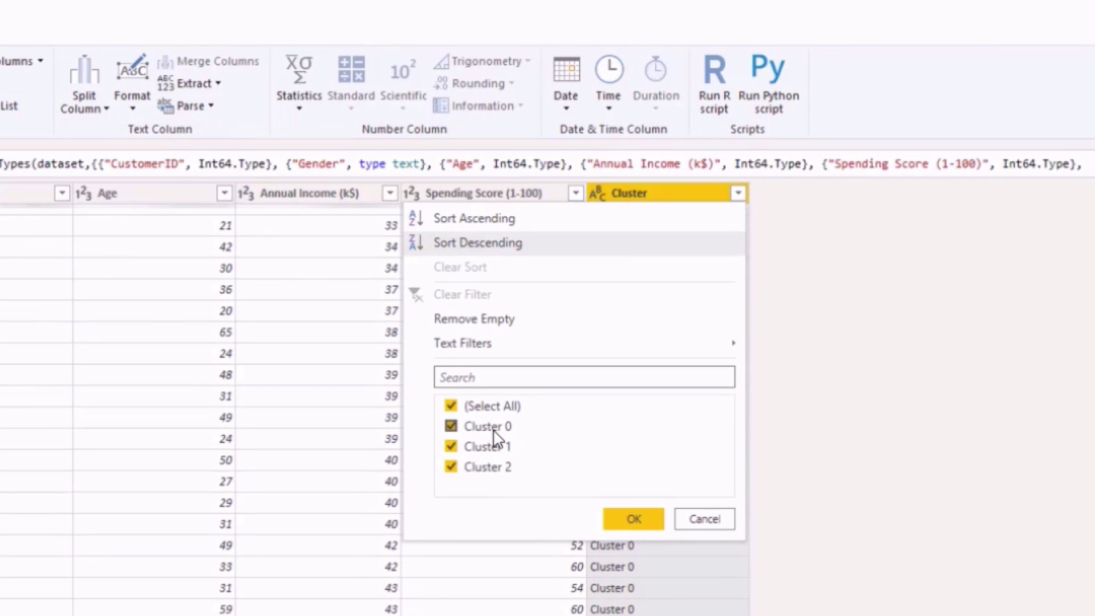
{"action": "left_click", "coordinate": [452, 426]}
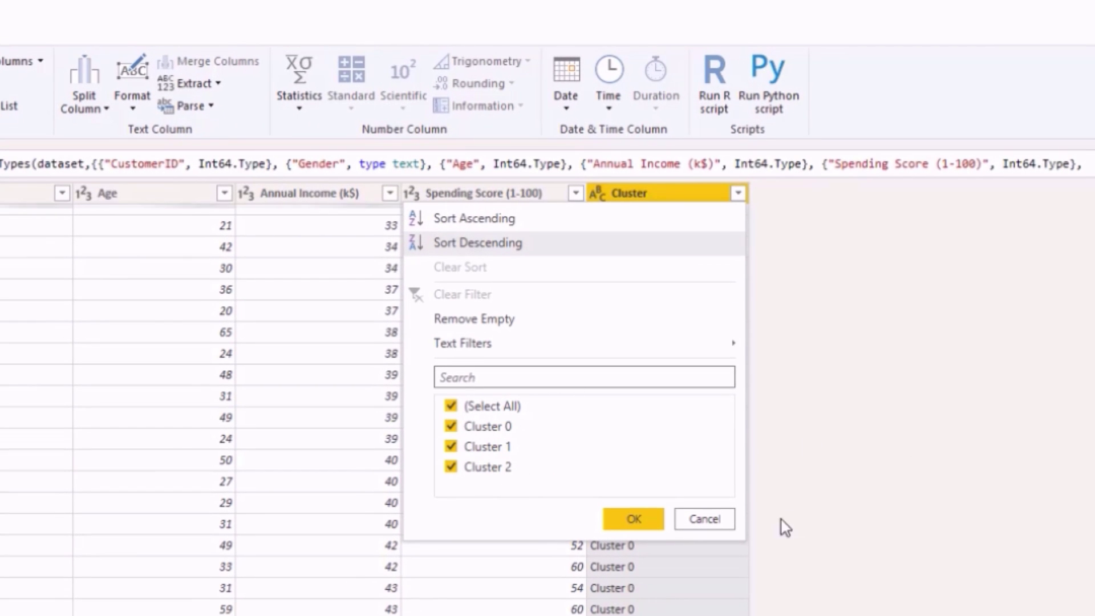
{"action": "left_click", "coordinate": [632, 519]}
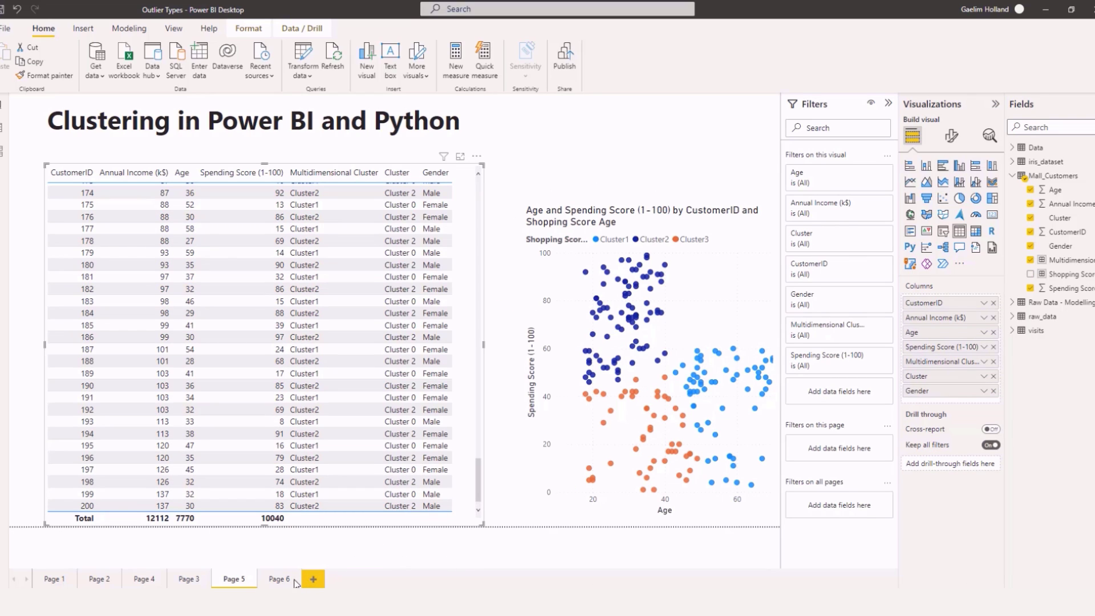
Start a matrix on a new page grouped by Cluster with Average of Age
{"action": "left_click", "coordinate": [313, 579]}
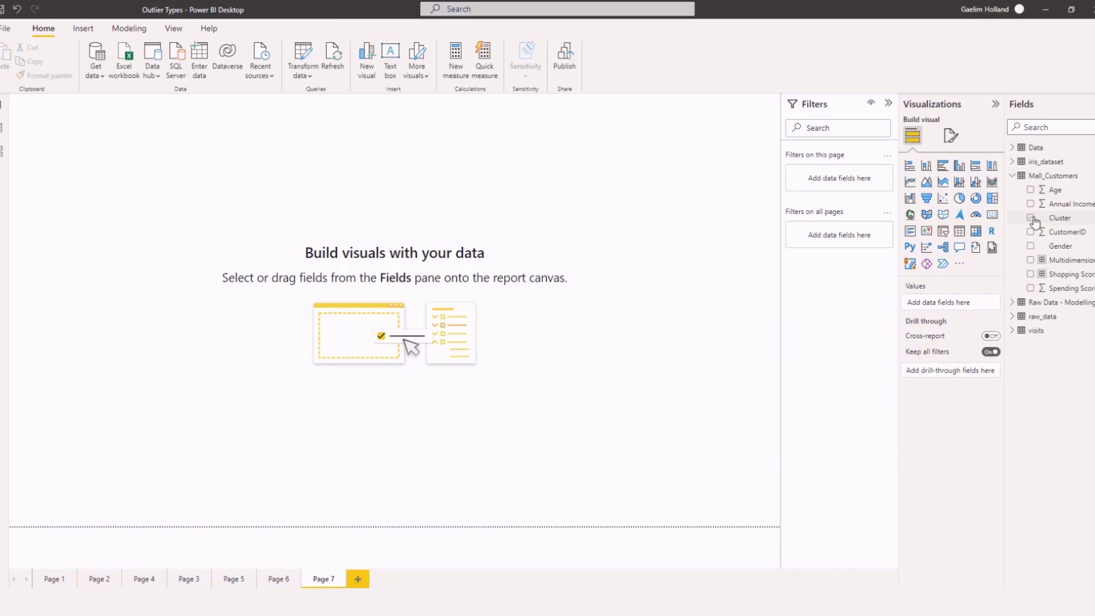
{"action": "left_click", "coordinate": [1032, 217]}
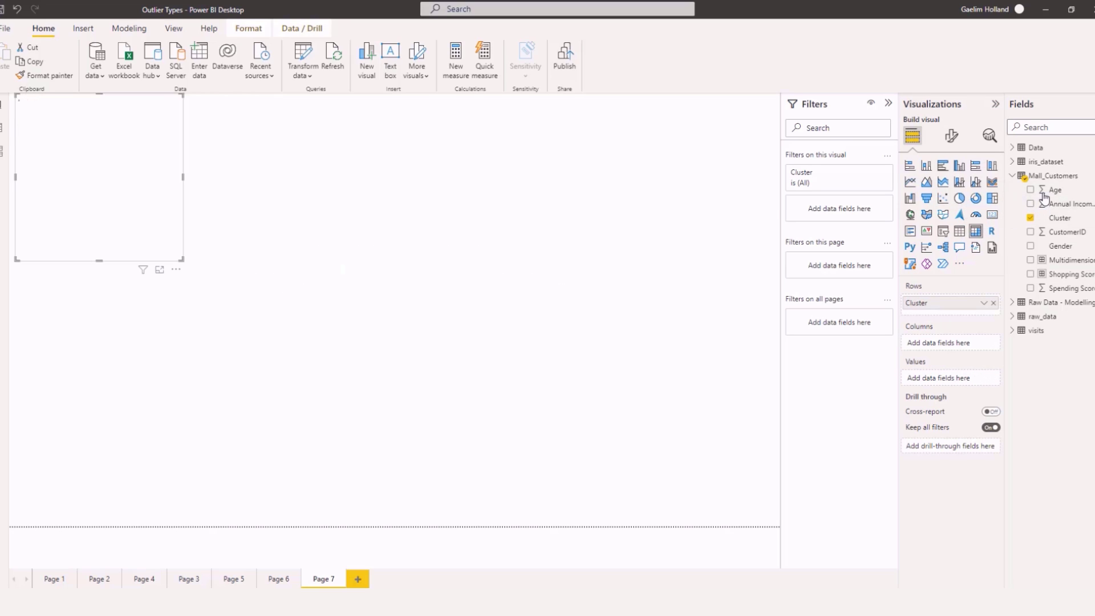
{"action": "left_click", "coordinate": [1031, 189]}
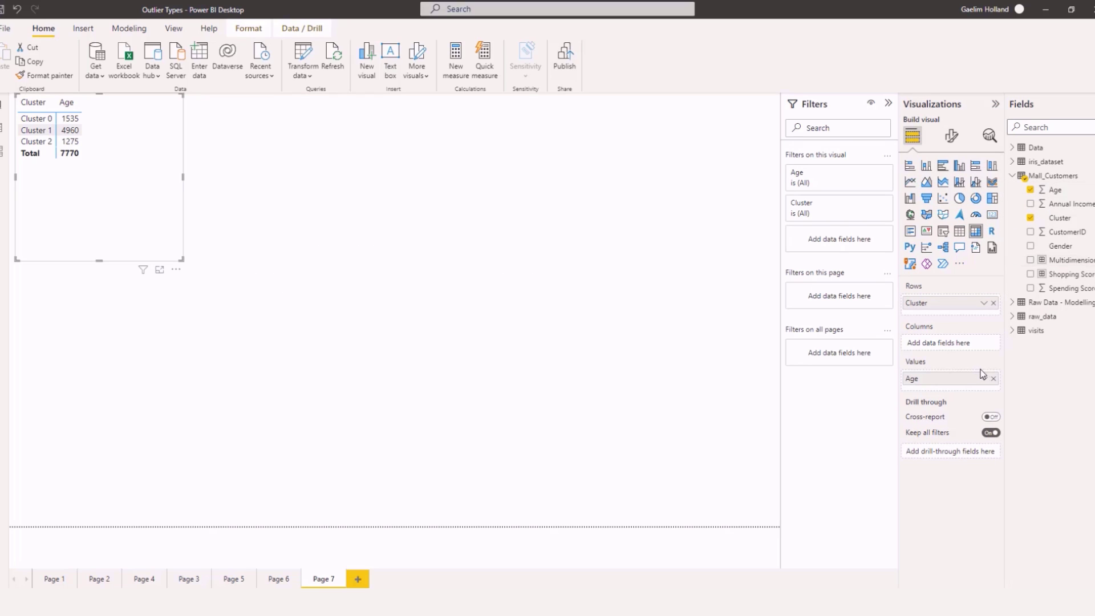
{"action": "left_click", "coordinate": [984, 377]}
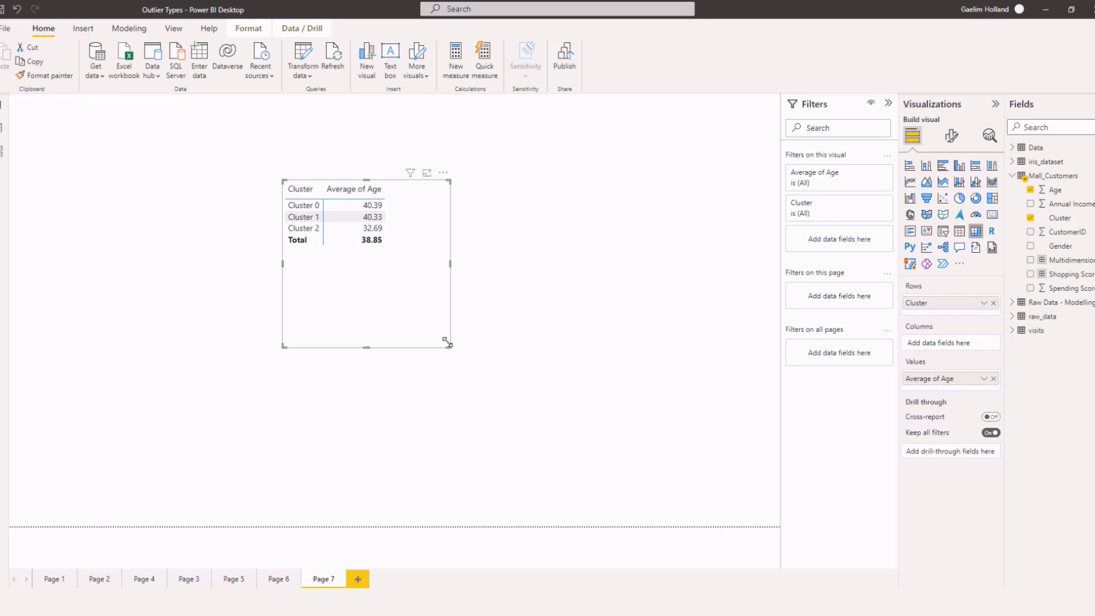
Enlarge the matrix and add Annual Income (k$) summarized as an average
{"action": "left_click_drag", "start_coordinate": [451, 342], "coordinate": [567, 377]}
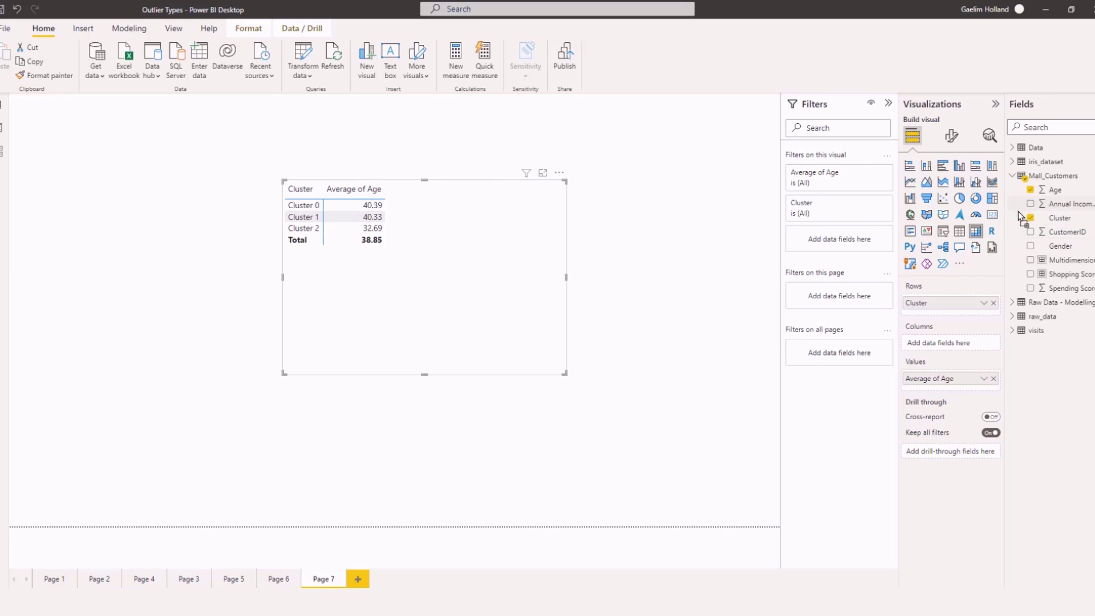
{"action": "left_click", "coordinate": [1032, 203]}
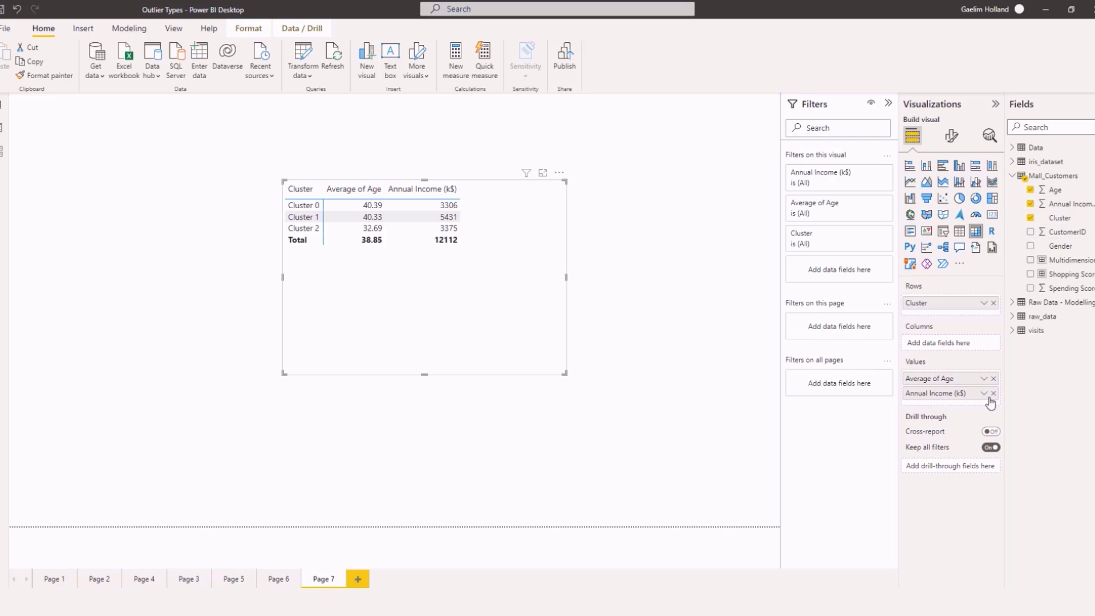
{"action": "left_click", "coordinate": [986, 392]}
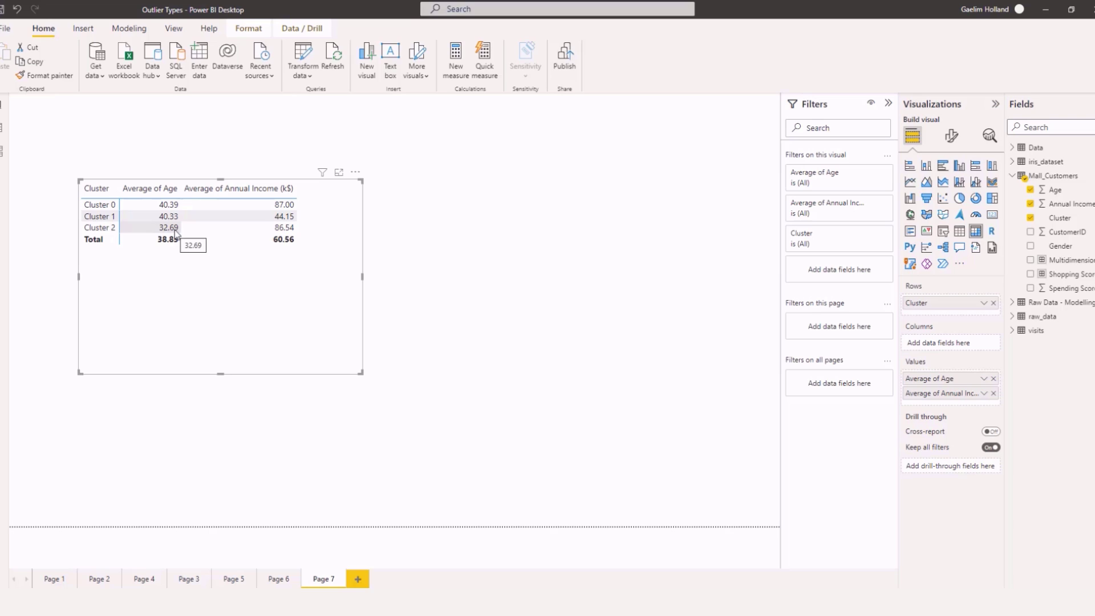
{"action": "mouse_move", "coordinate": [264, 229]}
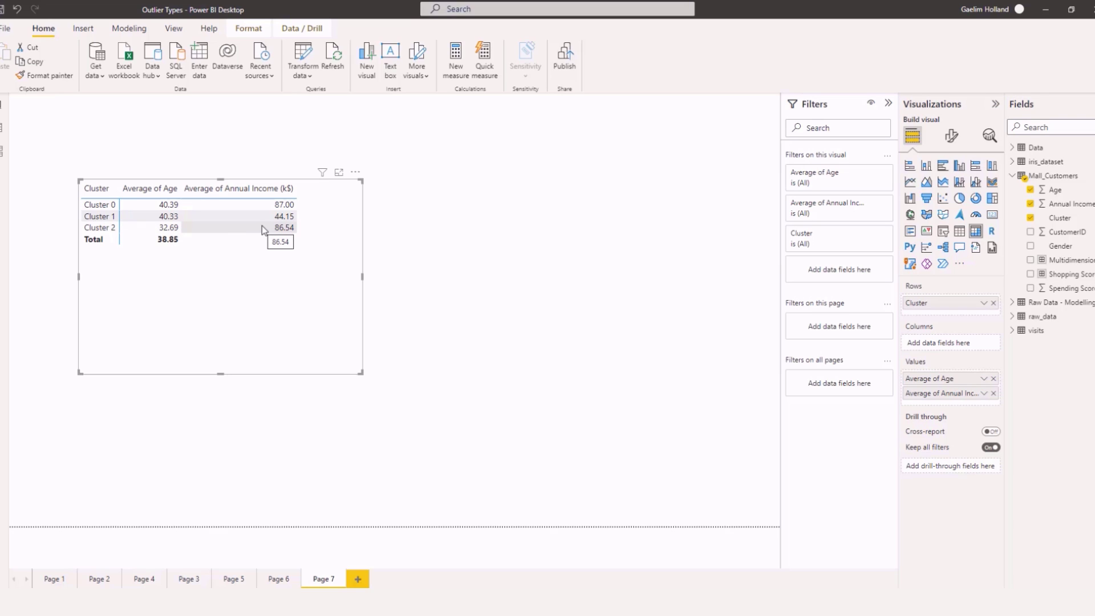
{"action": "mouse_move", "coordinate": [269, 227]}
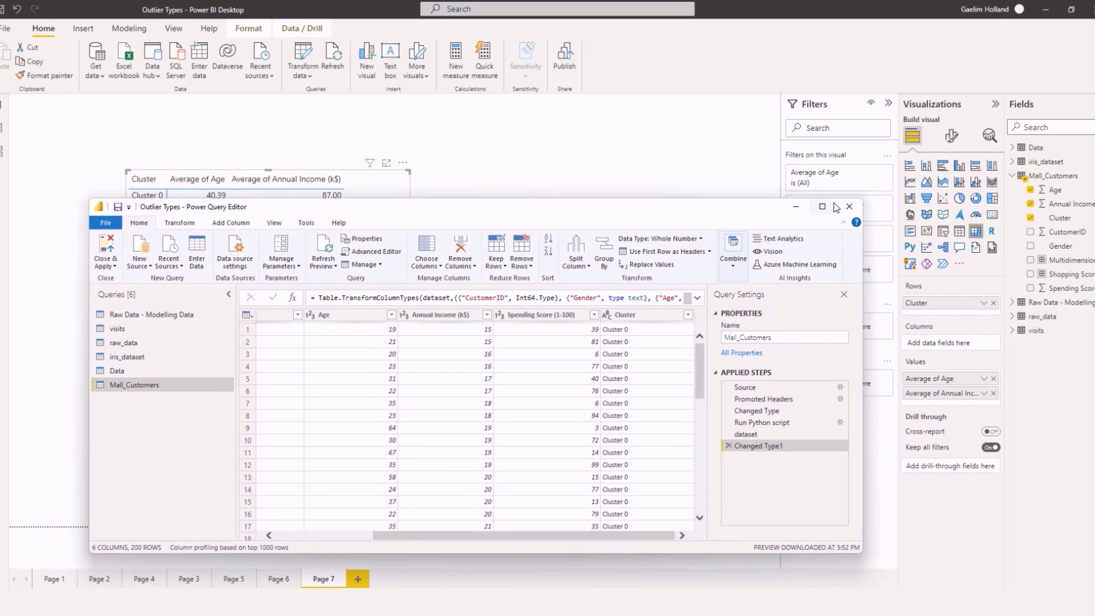
Replace the Cluster 2 value with 'Young and Rich' via Replace Values
{"action": "left_click", "coordinate": [823, 207]}
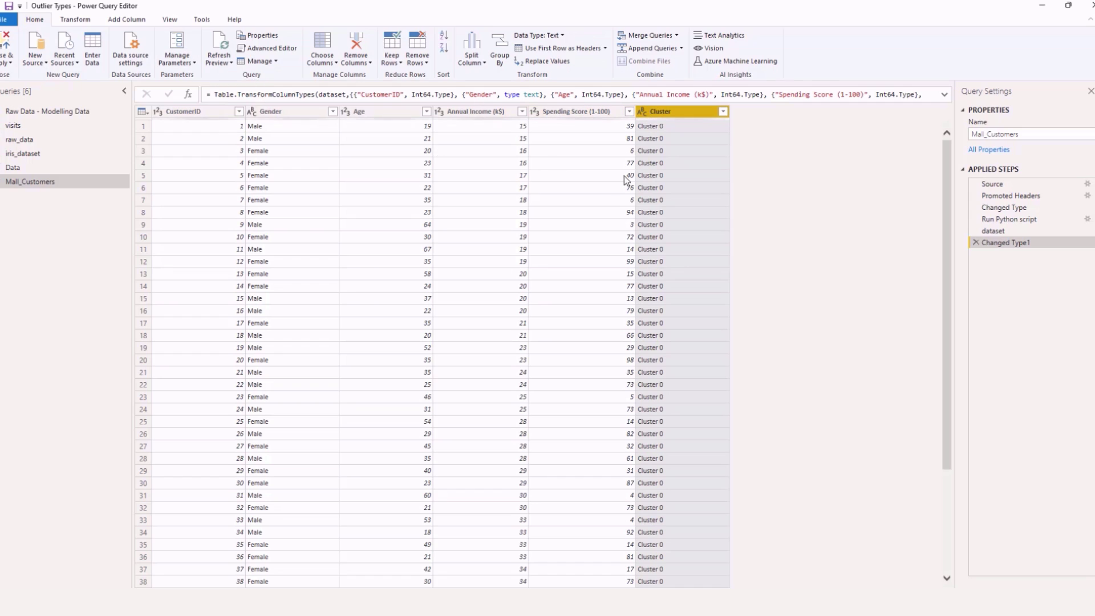
{"action": "scroll", "scroll_direction": "down", "scroll_amount": 3}
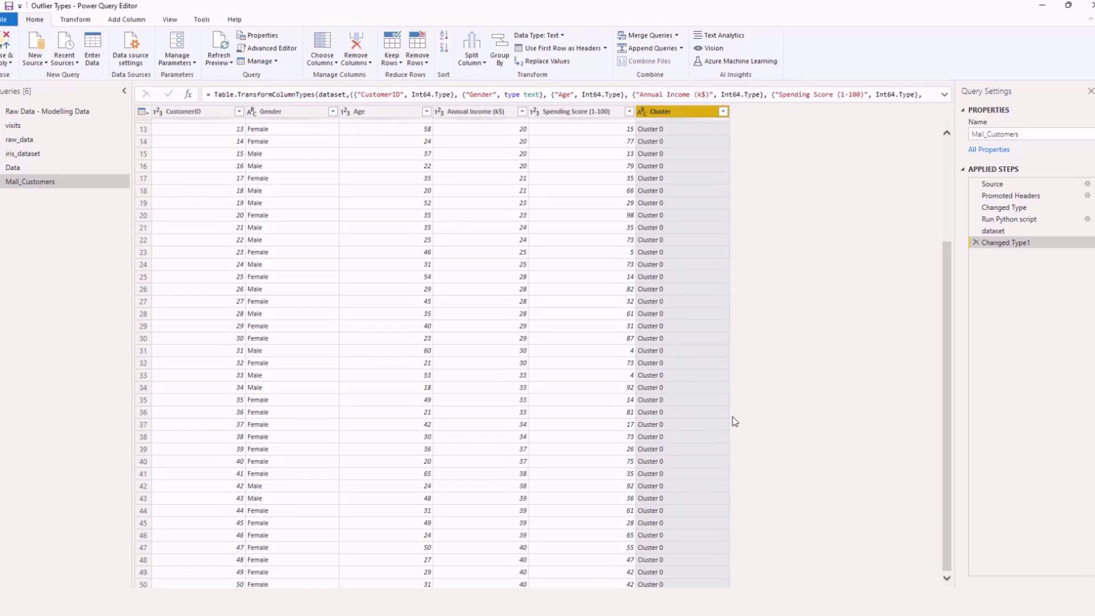
{"action": "right_click", "coordinate": [649, 388]}
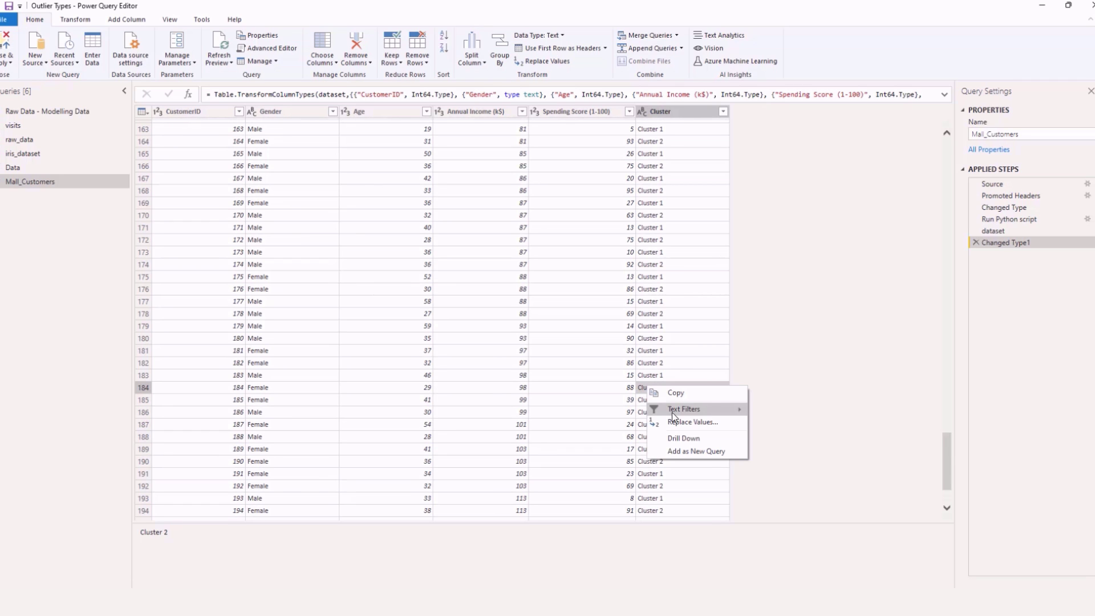
{"action": "left_click", "coordinate": [692, 422]}
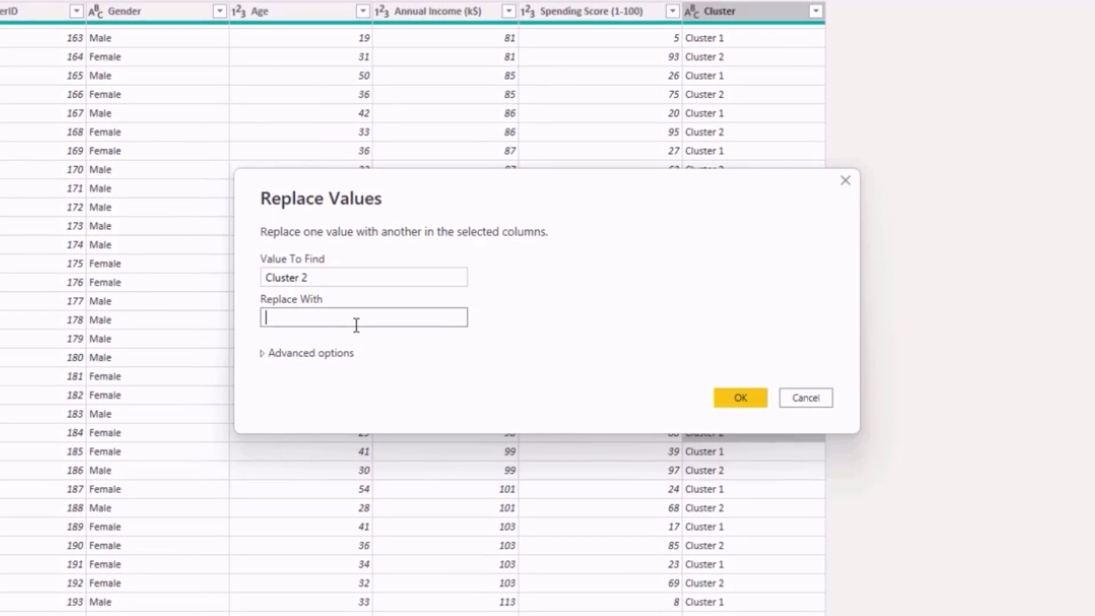
{"action": "type", "text": "Young a"}
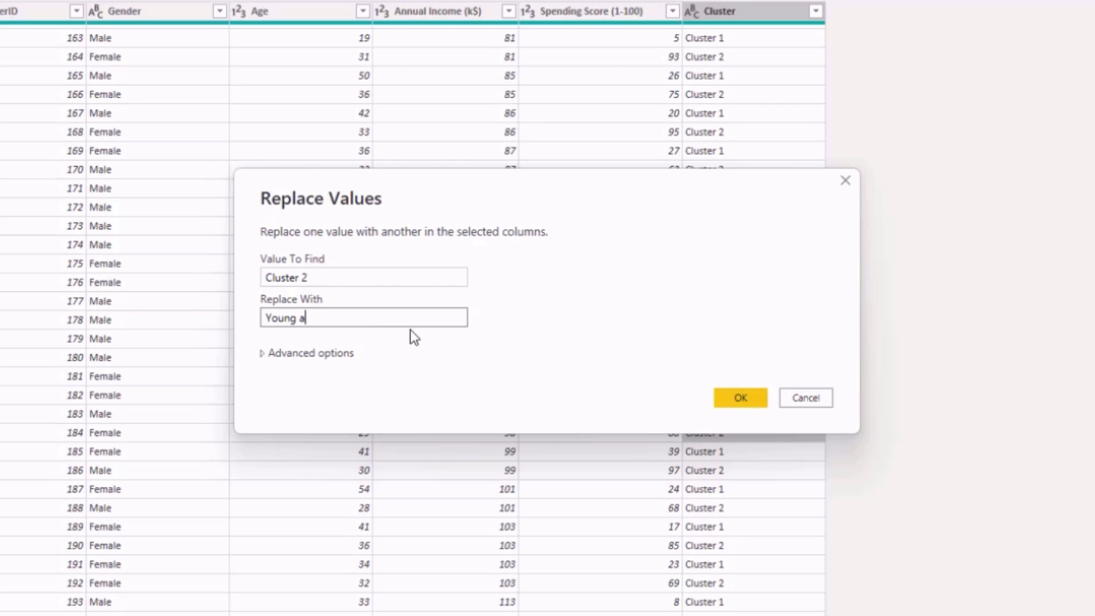
{"action": "left_click", "coordinate": [804, 397]}
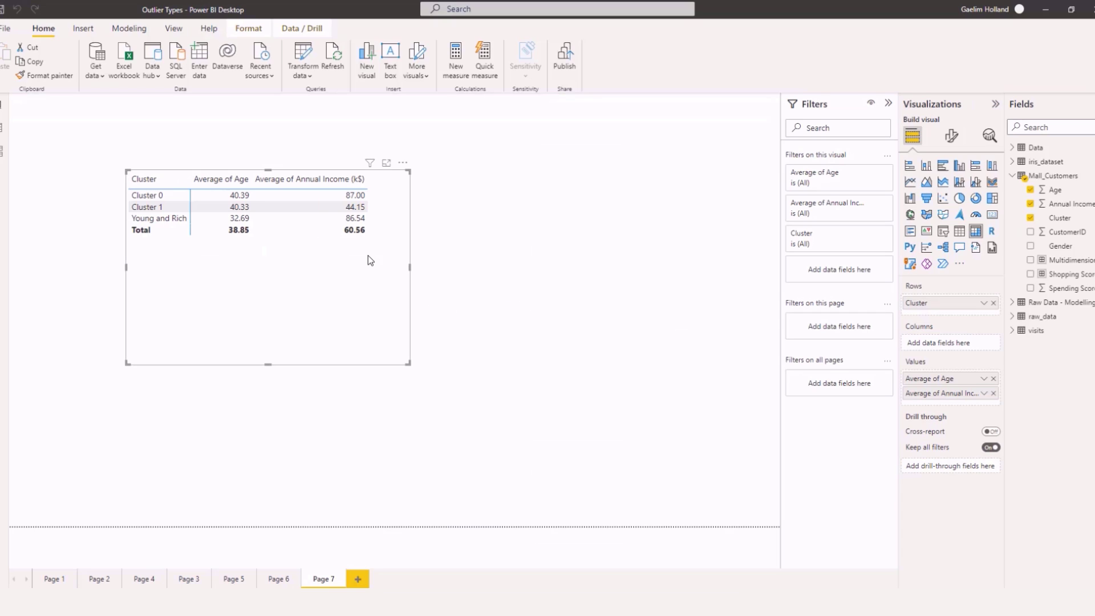
{"action": "mouse_move", "coordinate": [190, 235]}
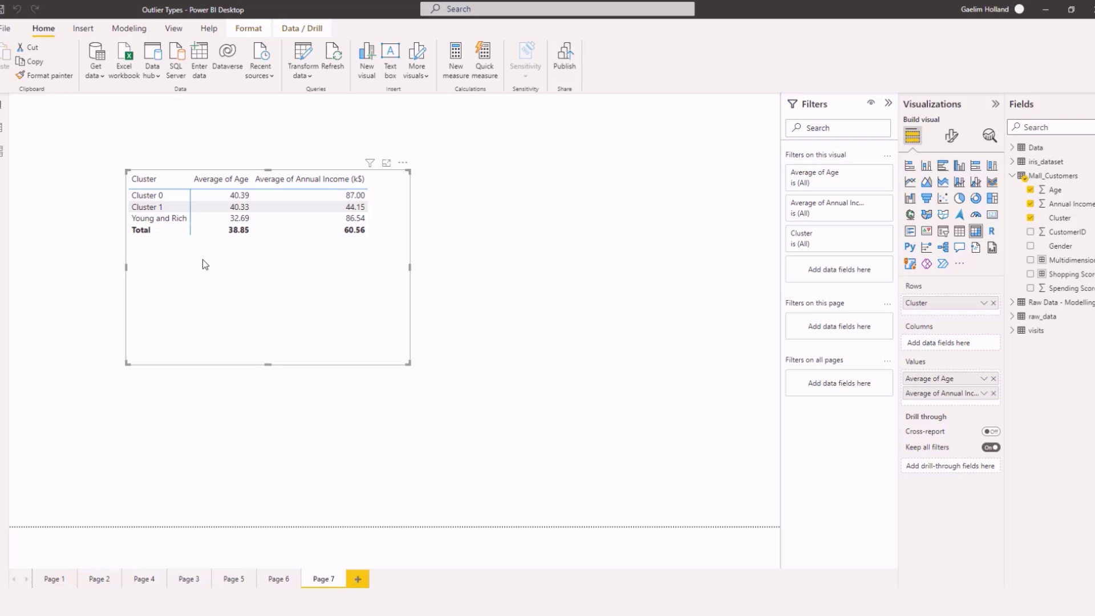
{"action": "mouse_move", "coordinate": [222, 268]}
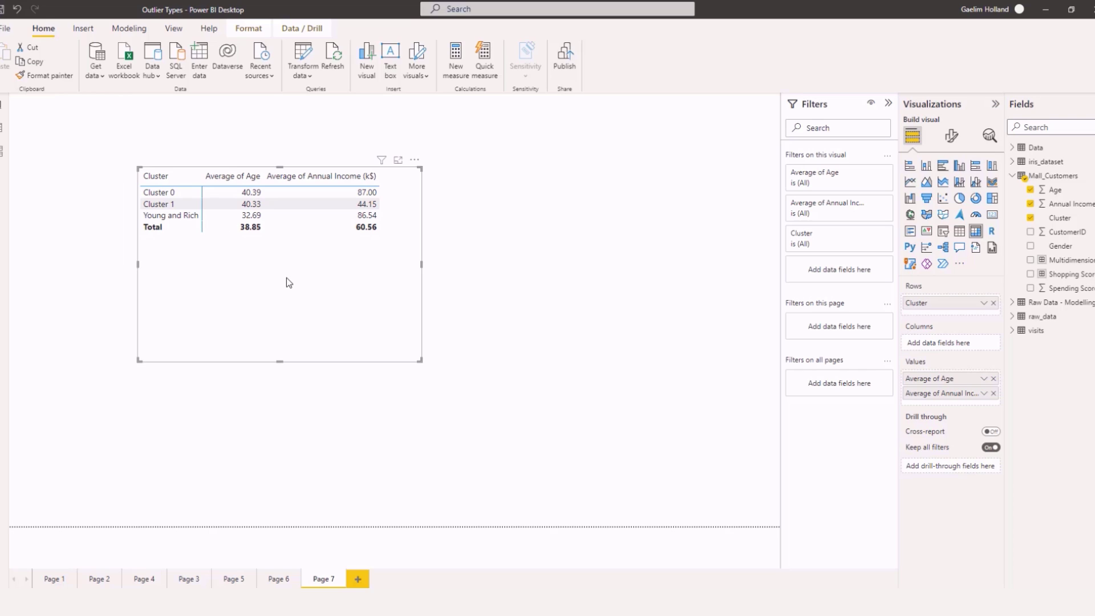
{"action": "mouse_move", "coordinate": [283, 284]}
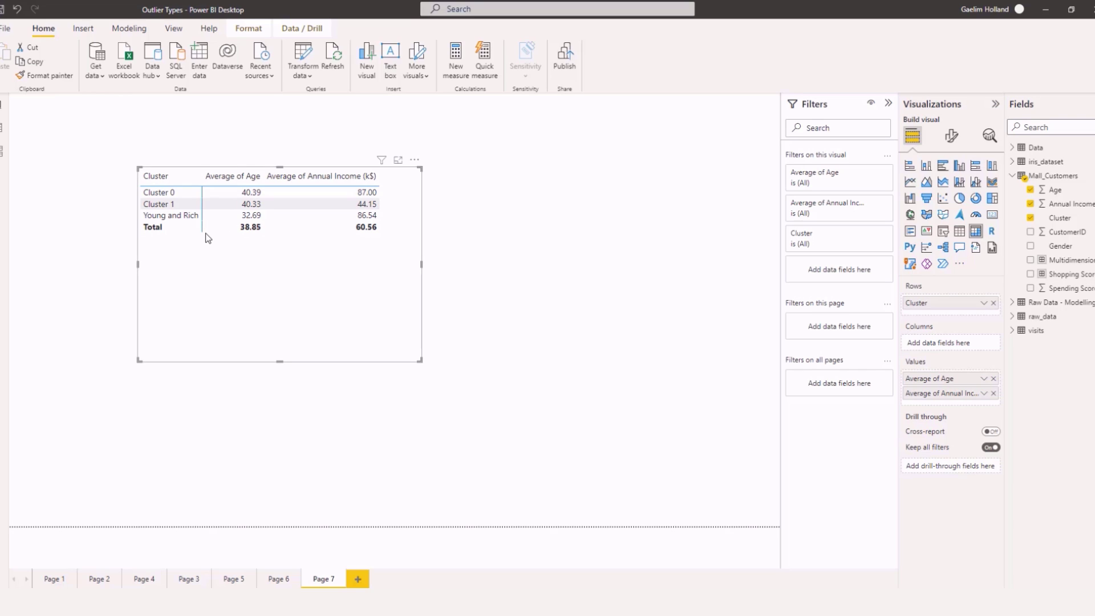
{"action": "mouse_move", "coordinate": [177, 231]}
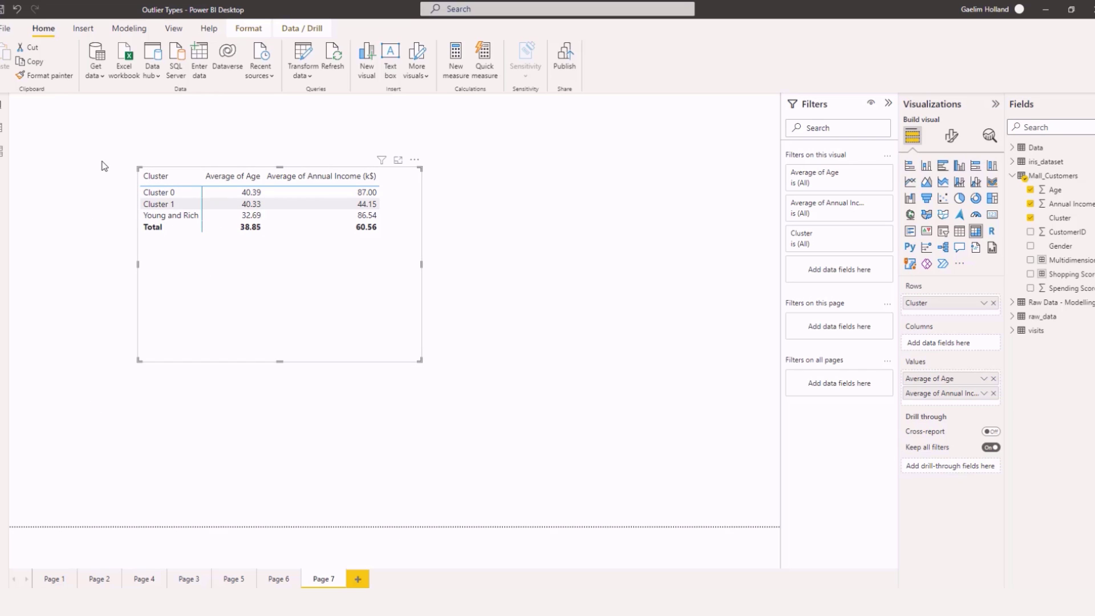
{"action": "mouse_move", "coordinate": [286, 302]}
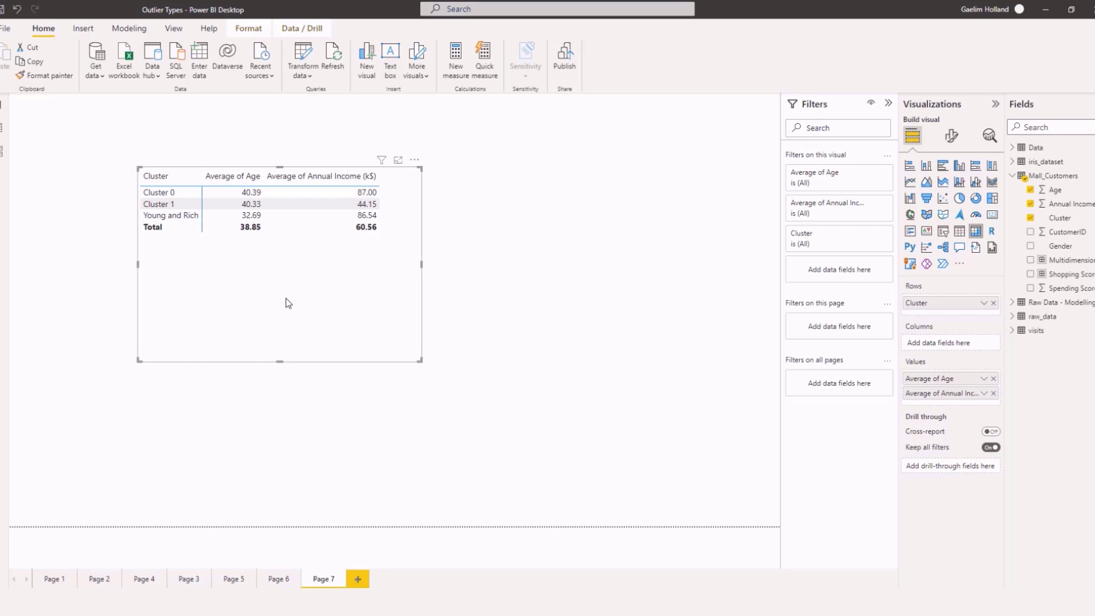